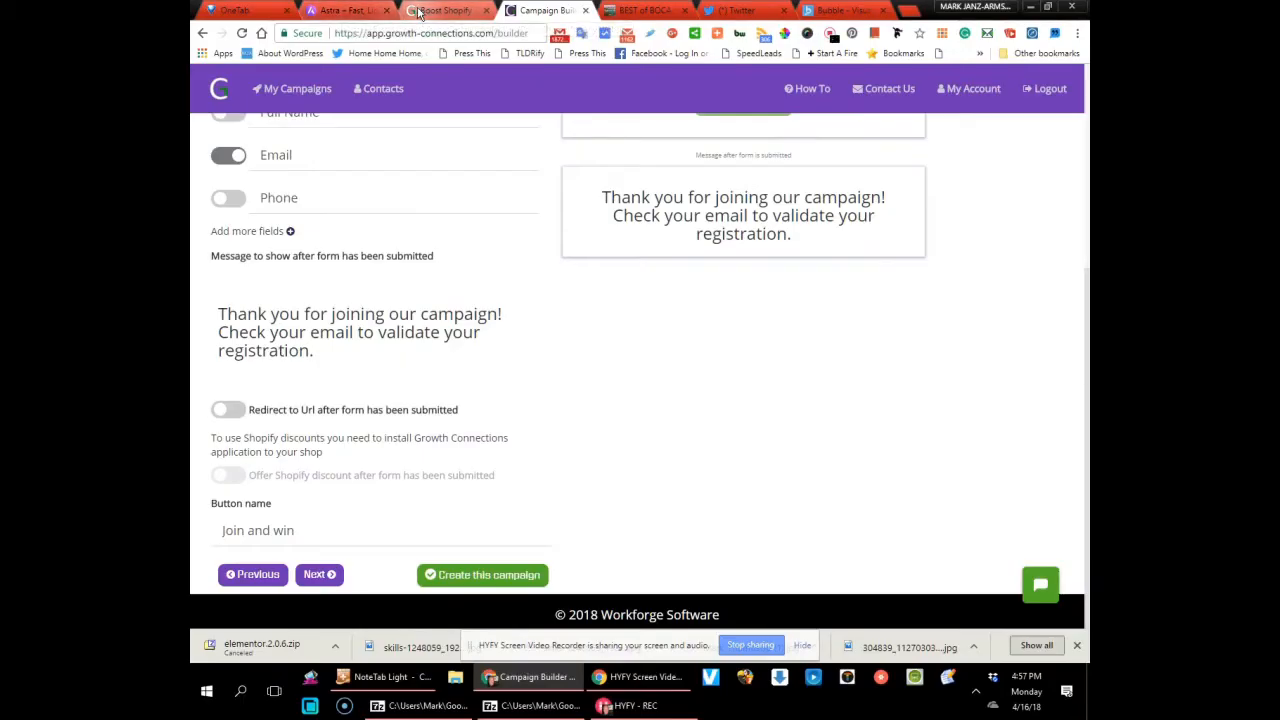
Switch from the campaign builder to the Growth Connections home page
click(444, 10)
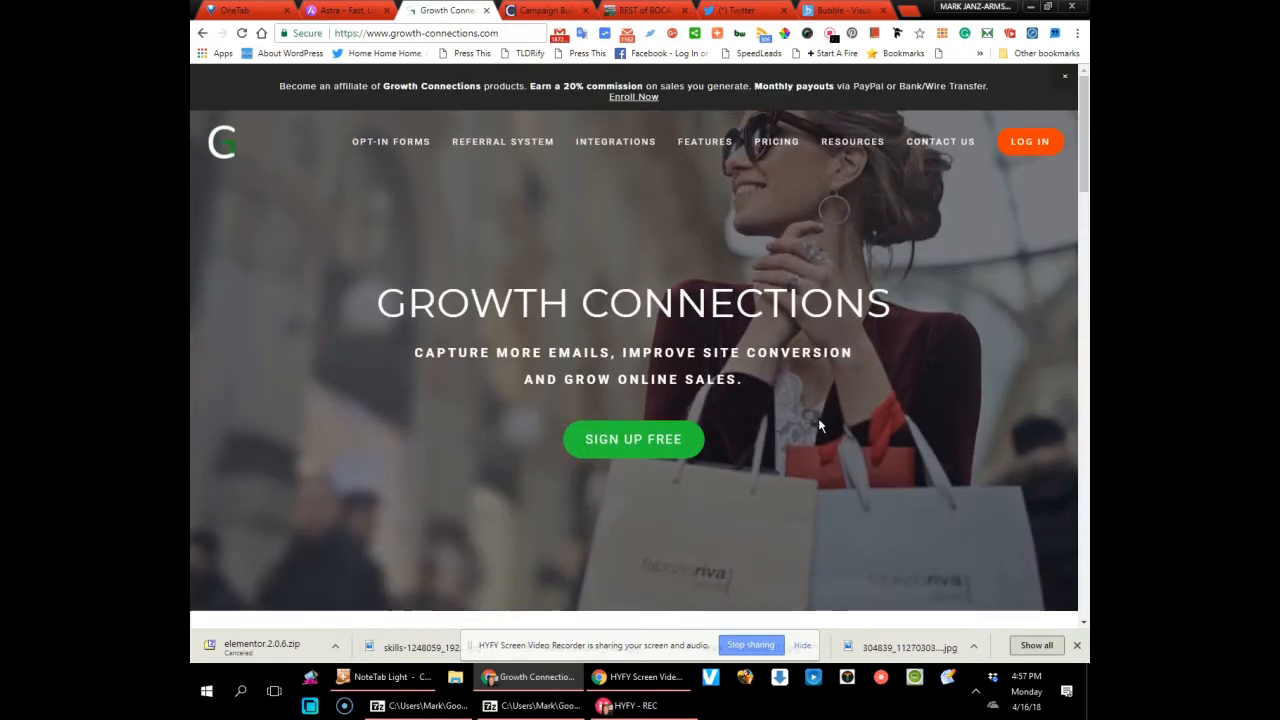
mouse_move(824, 418)
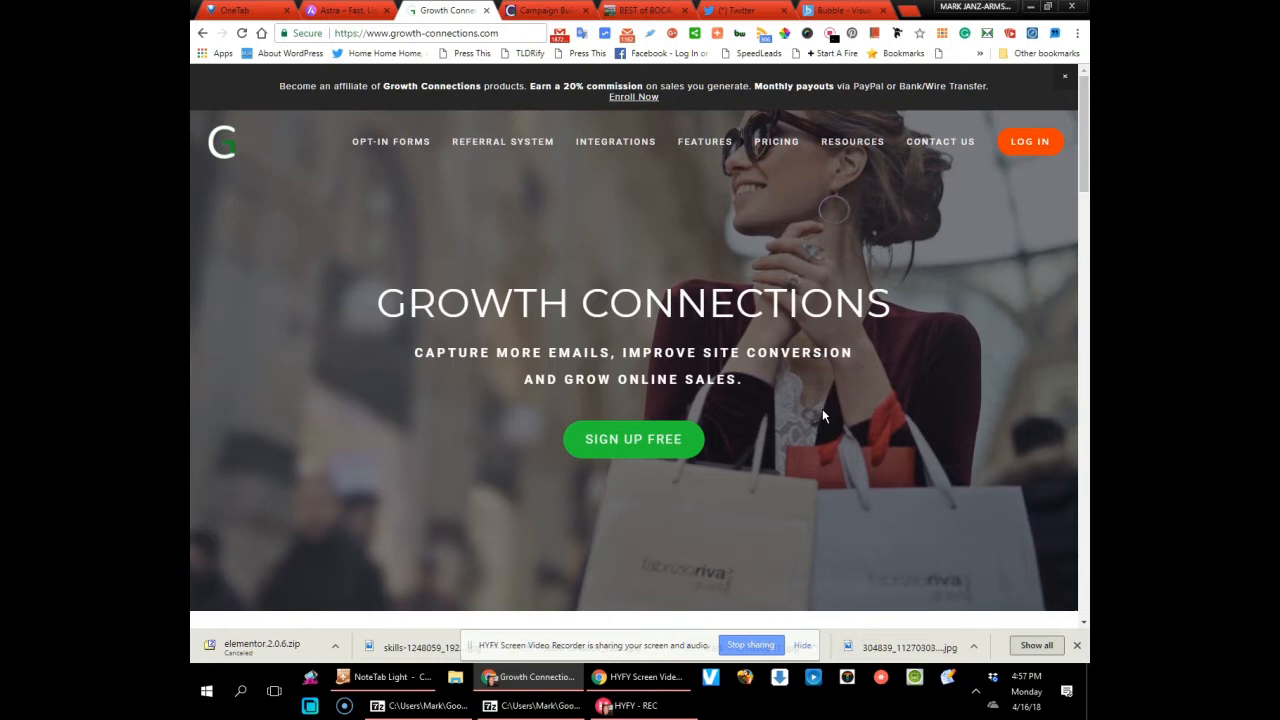
mouse_move(1040, 176)
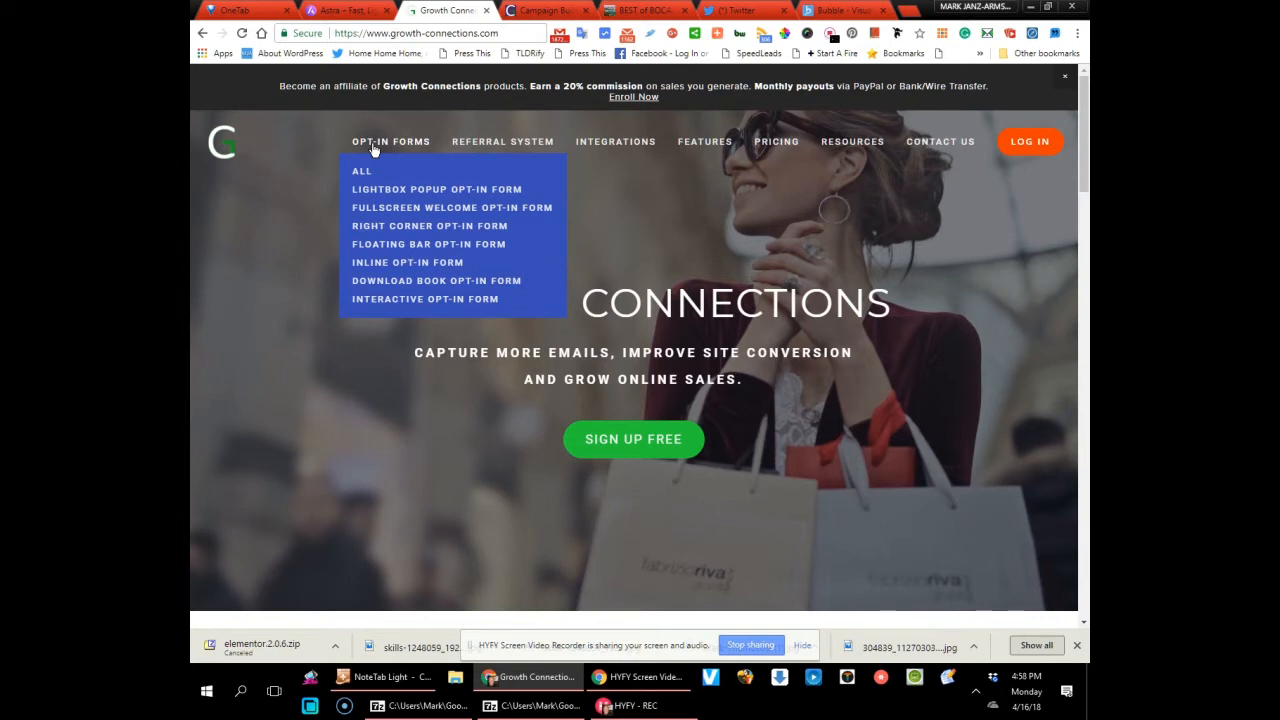
mouse_move(388, 188)
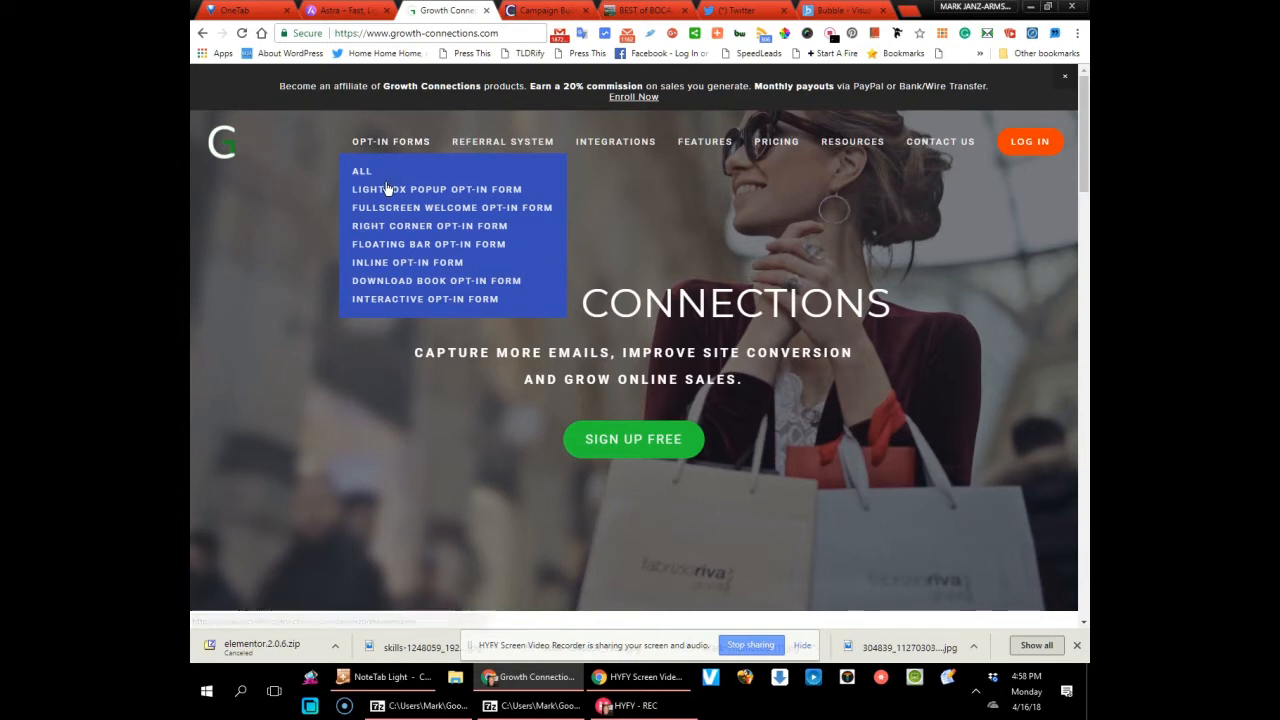
mouse_move(424, 300)
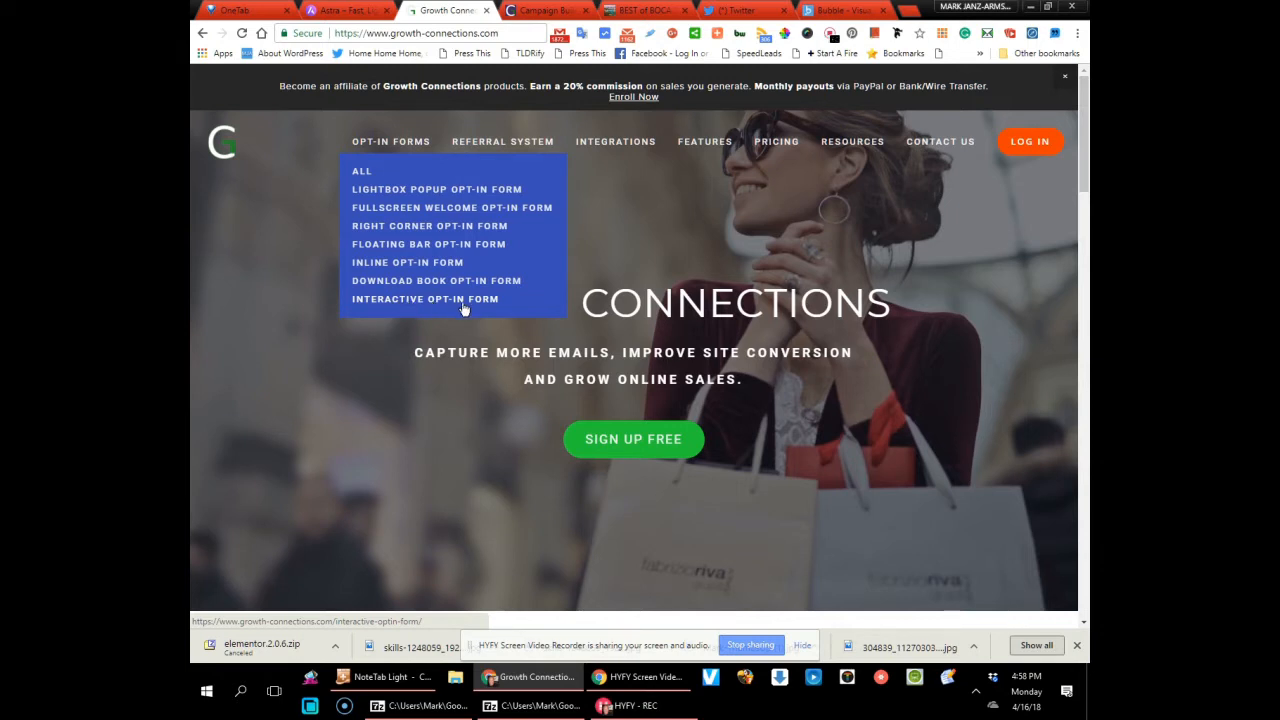
mouse_move(508, 262)
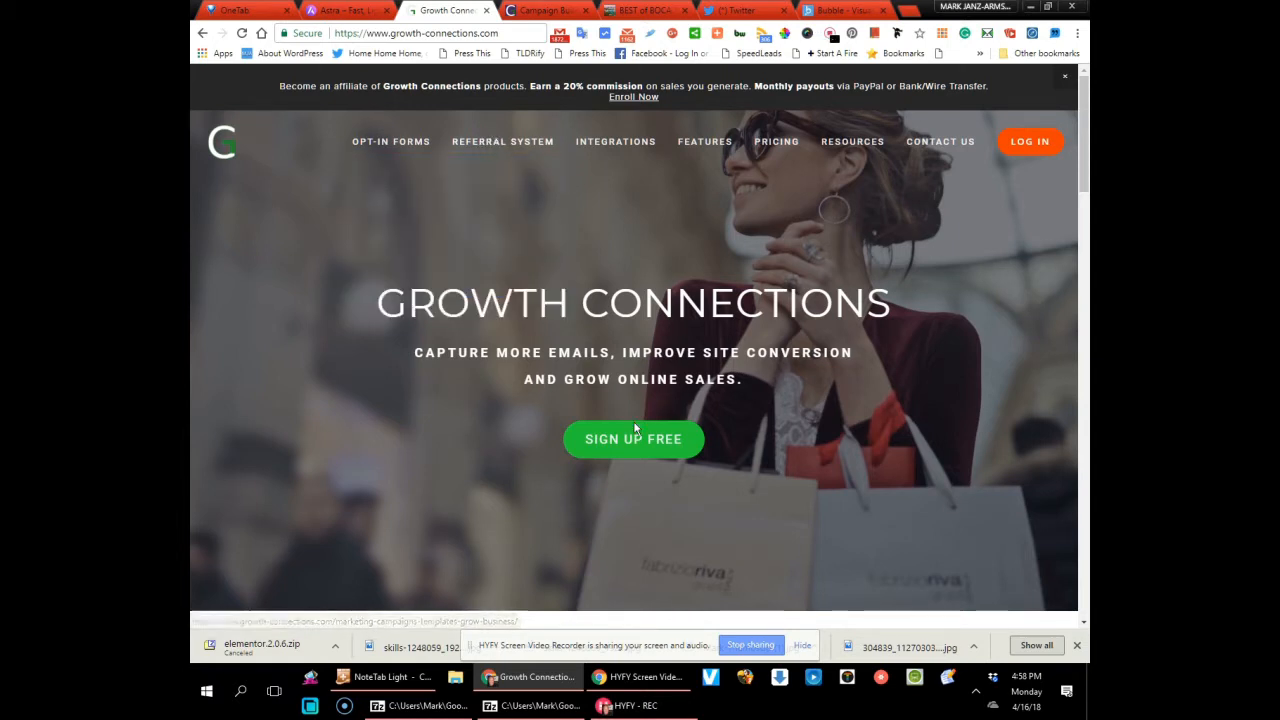
mouse_move(632, 440)
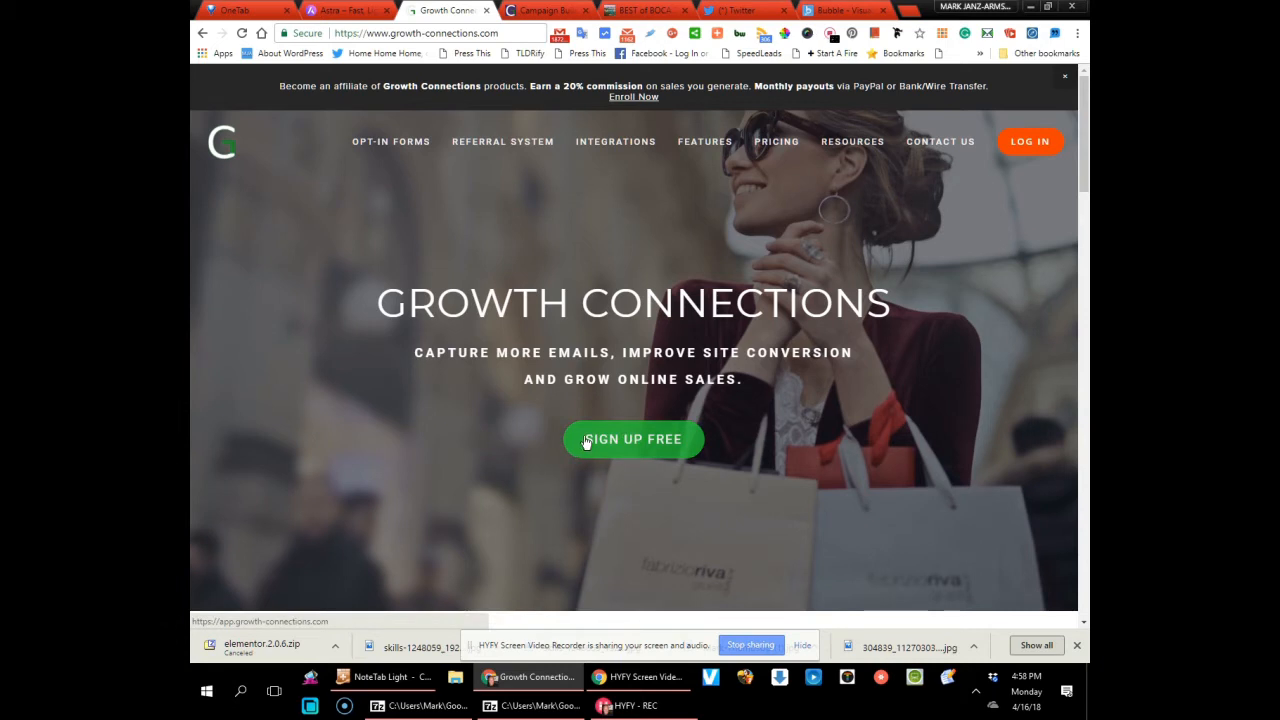
mouse_move(616, 348)
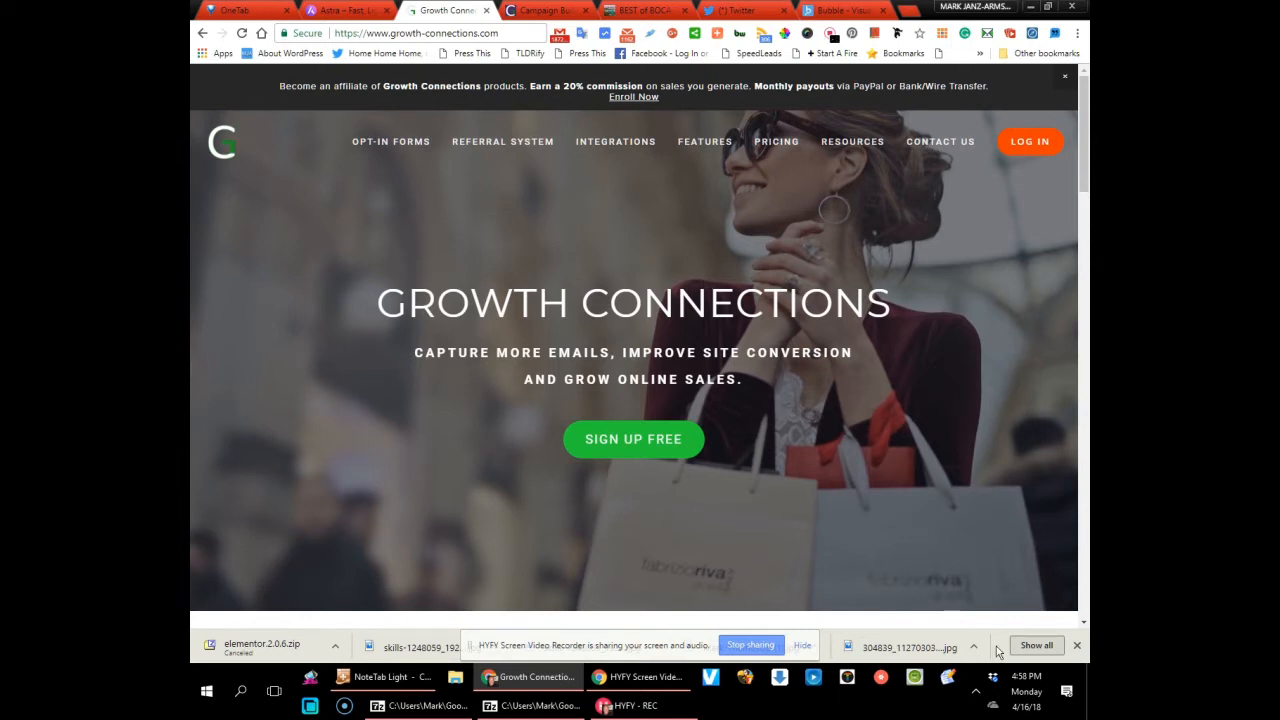
mouse_move(616, 140)
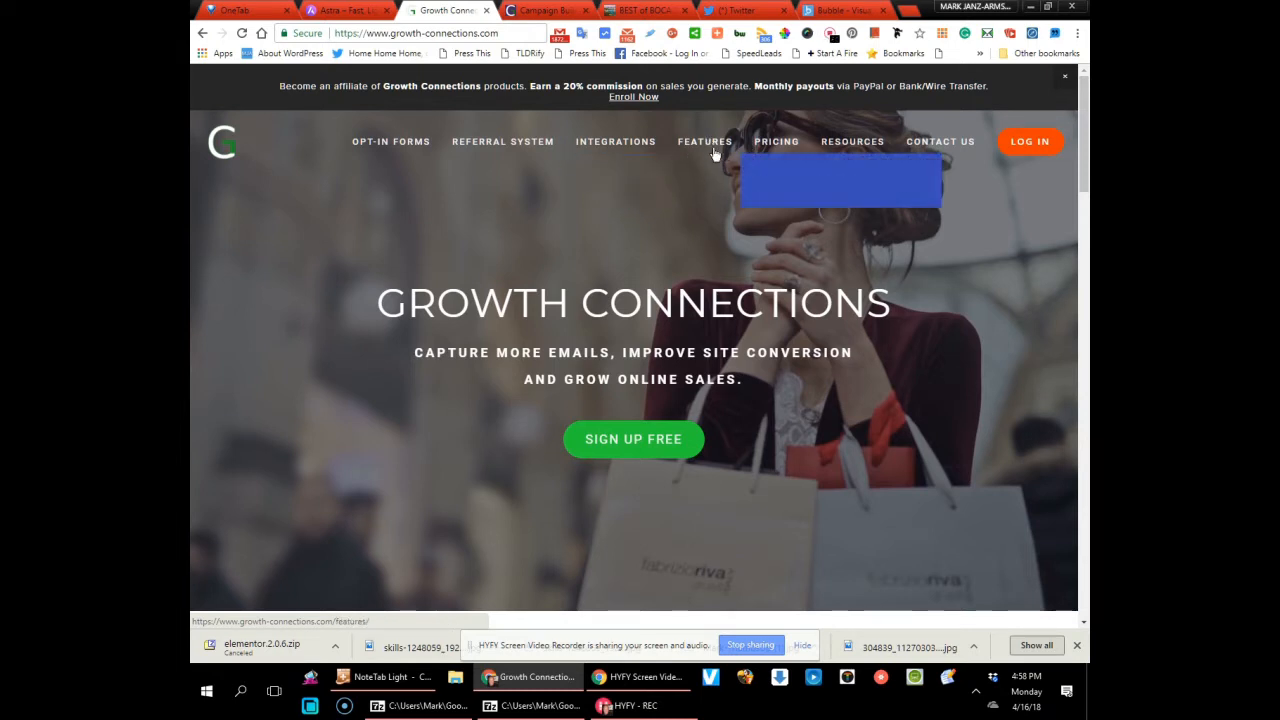
mouse_move(776, 140)
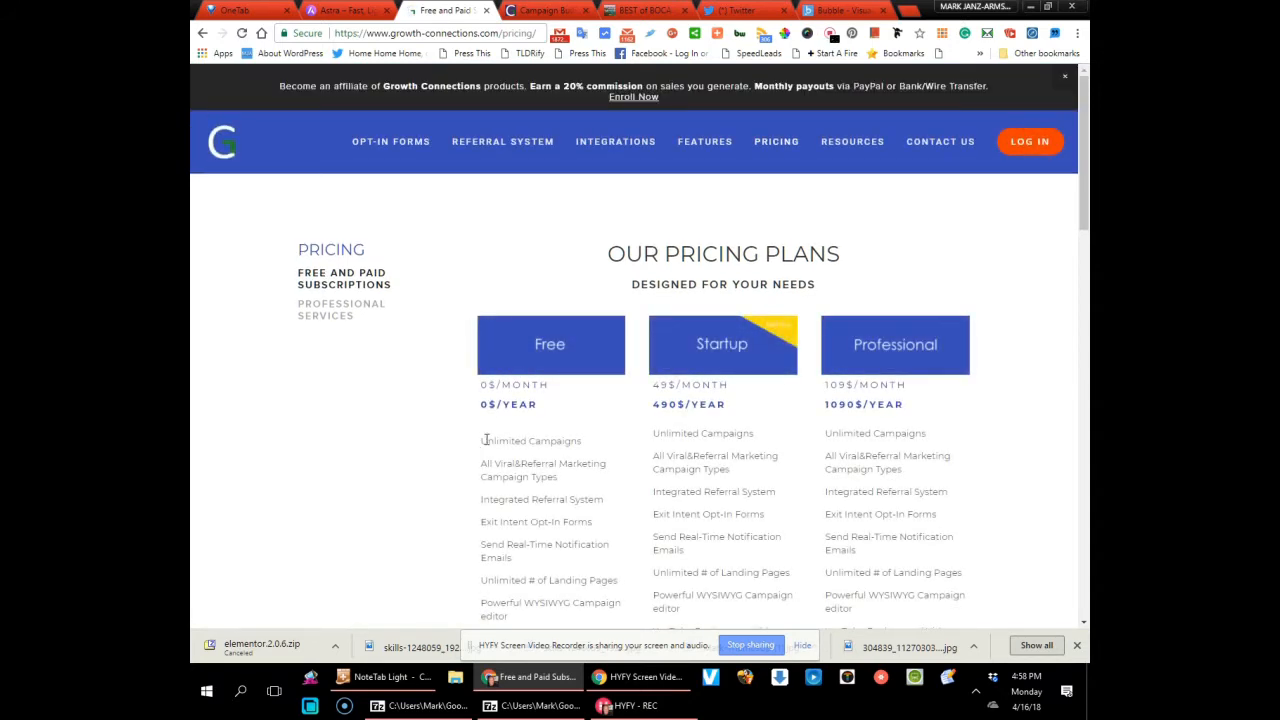
Highlight the Free plan's Unlimited Campaigns feature, dismiss the discount coupon, and scan the plans
double_click(532, 440)
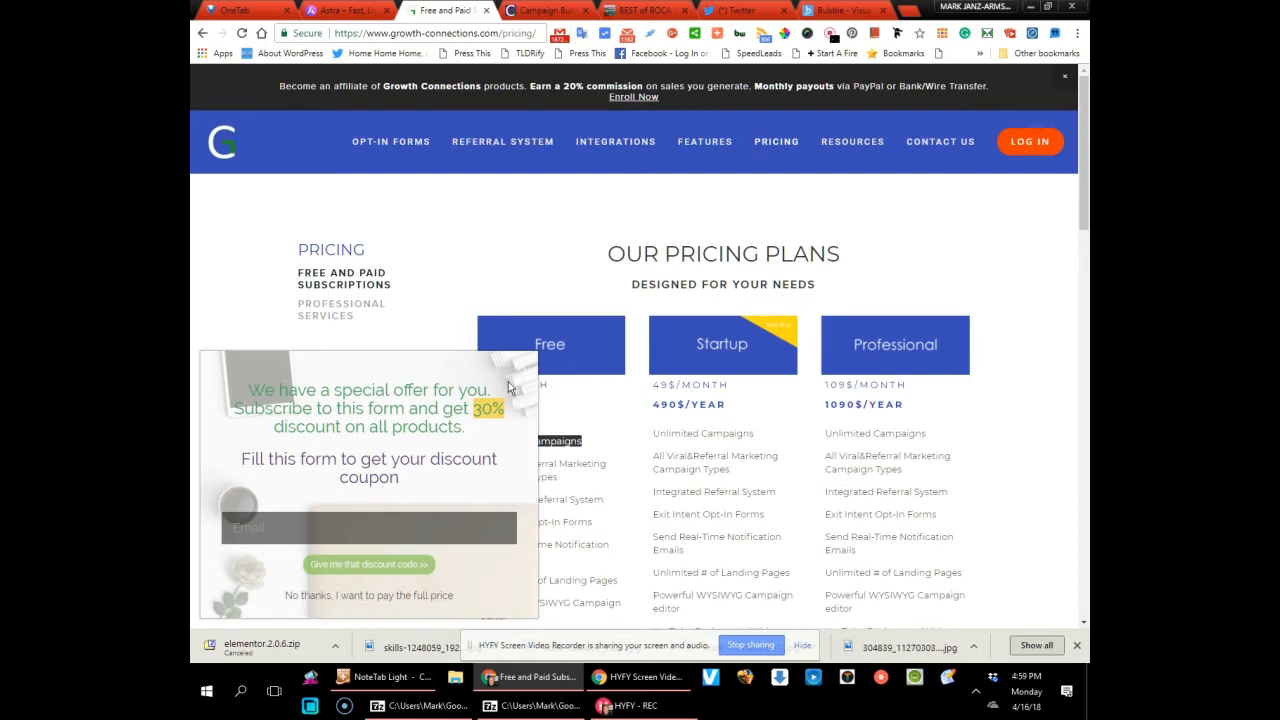
mouse_move(528, 372)
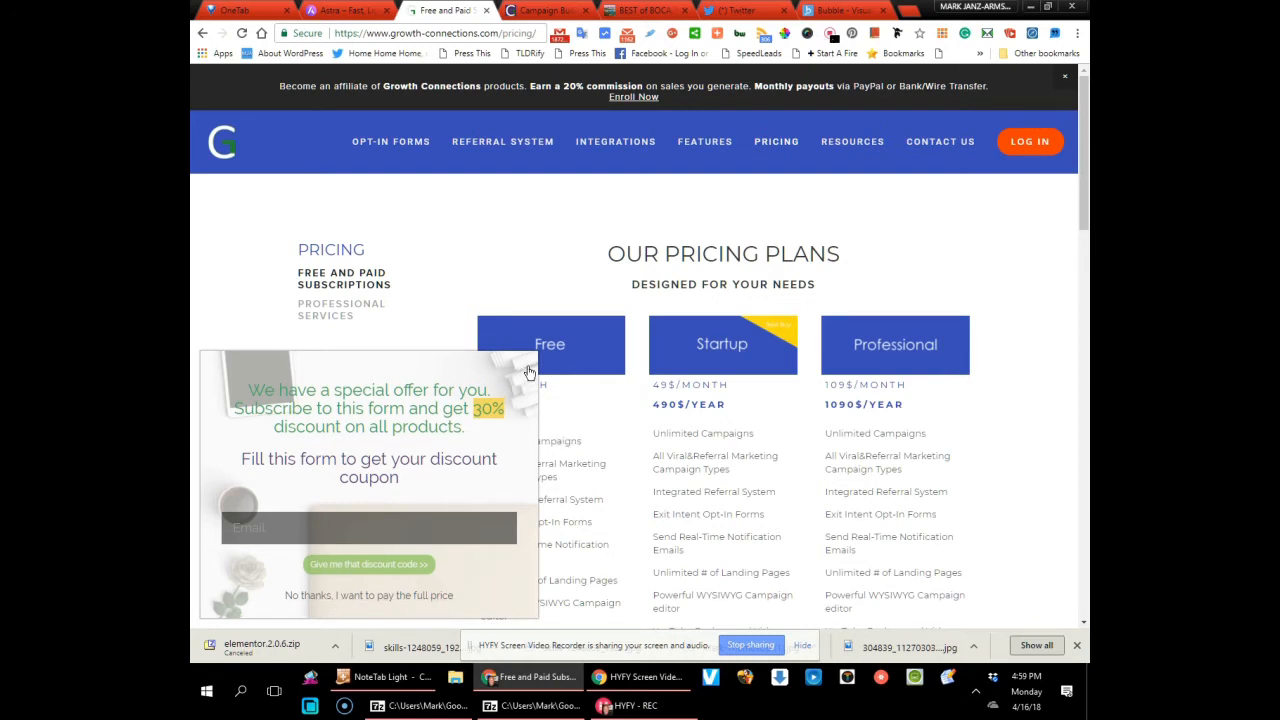
click(530, 370)
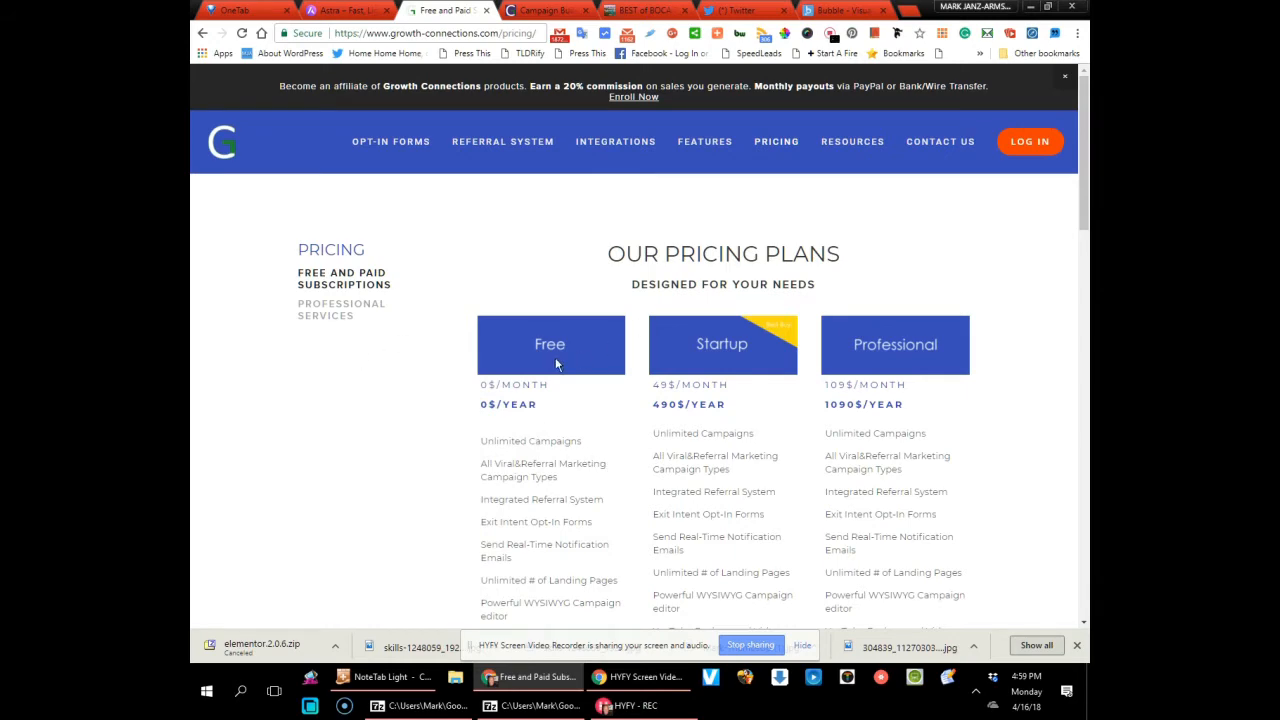
scroll(down, 3)
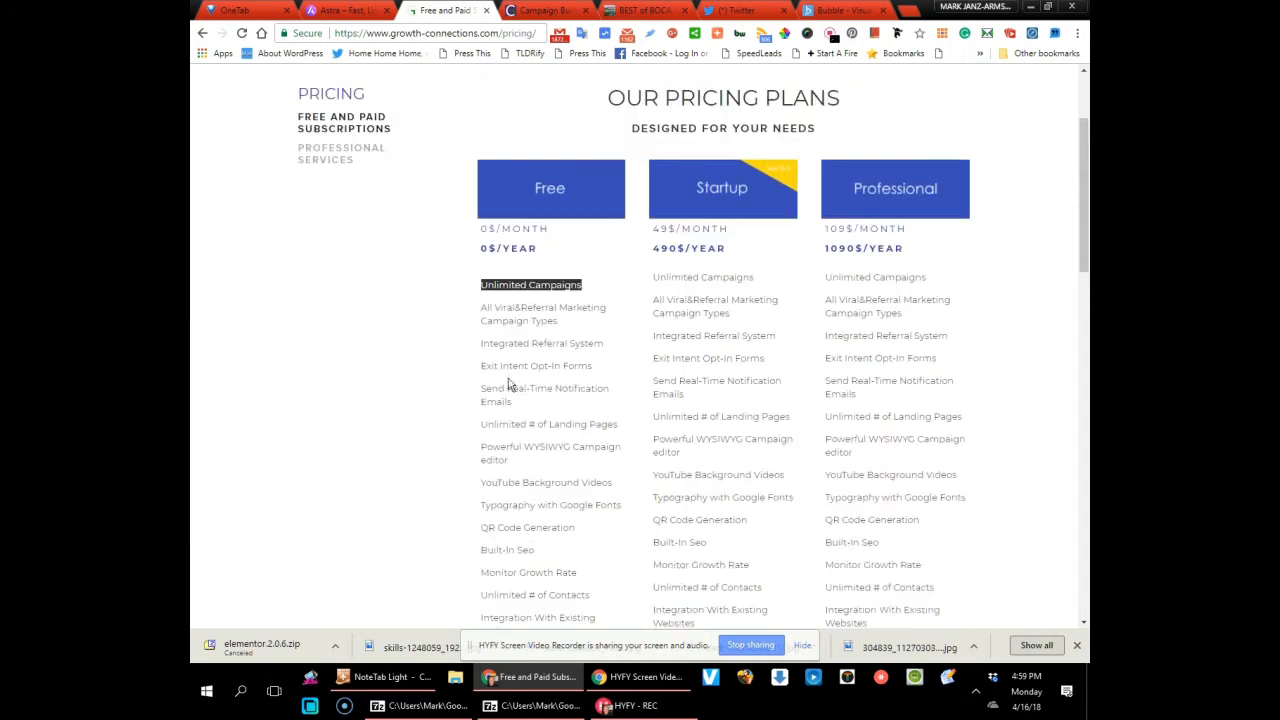
scroll(up, 3)
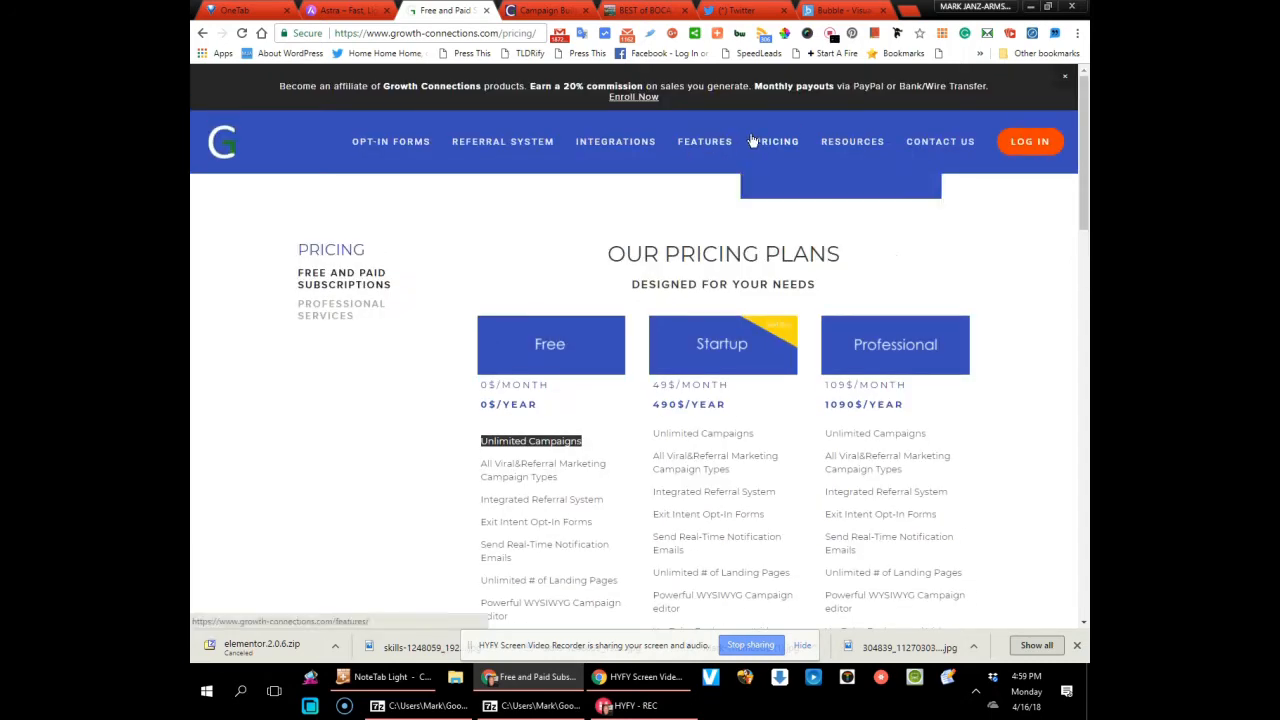
mouse_move(852, 140)
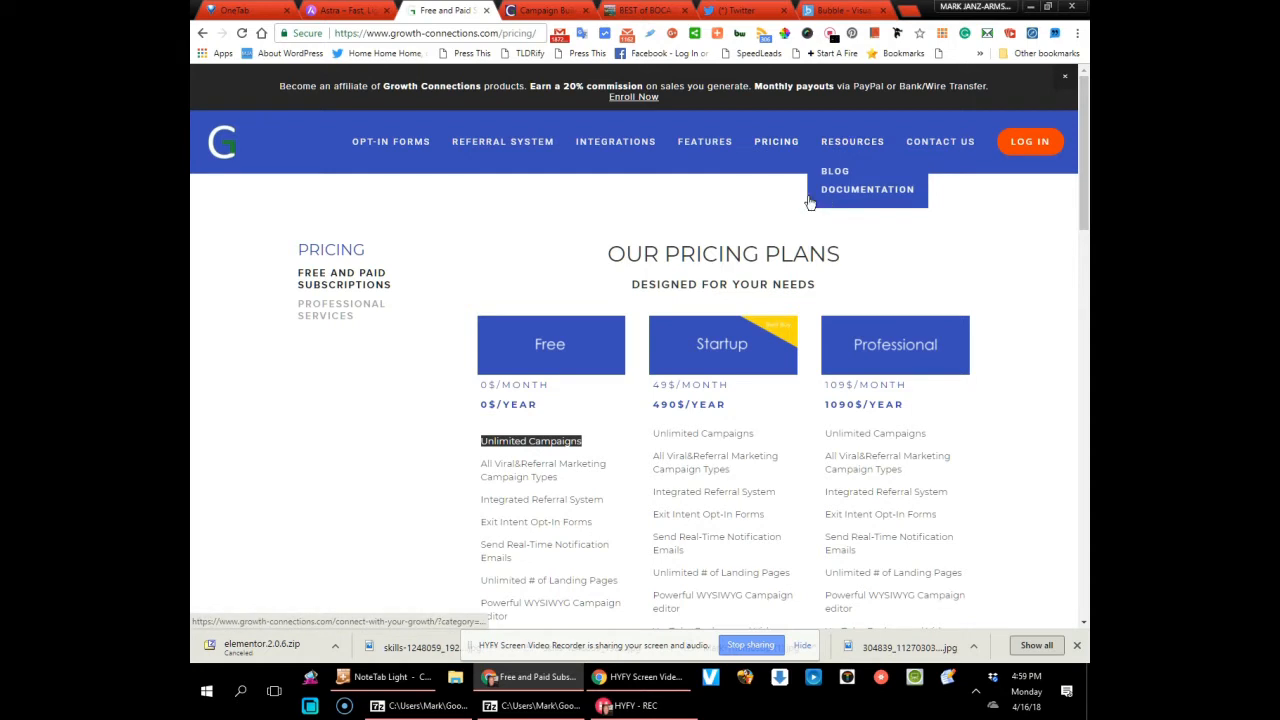
mouse_move(390, 140)
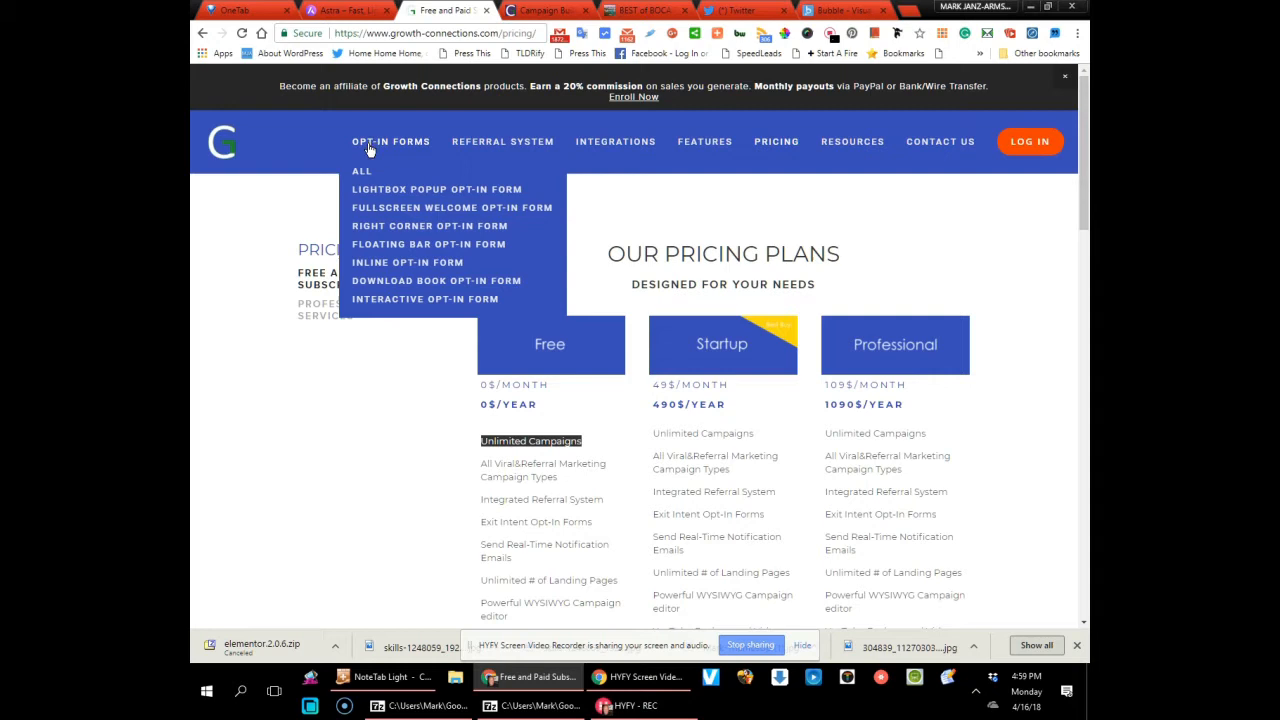
View all opt-in form types, then the Lightbox Popup and Fullscreen Welcome demos
click(360, 172)
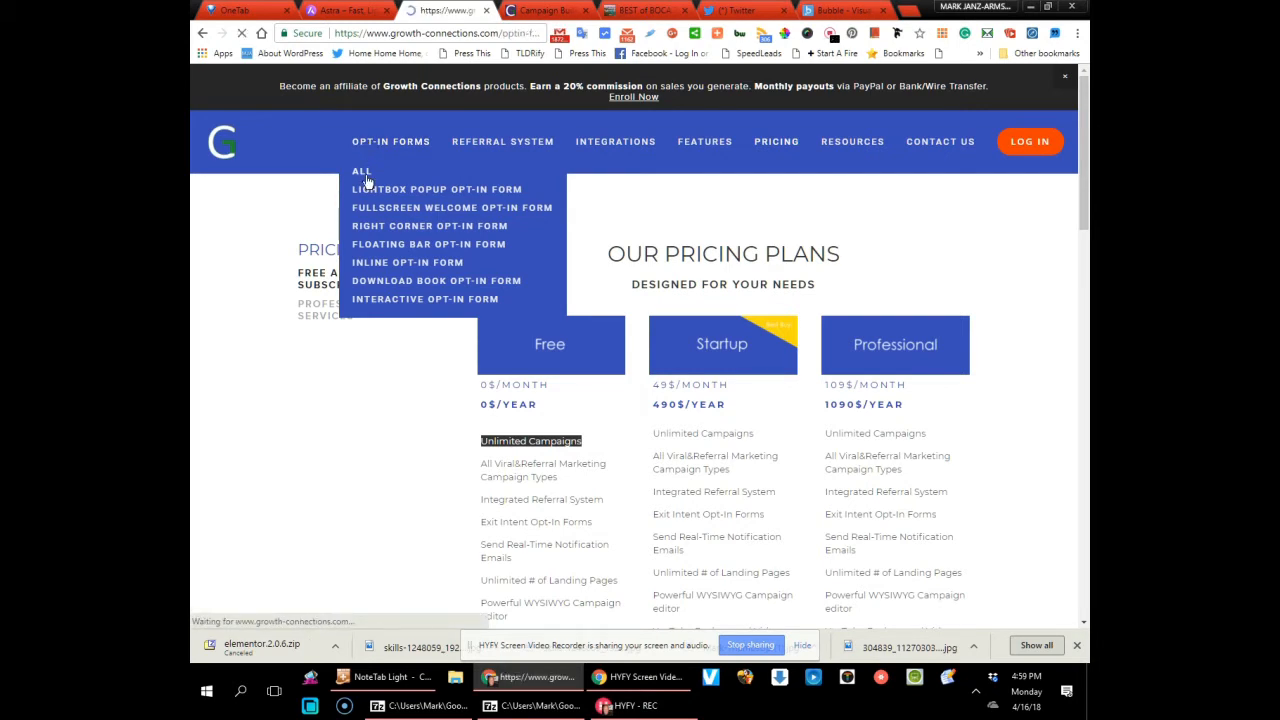
click(360, 172)
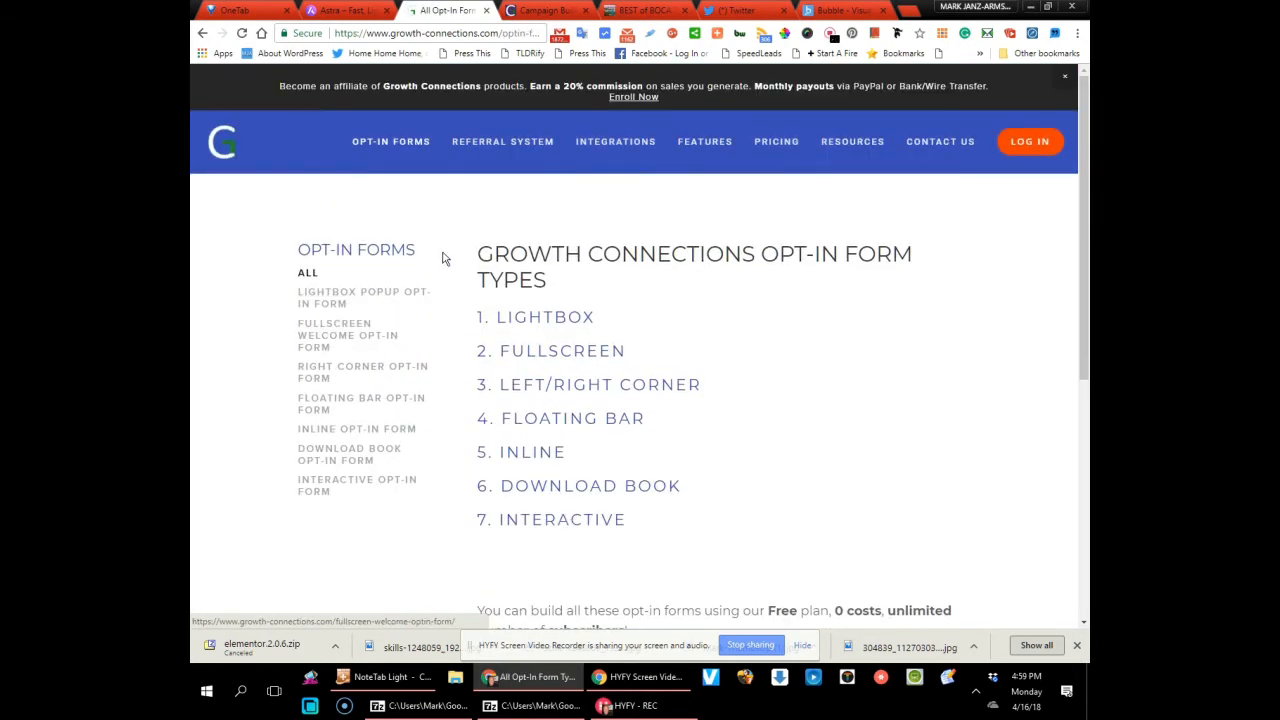
mouse_move(348, 336)
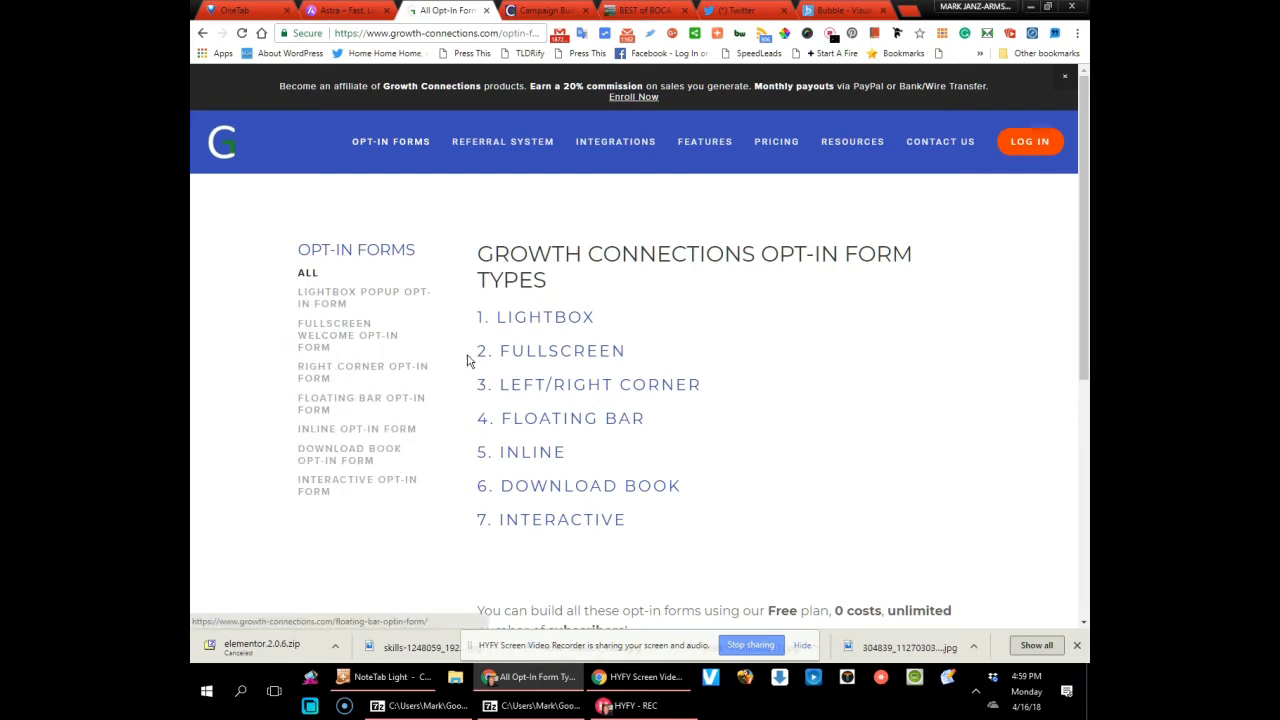
click(364, 296)
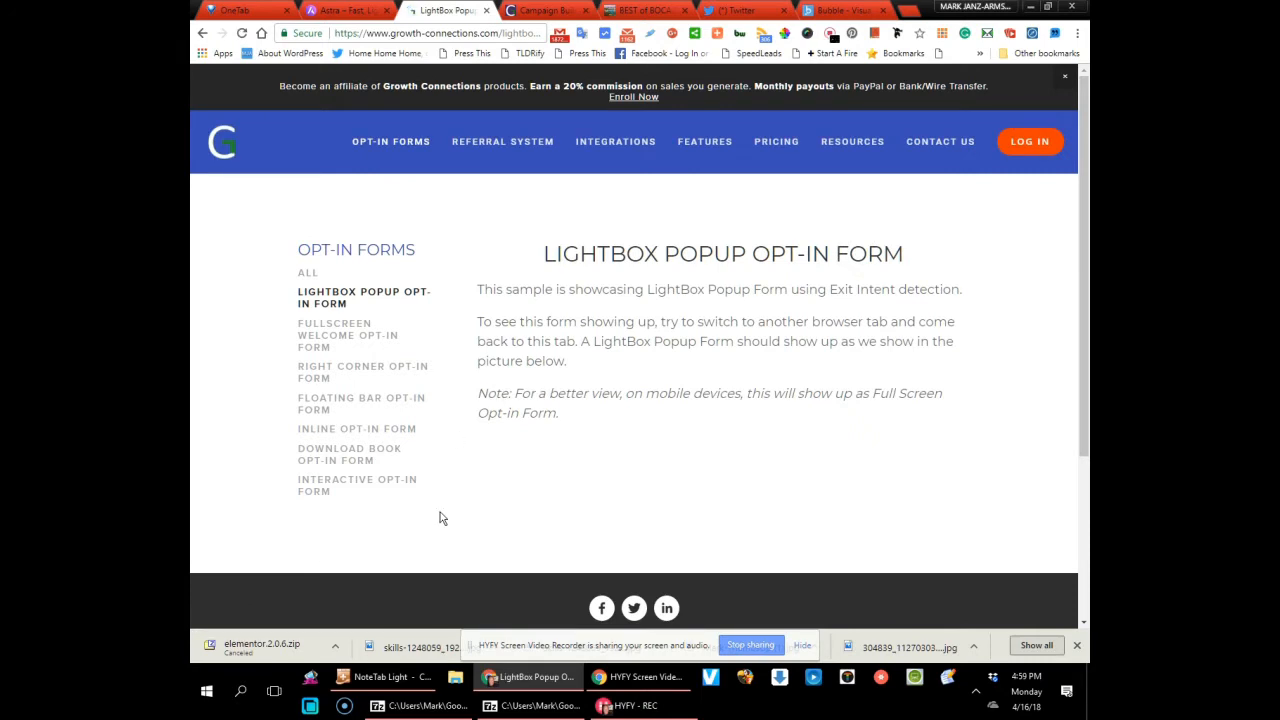
mouse_move(336, 336)
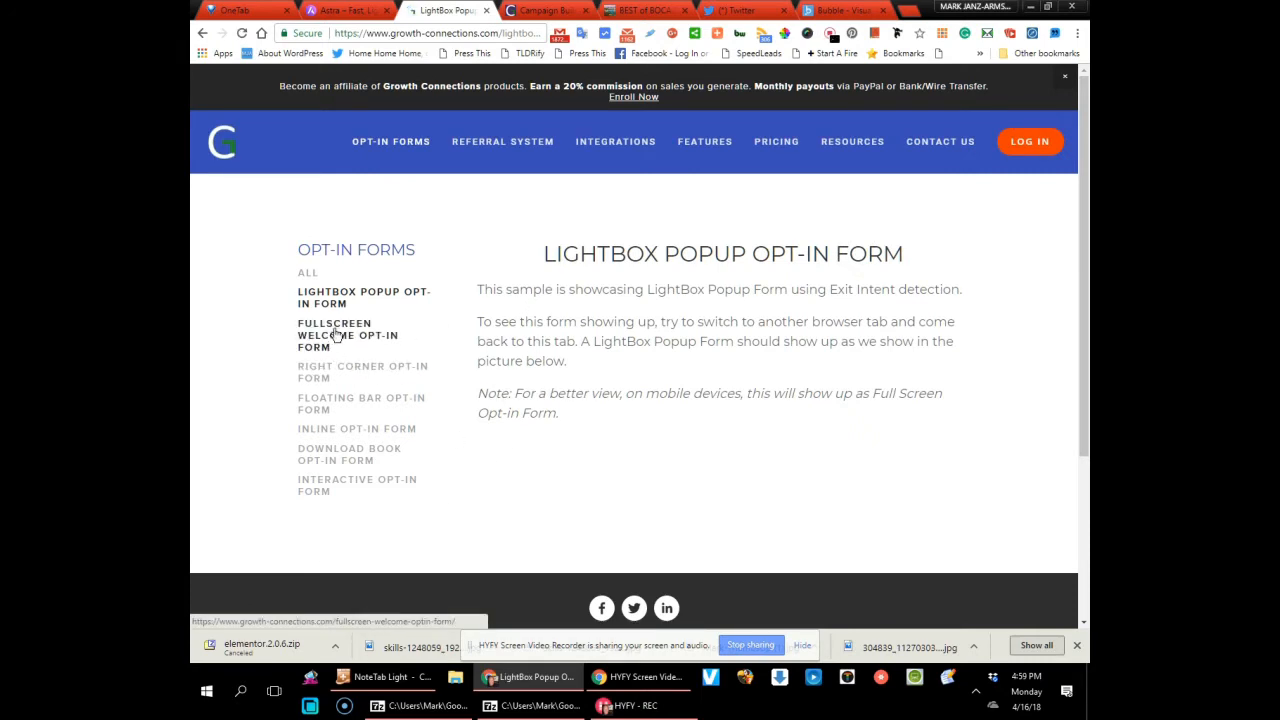
click(348, 336)
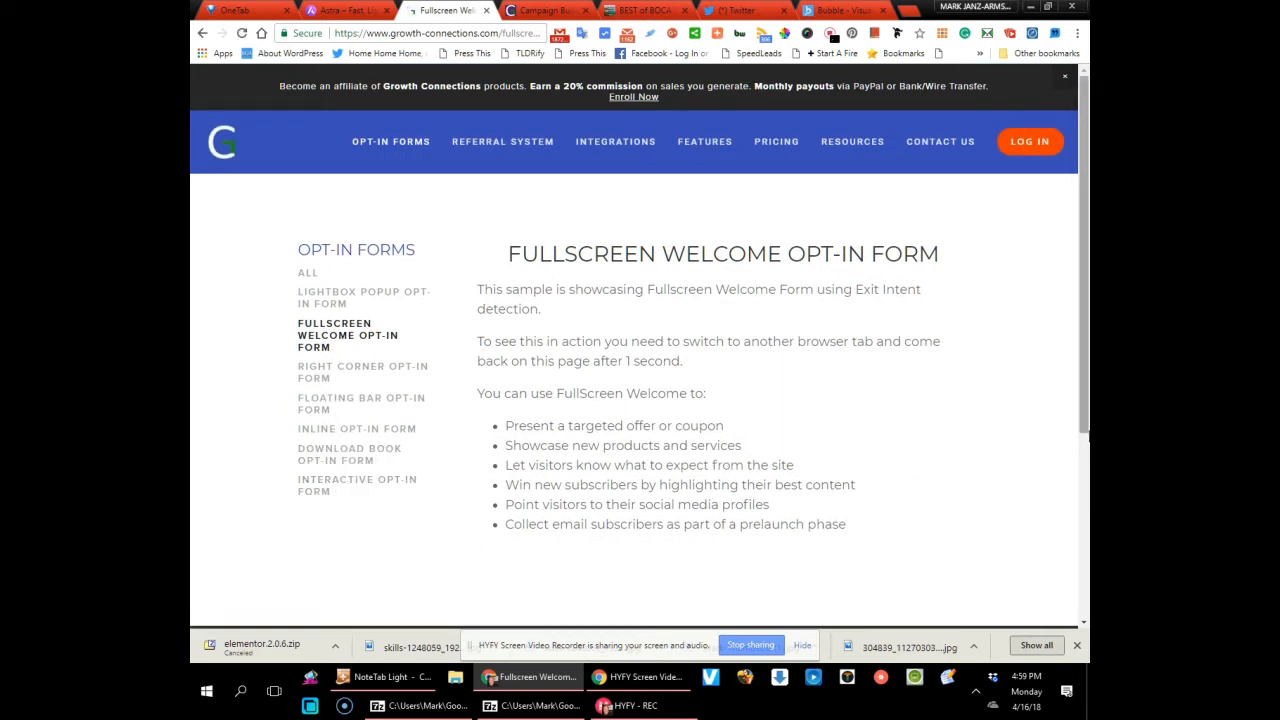
mouse_move(948, 464)
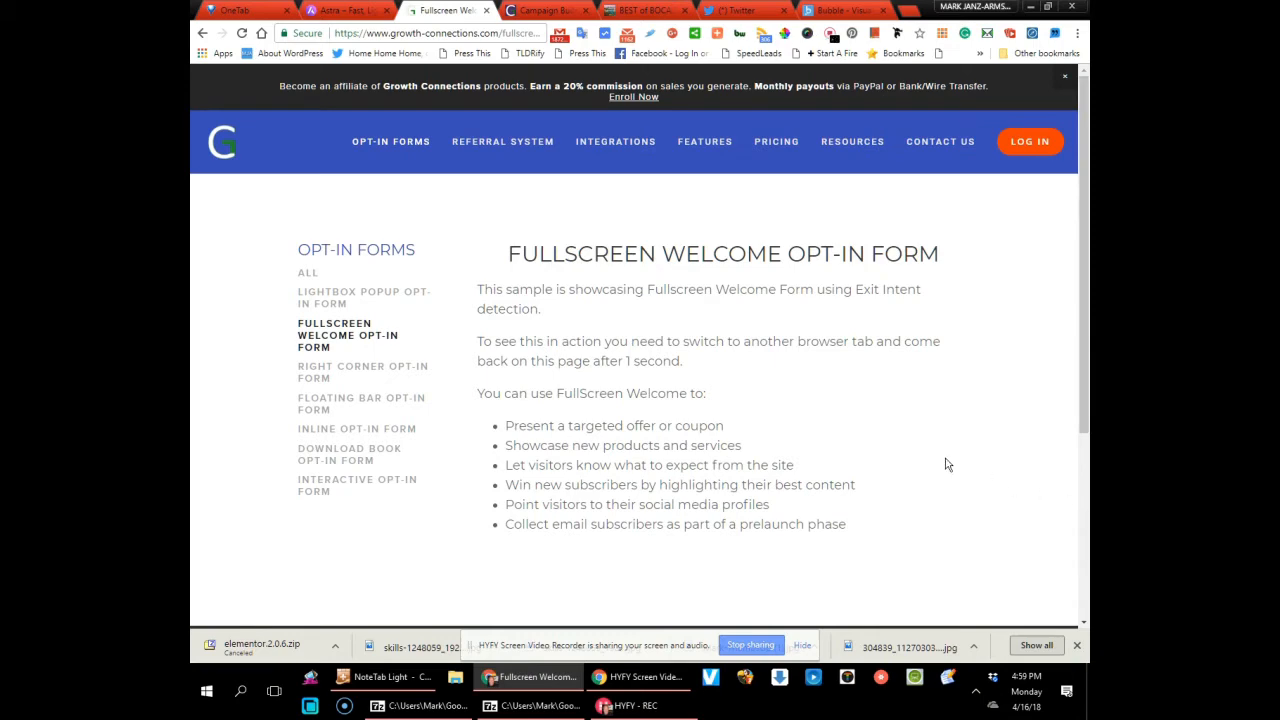
mouse_move(992, 84)
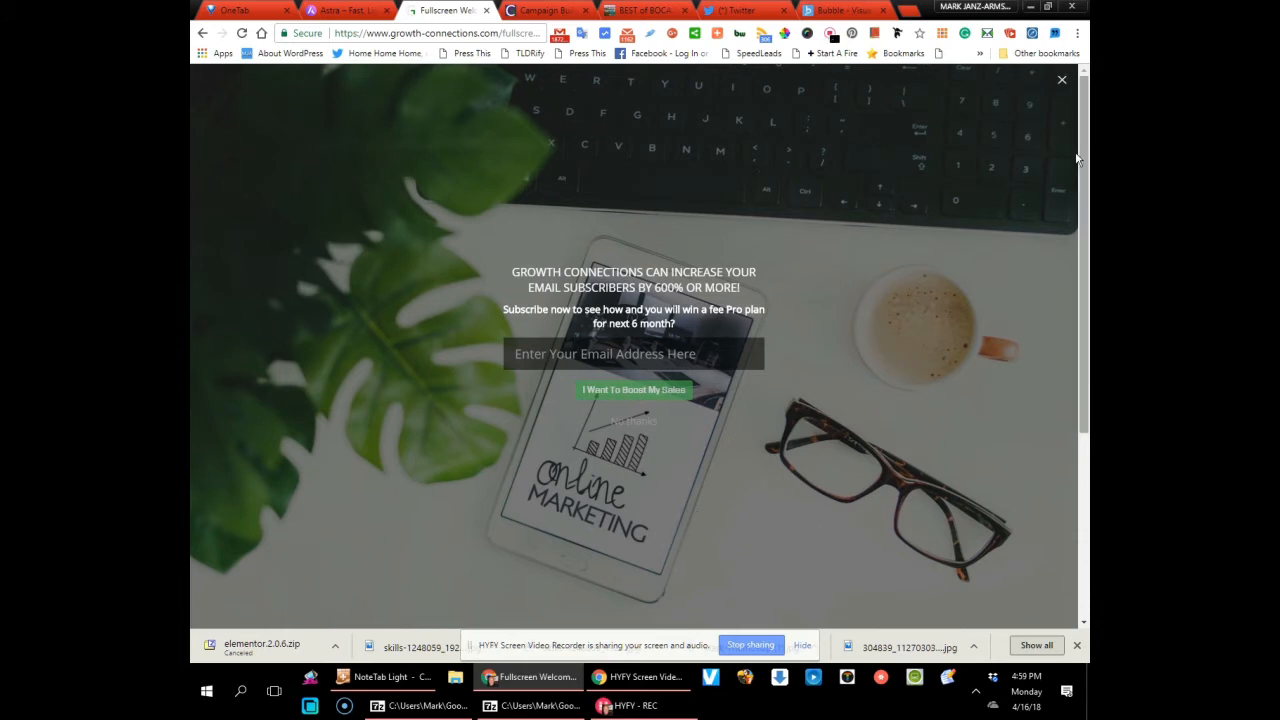
mouse_move(804, 408)
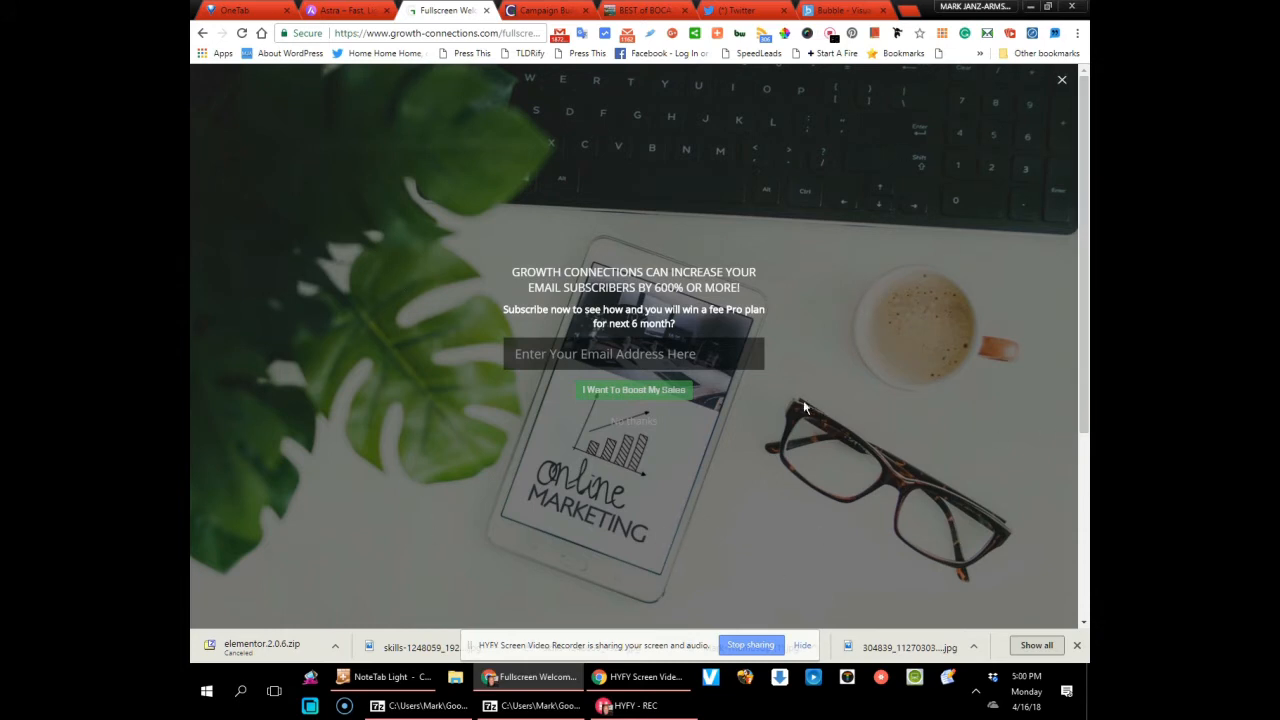
Close the fullscreen welcome email signup overlay to return to its description page
click(604, 352)
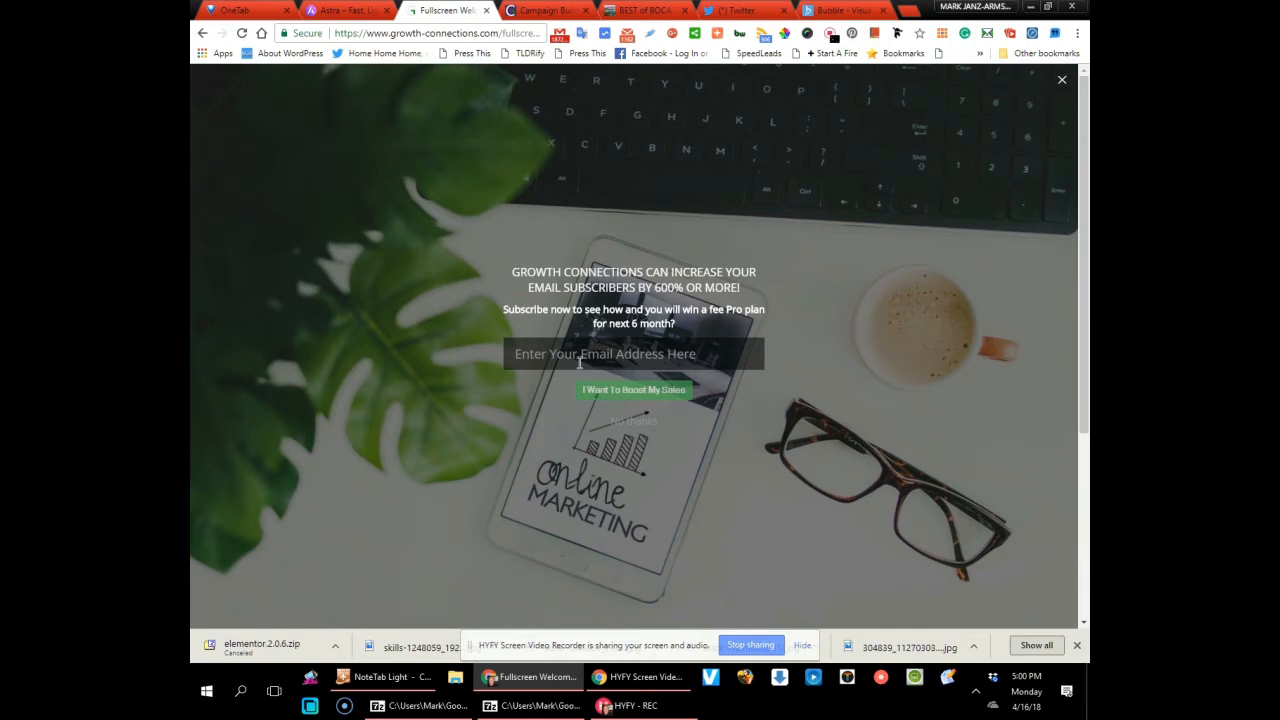
click(634, 352)
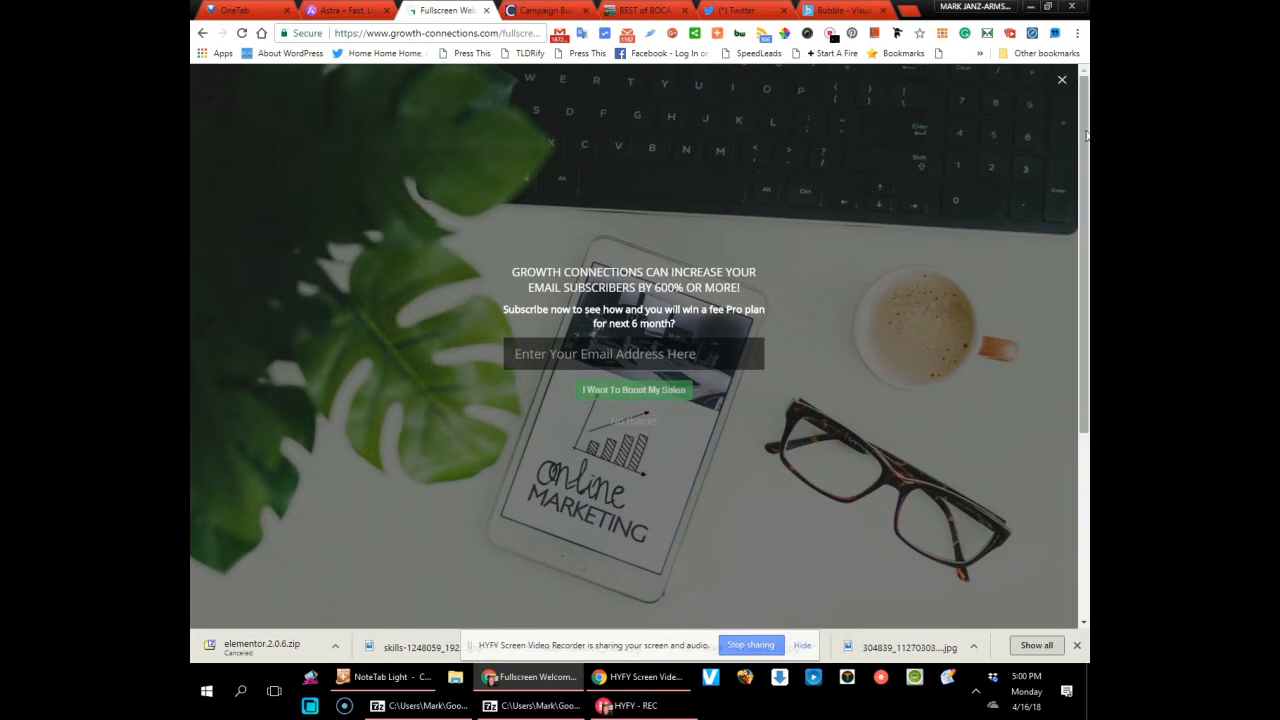
click(1062, 80)
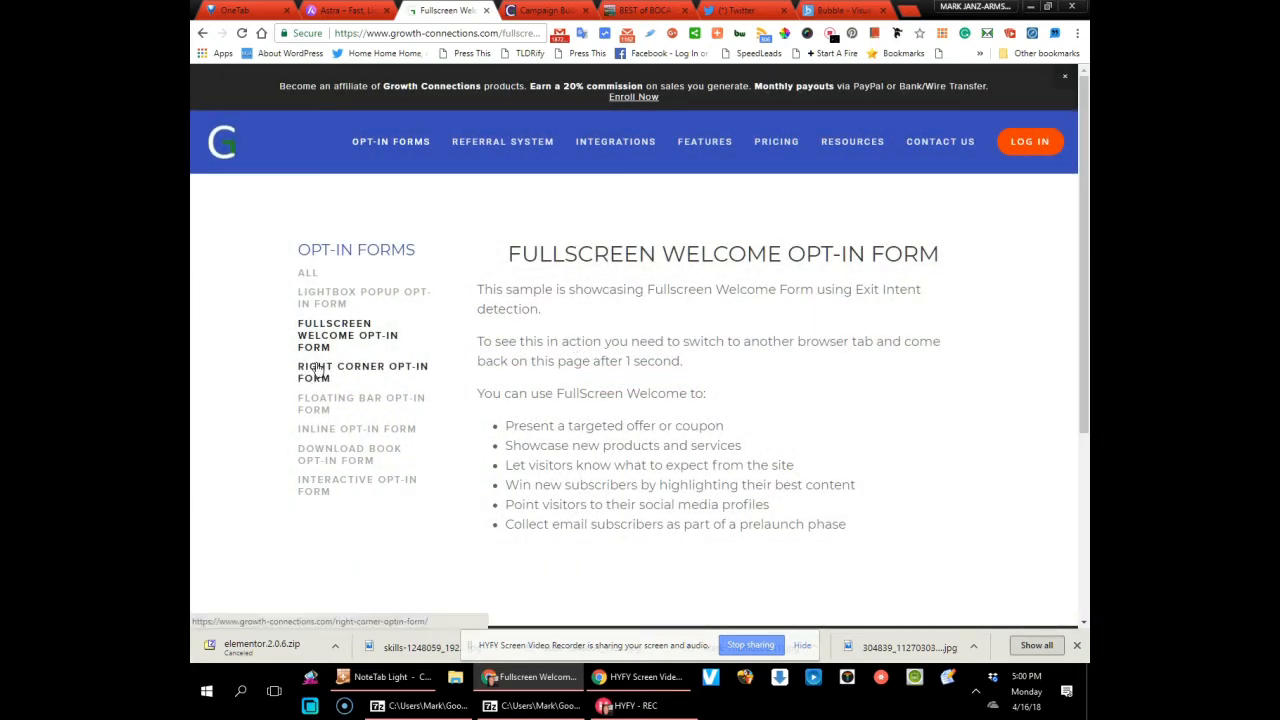
View the Right Corner opt-in demo popup, then the Floating Bar opt-in demo
click(364, 370)
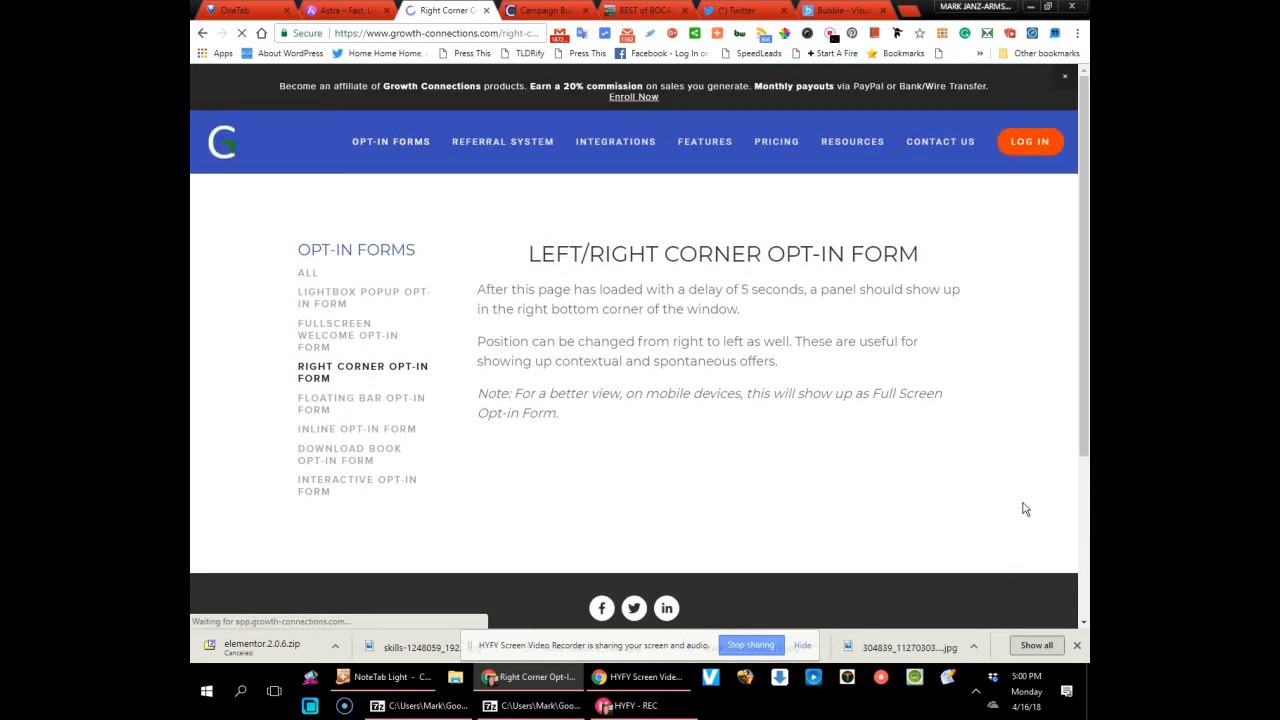
scroll(down, 3)
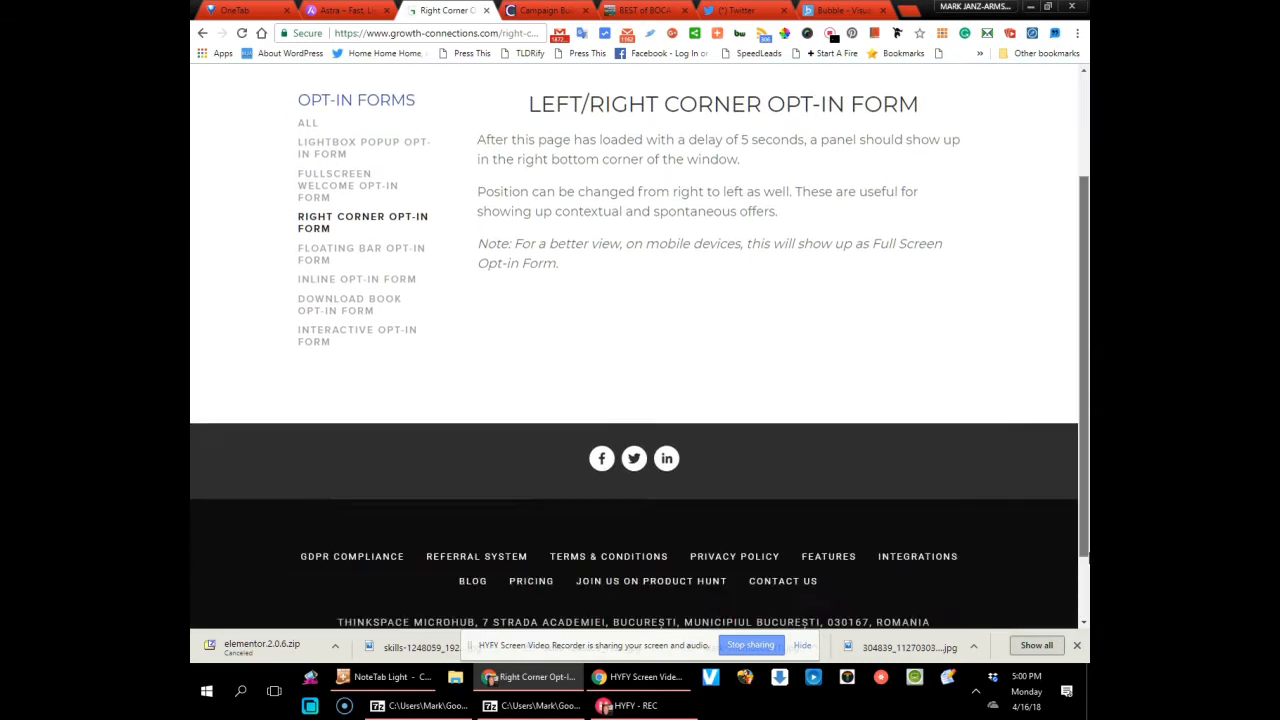
scroll(down, 3)
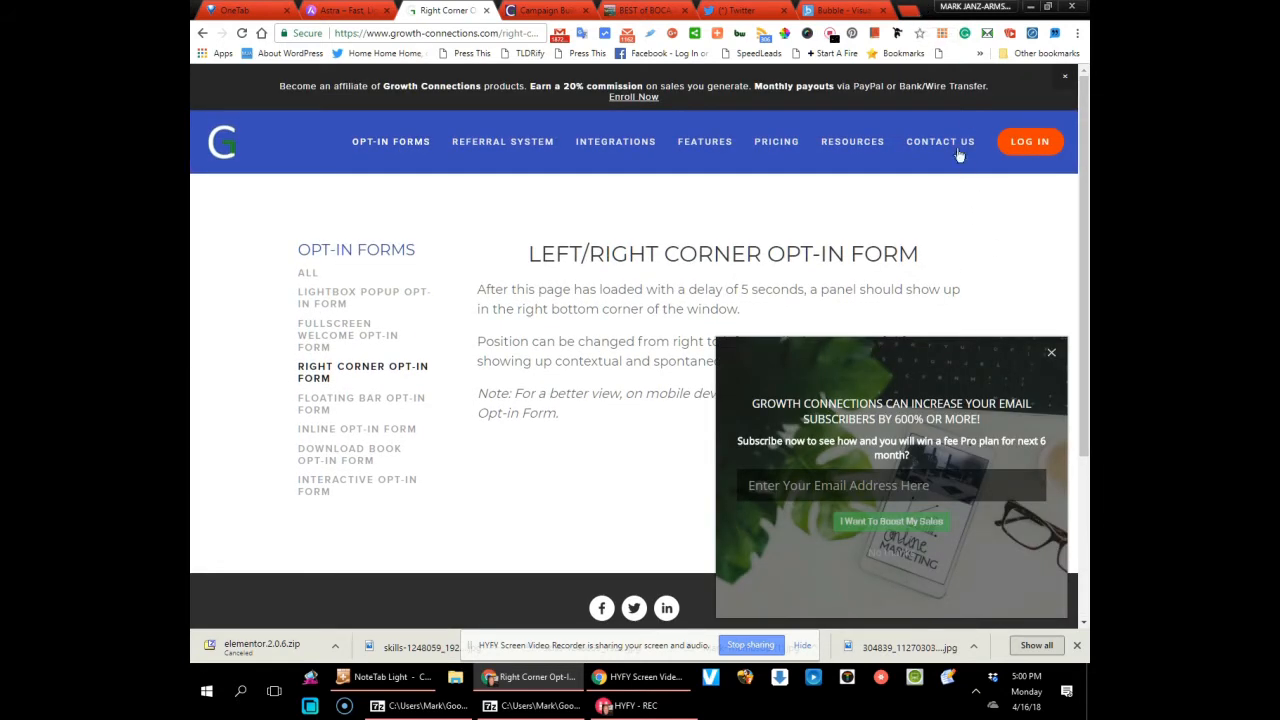
mouse_move(958, 156)
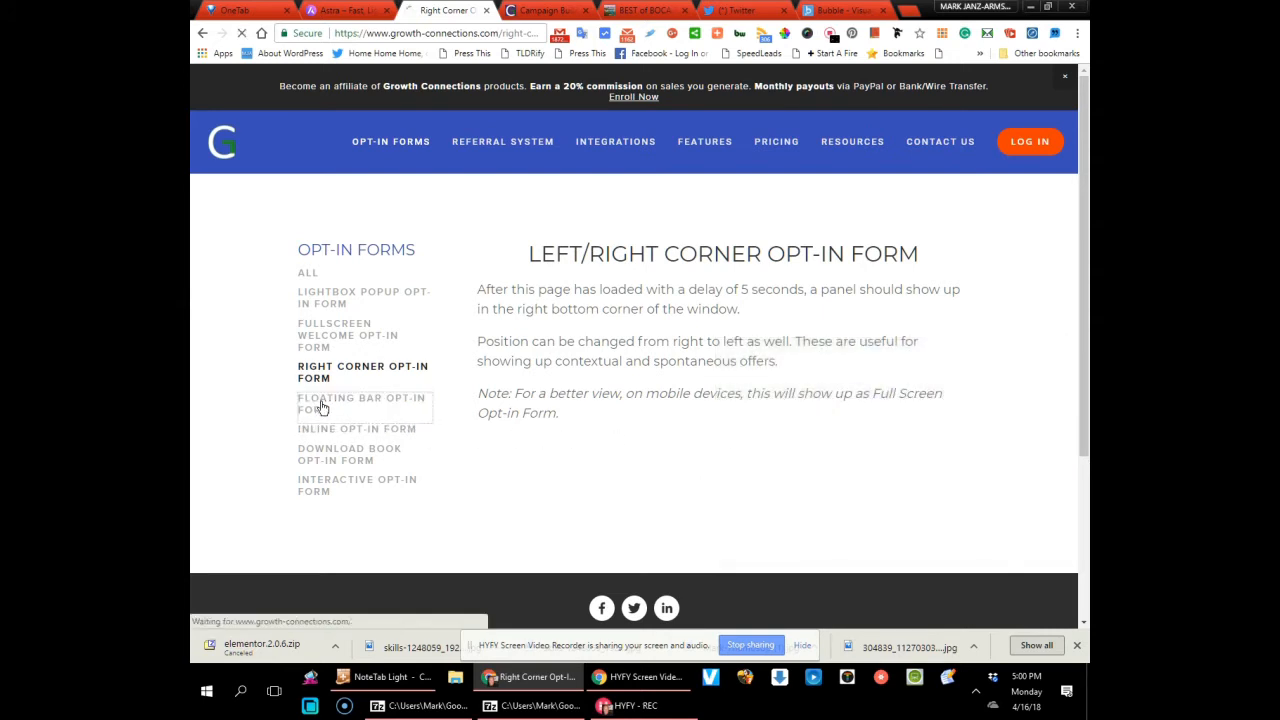
click(360, 404)
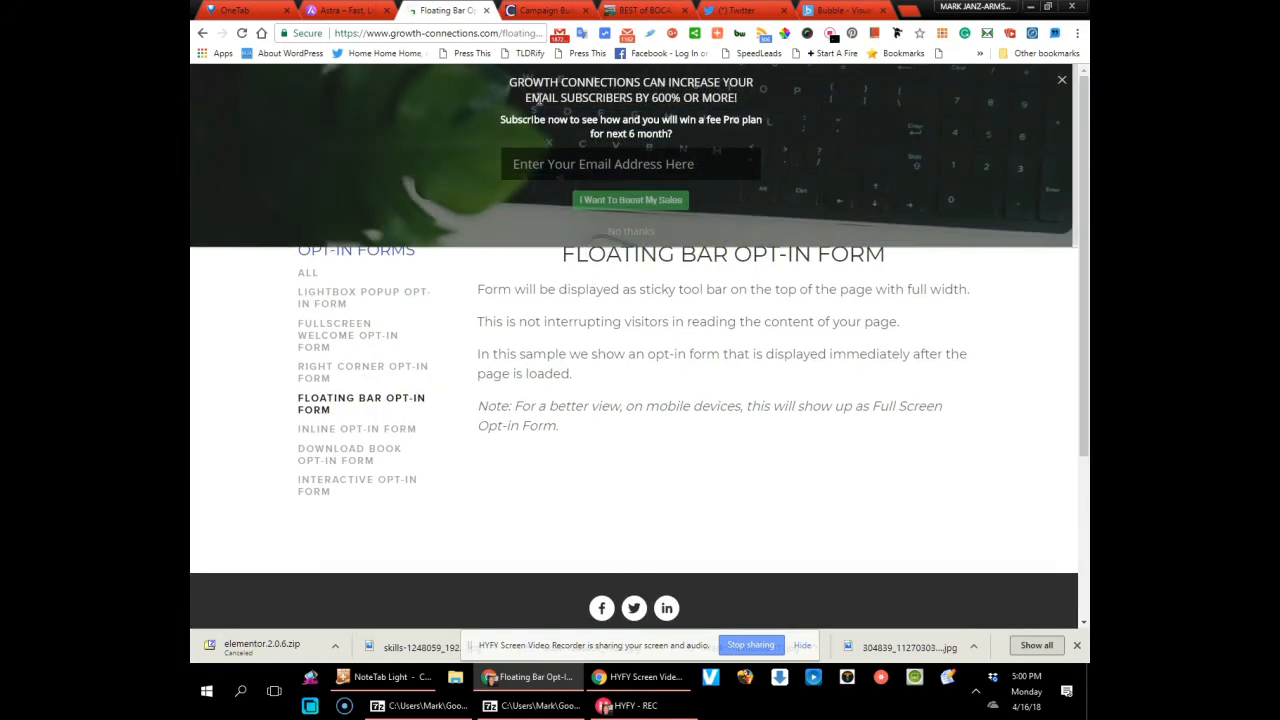
scroll(down, 3)
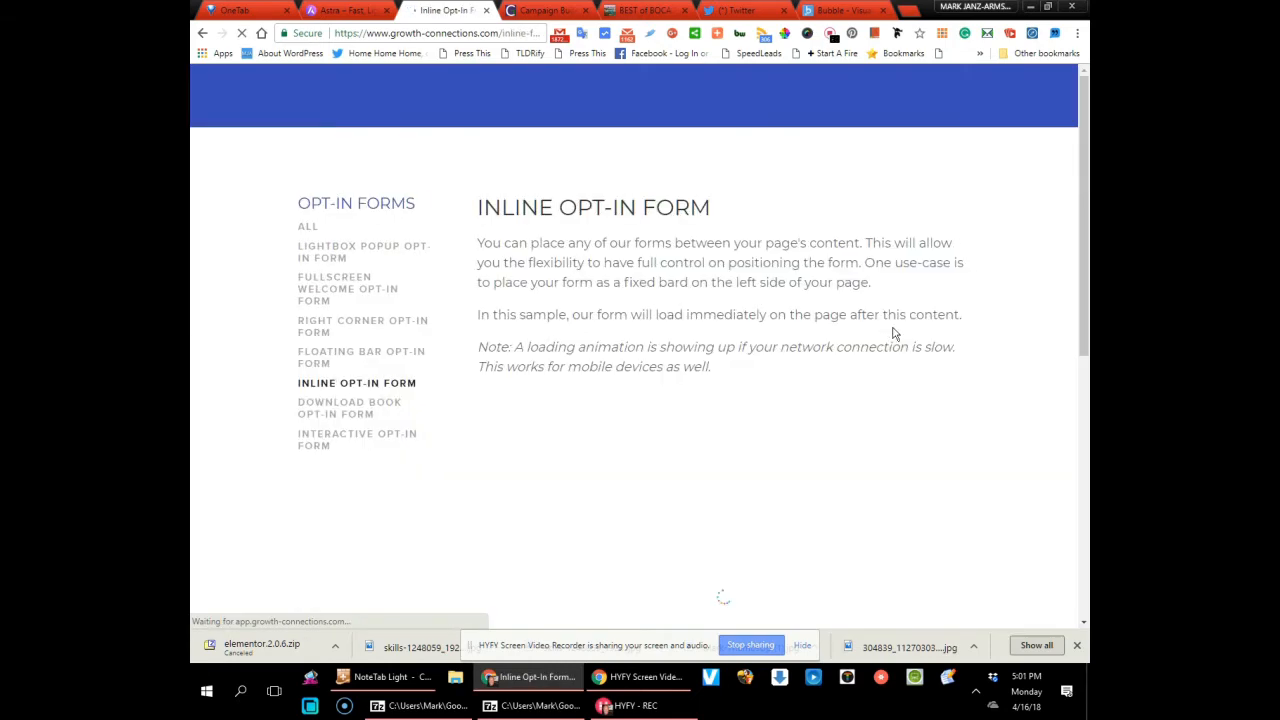
View the embedded inline signup form, then go to the Download Book opt-in demo
scroll(down, 3)
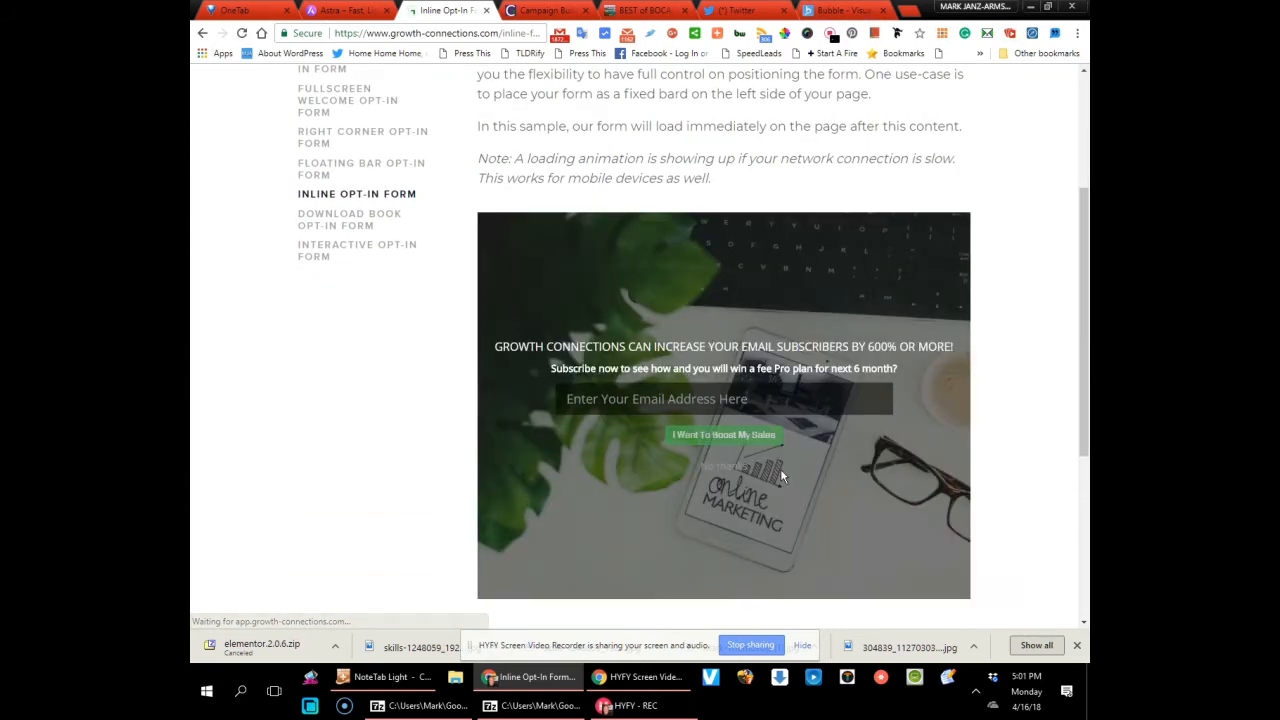
mouse_move(316, 232)
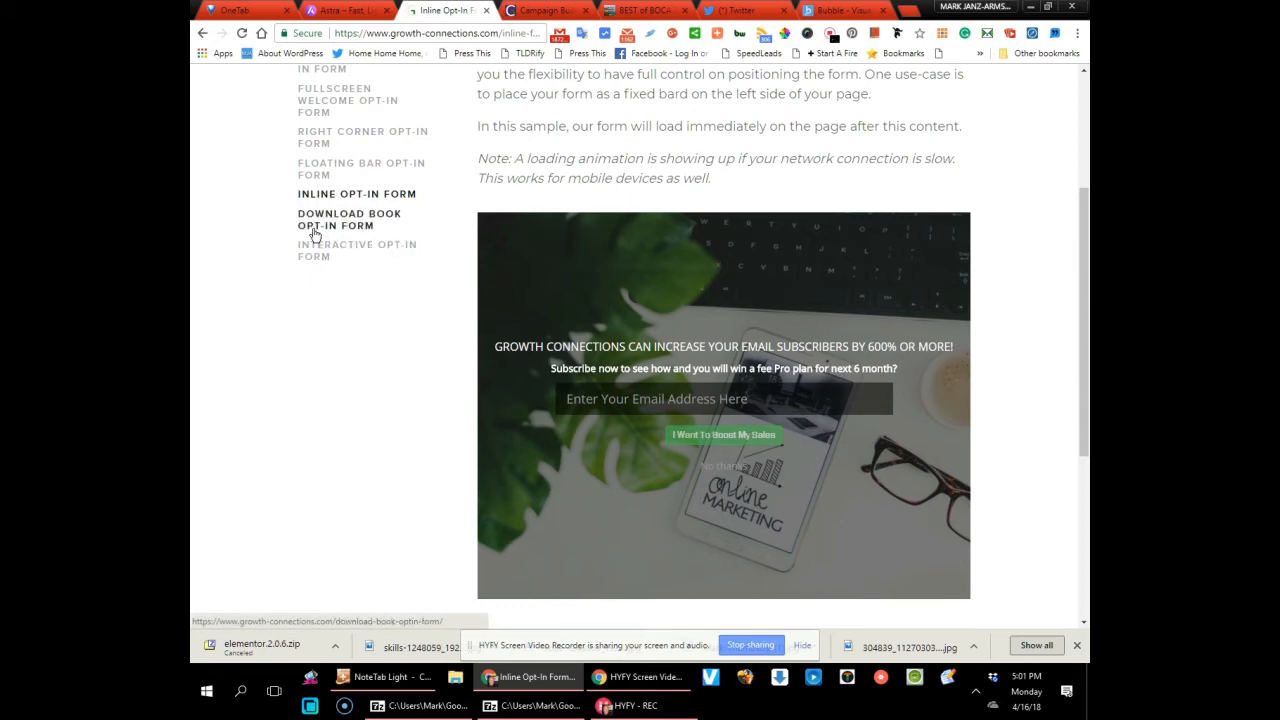
click(348, 218)
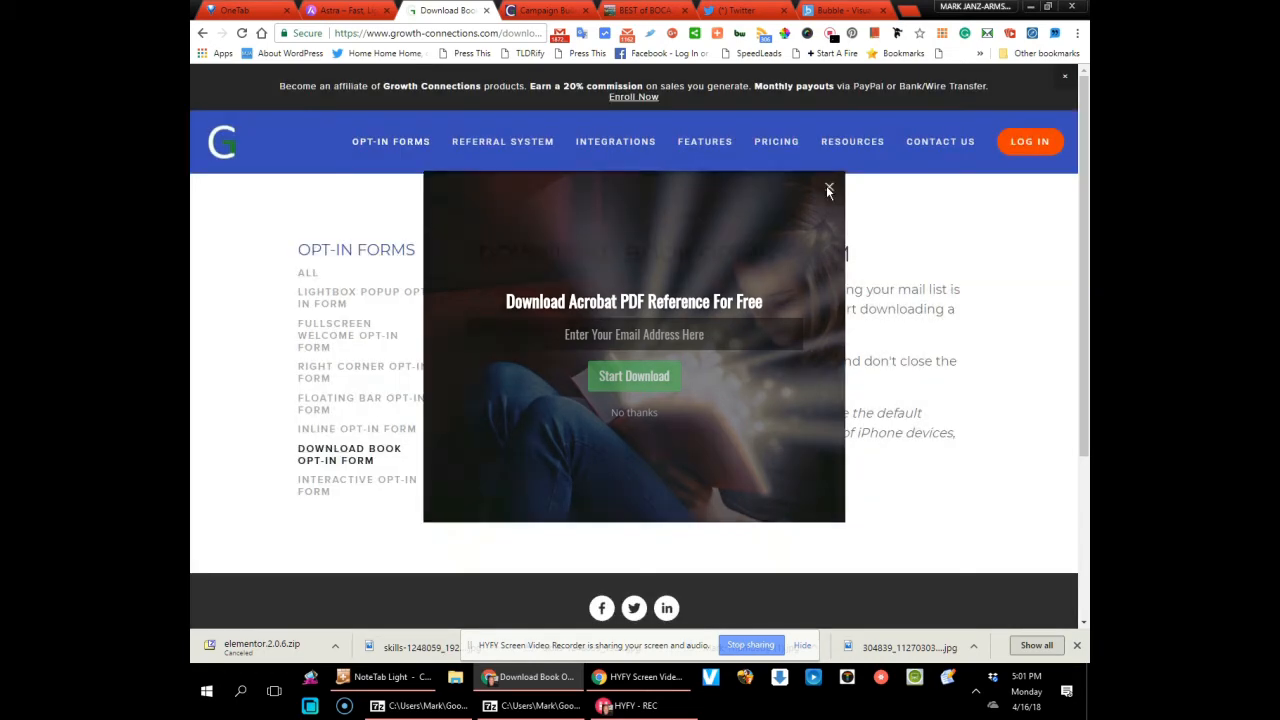
Dismiss the Download Book PDF popup and go to the Interactive opt-in form demo
click(828, 188)
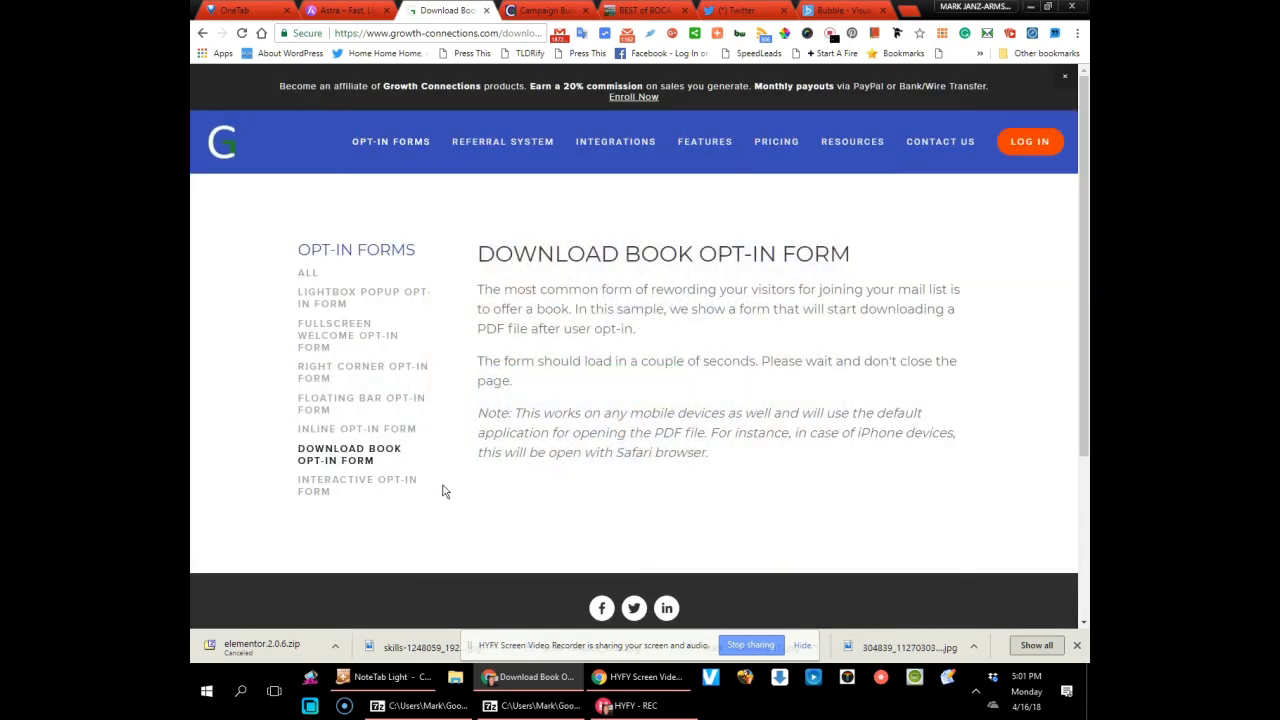
click(356, 486)
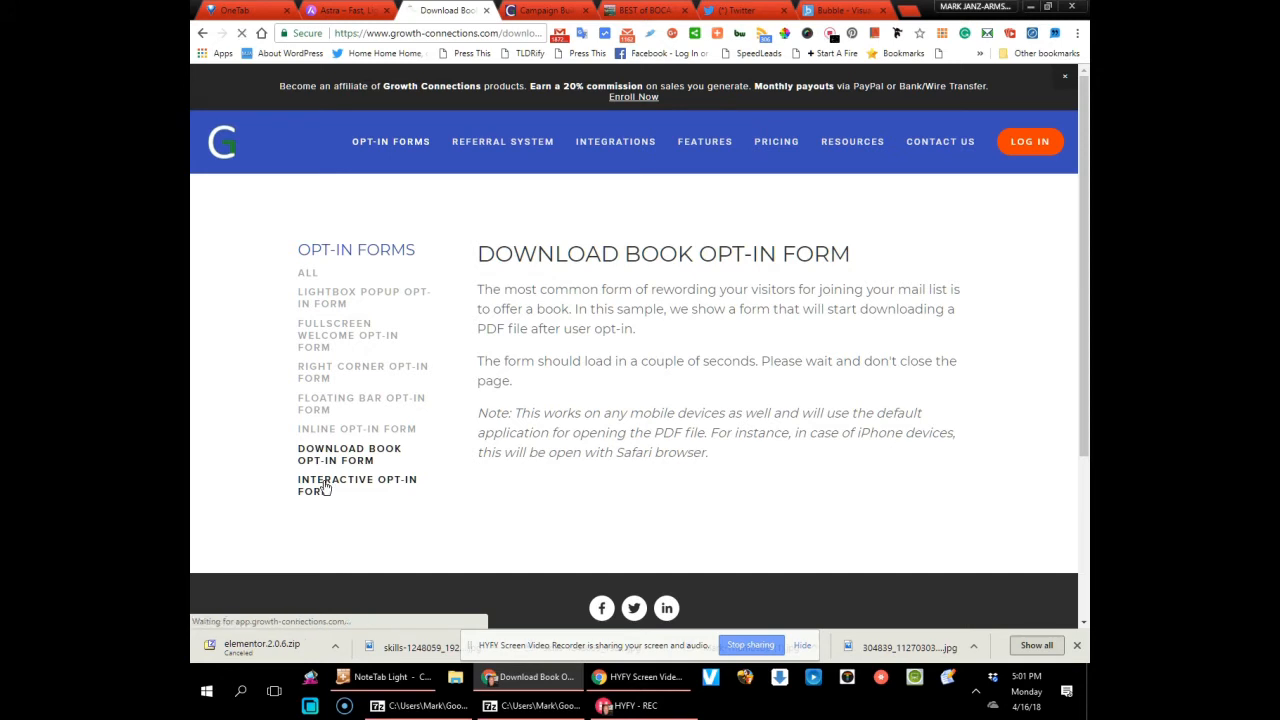
click(356, 486)
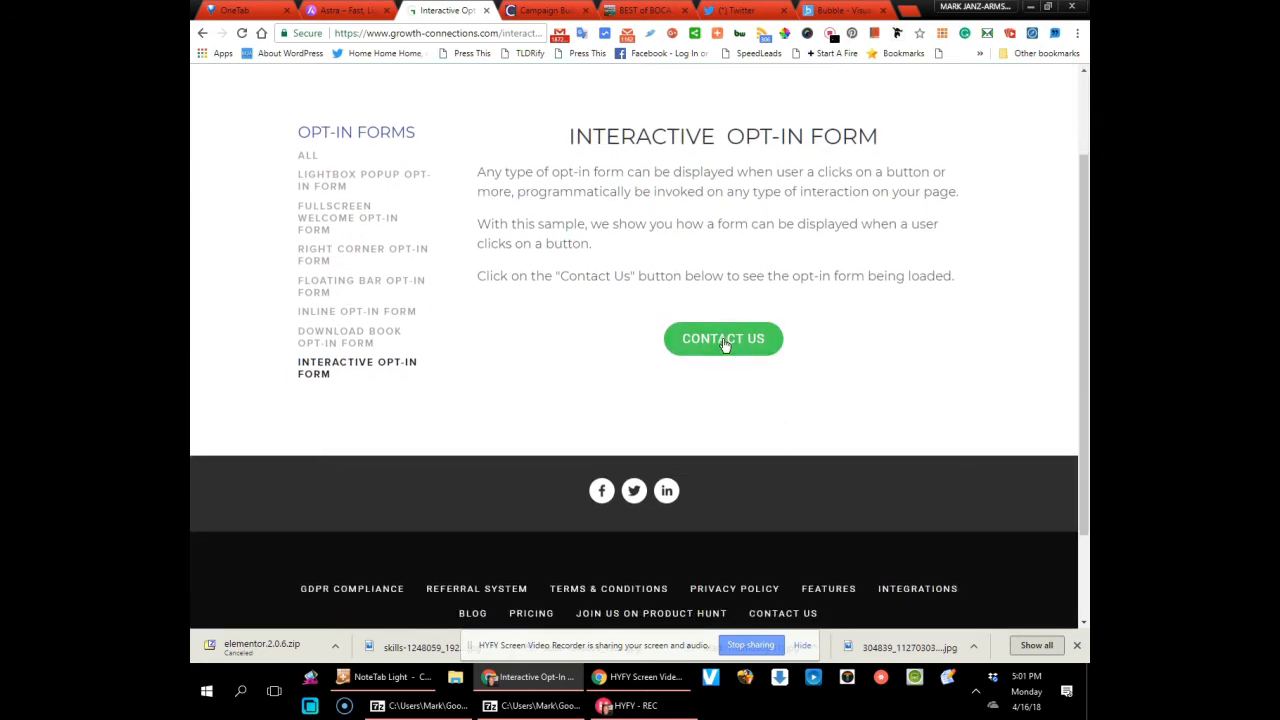
click(724, 338)
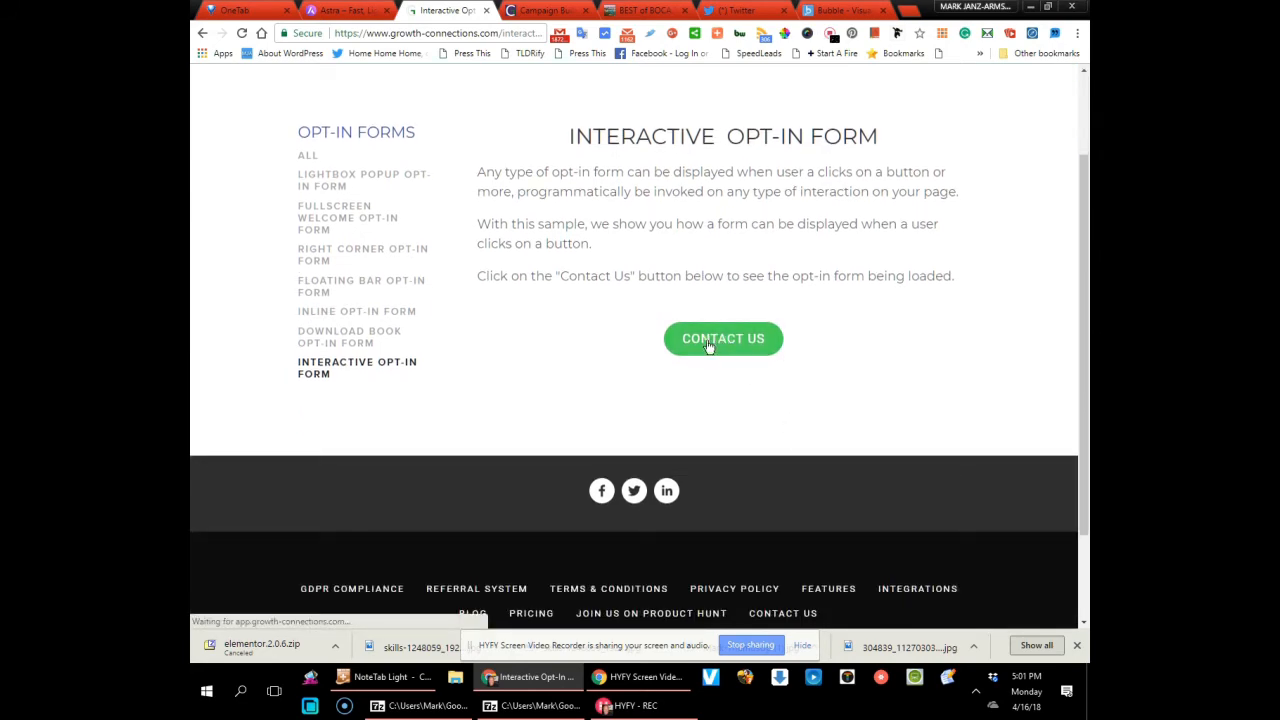
click(724, 338)
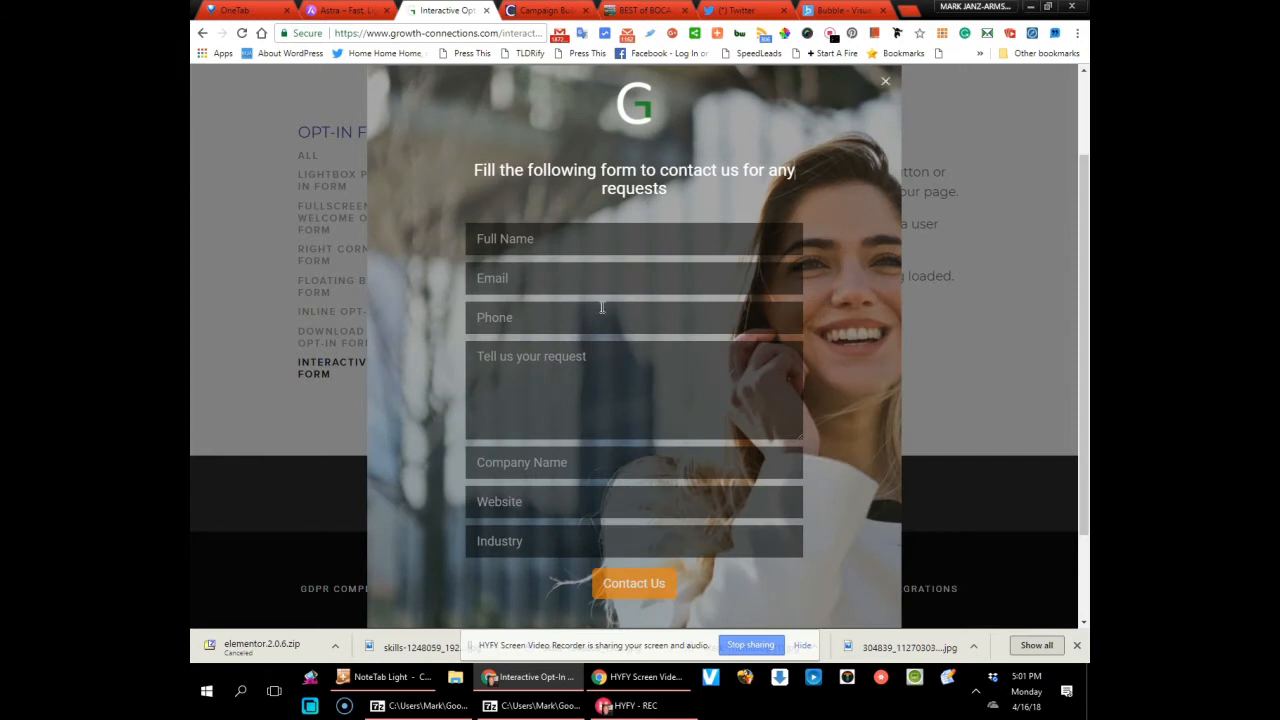
mouse_move(564, 368)
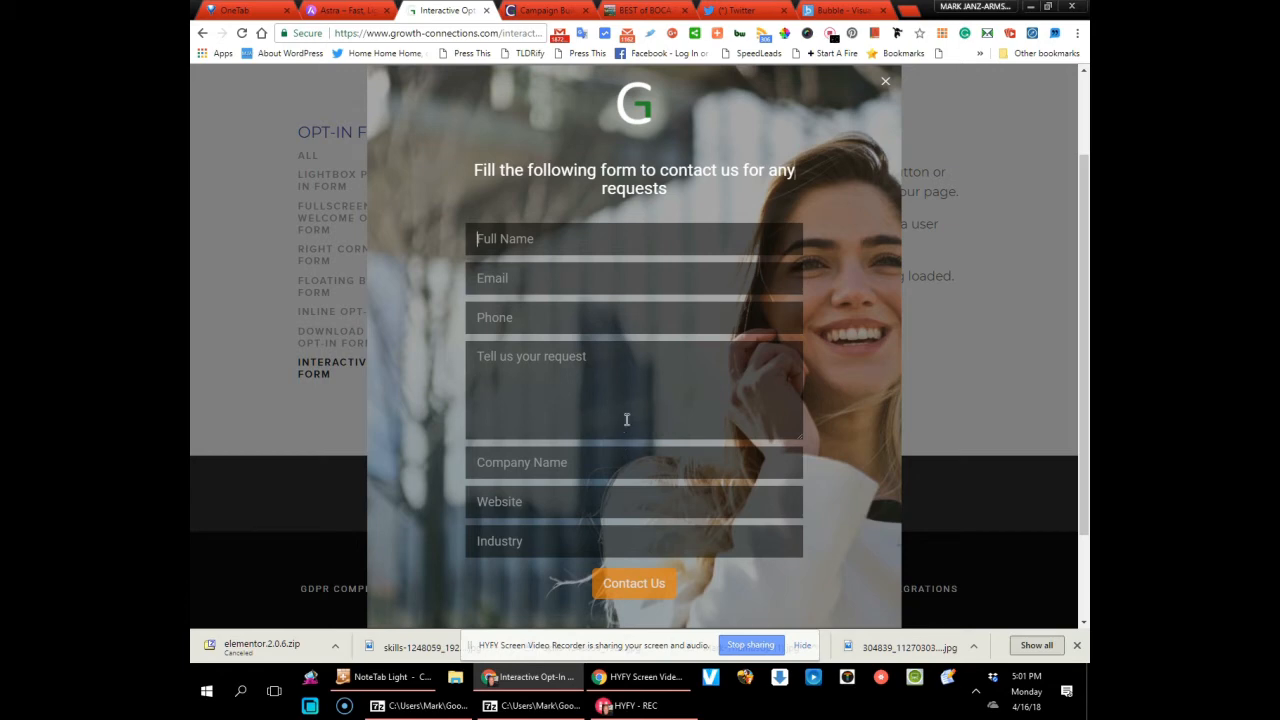
mouse_move(564, 188)
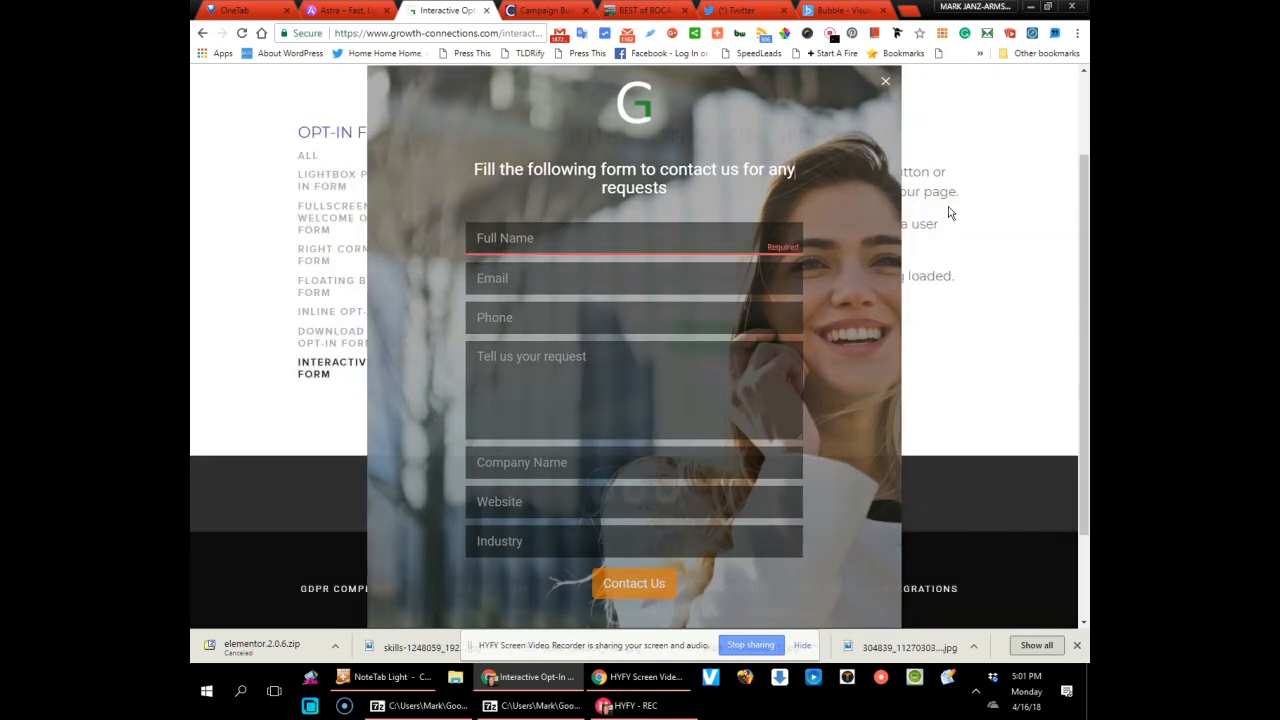
click(884, 80)
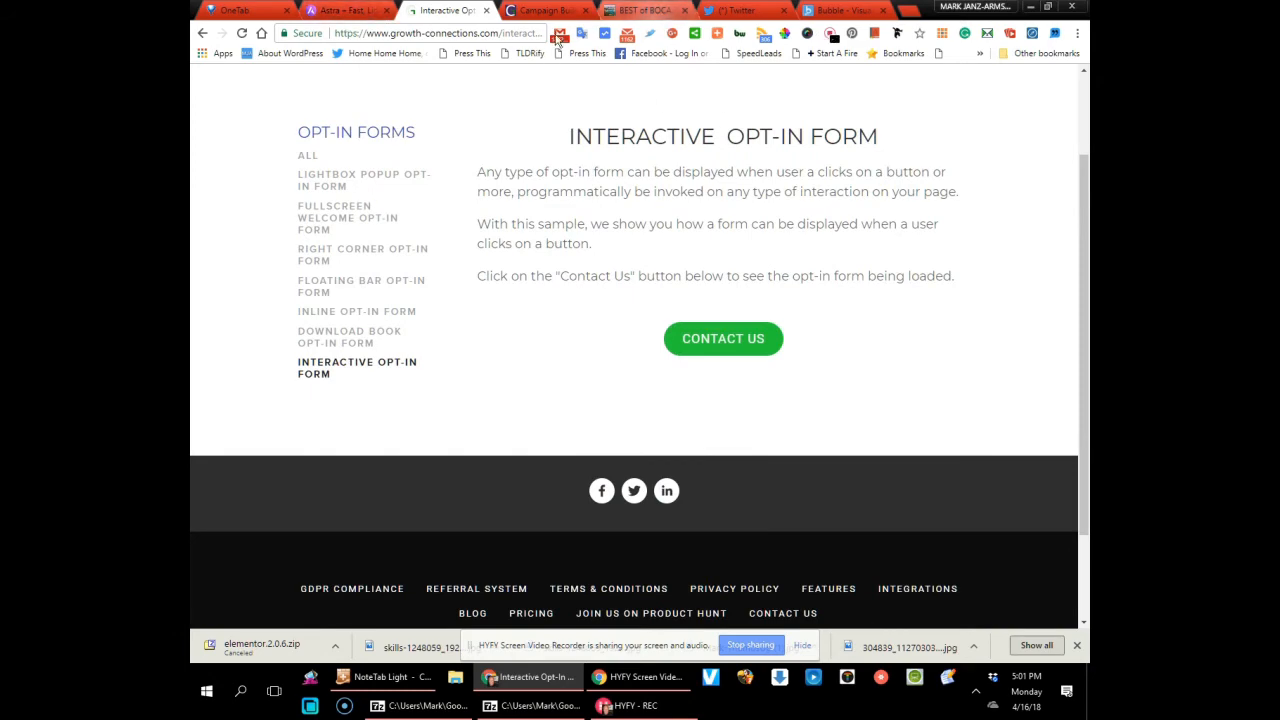
click(548, 10)
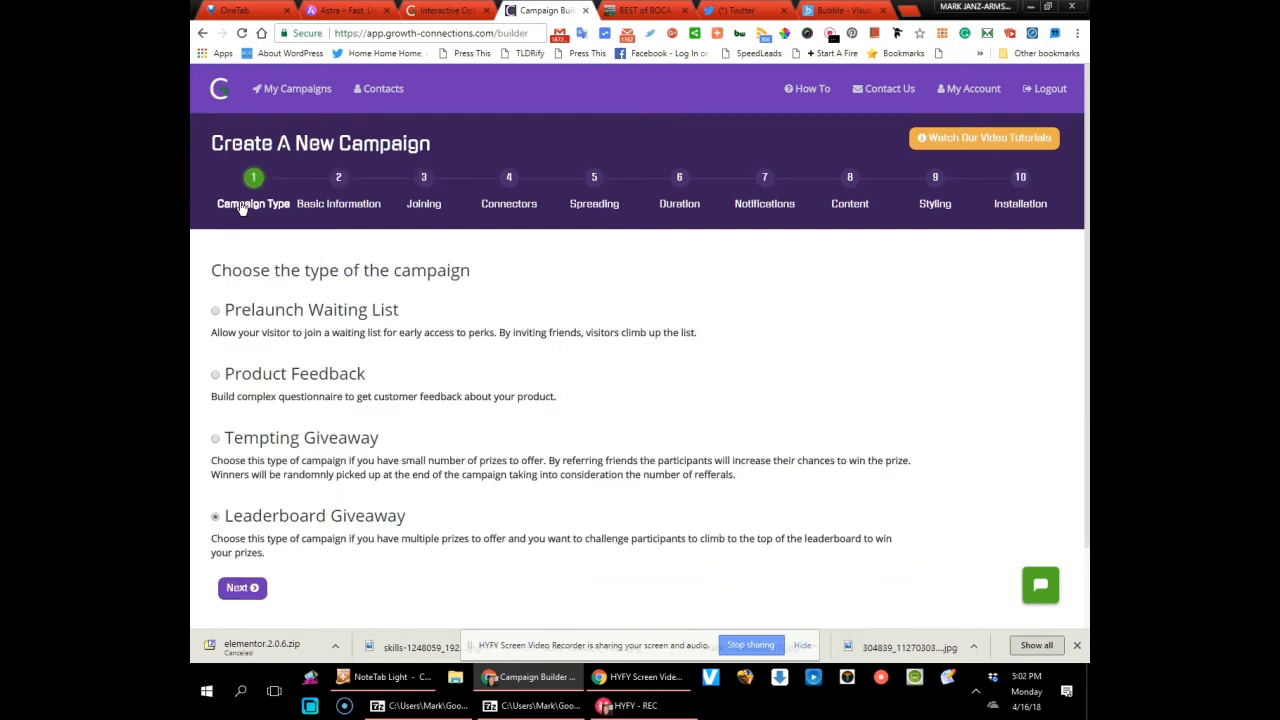
mouse_move(272, 336)
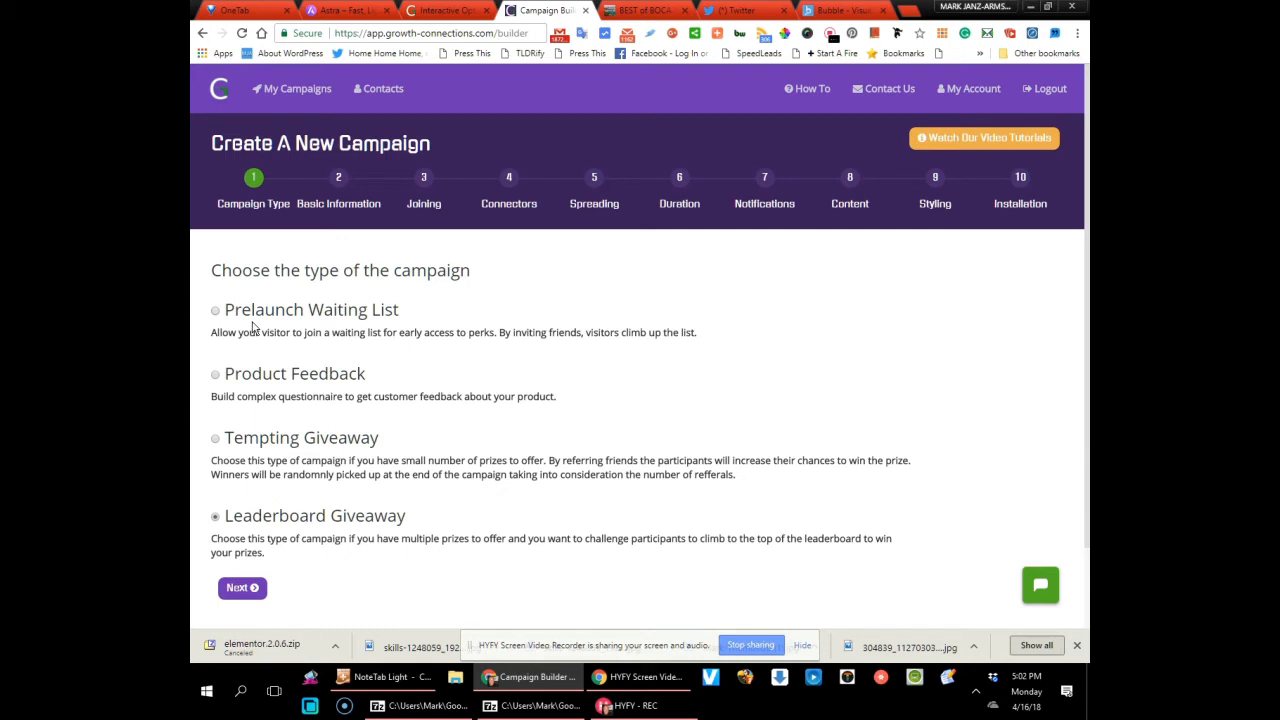
mouse_move(238, 320)
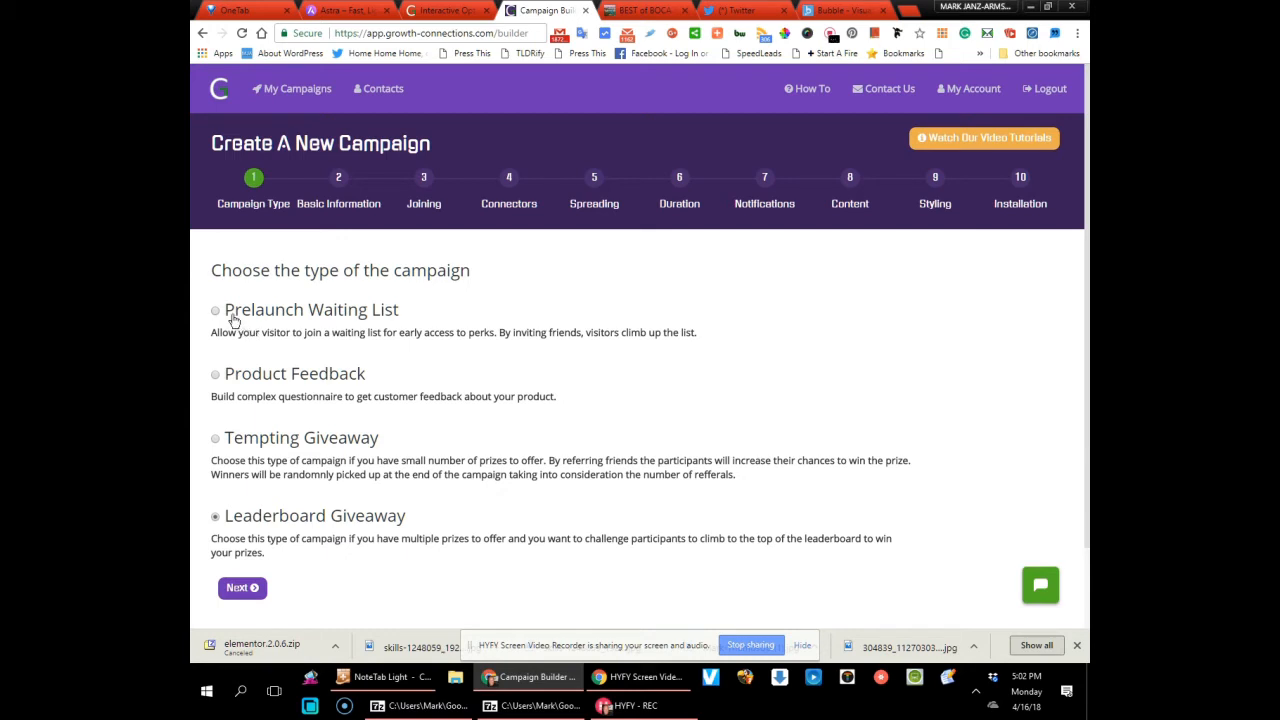
mouse_move(240, 370)
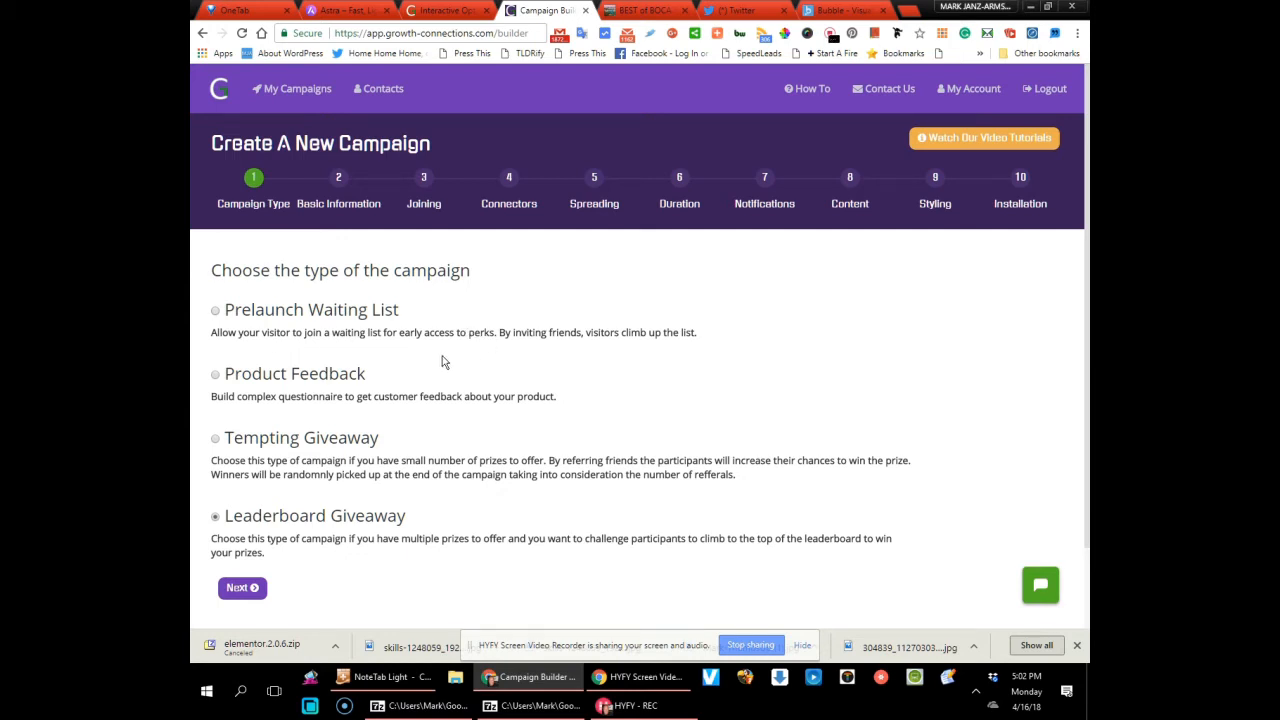
mouse_move(428, 346)
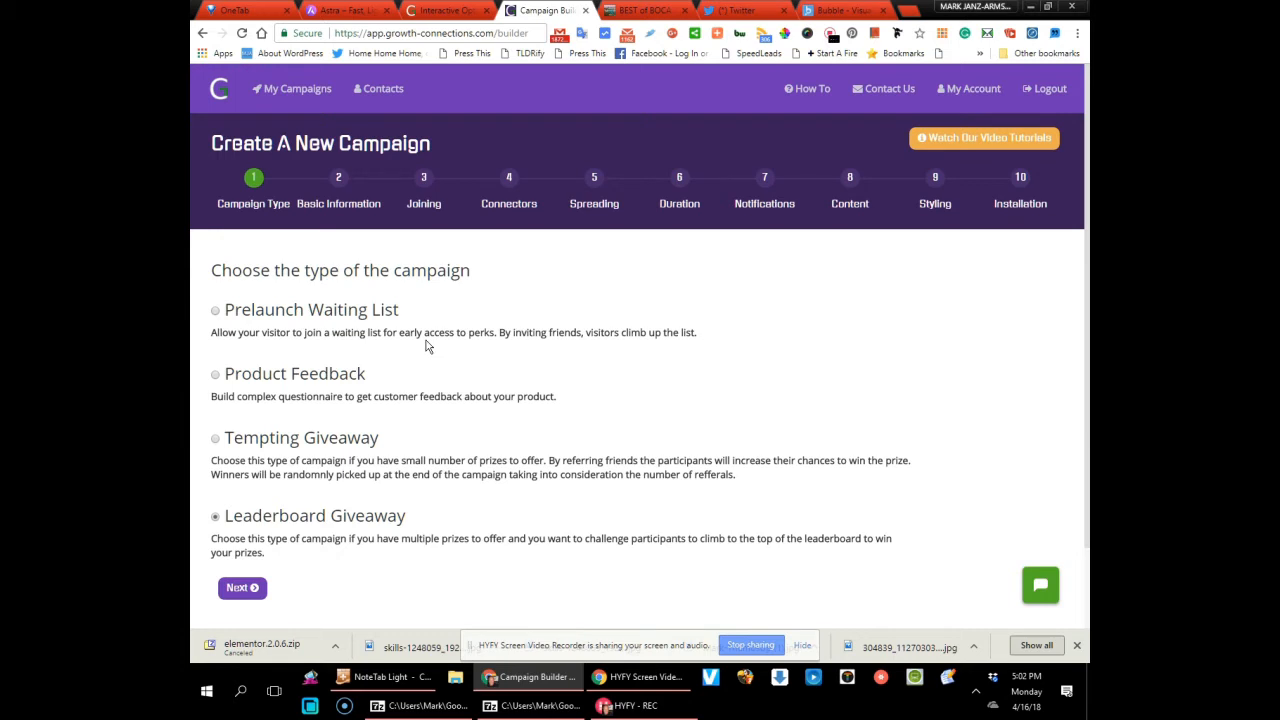
mouse_move(278, 376)
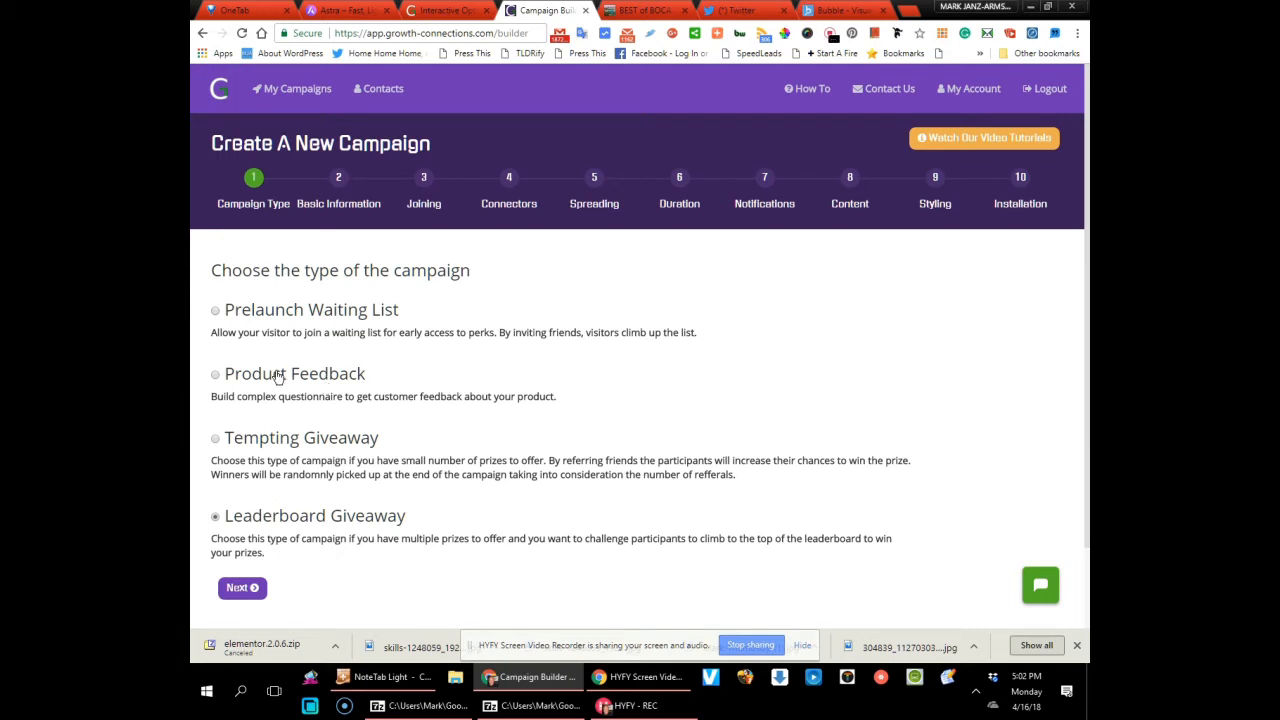
mouse_move(288, 408)
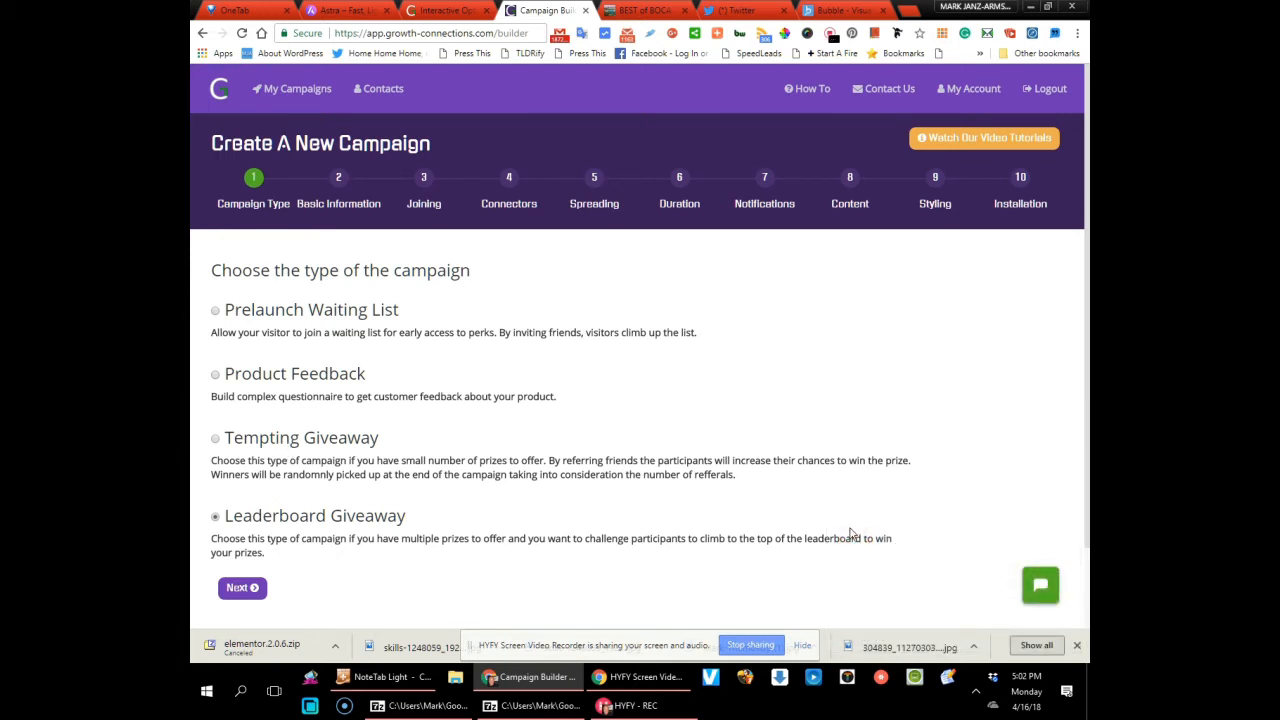
mouse_move(490, 500)
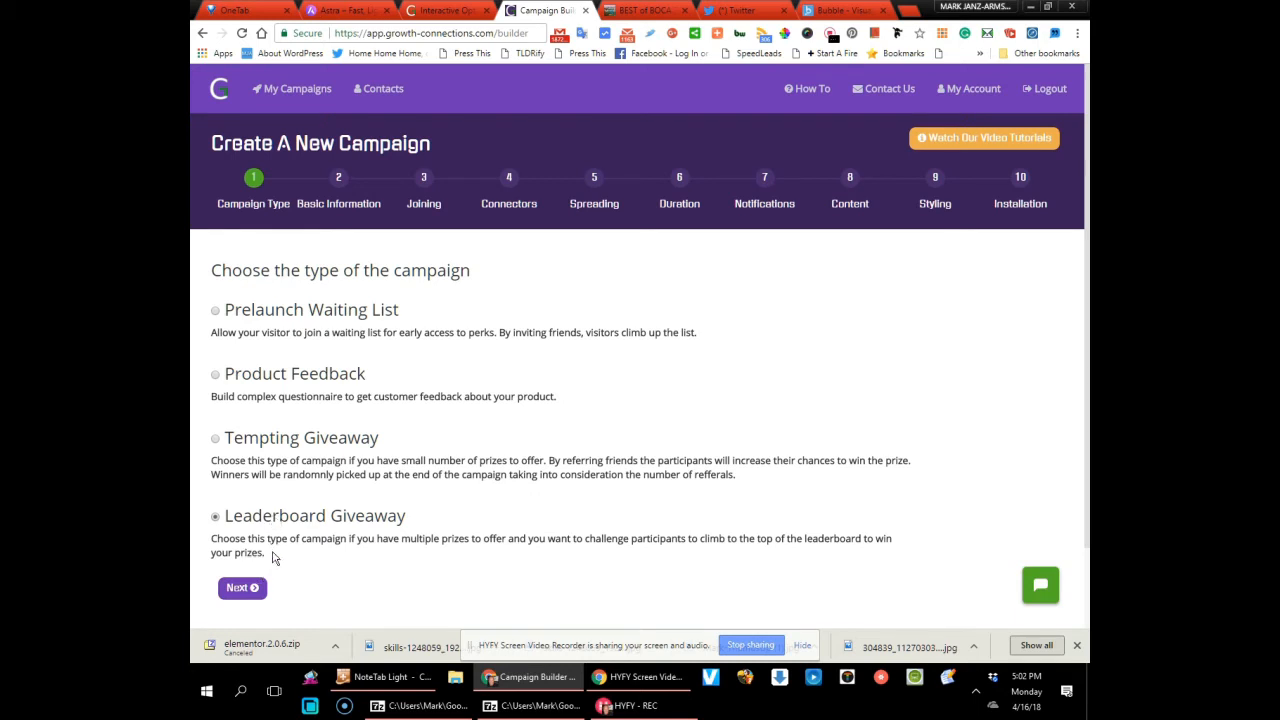
mouse_move(428, 542)
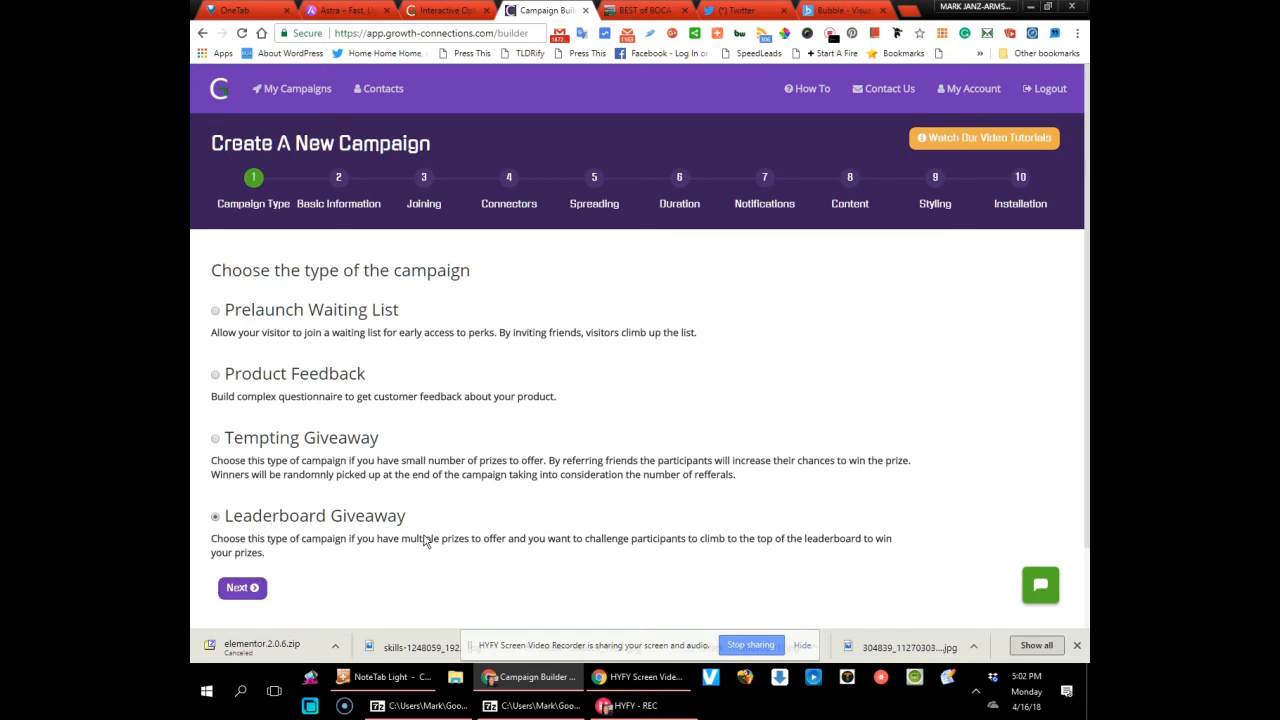
mouse_move(292, 598)
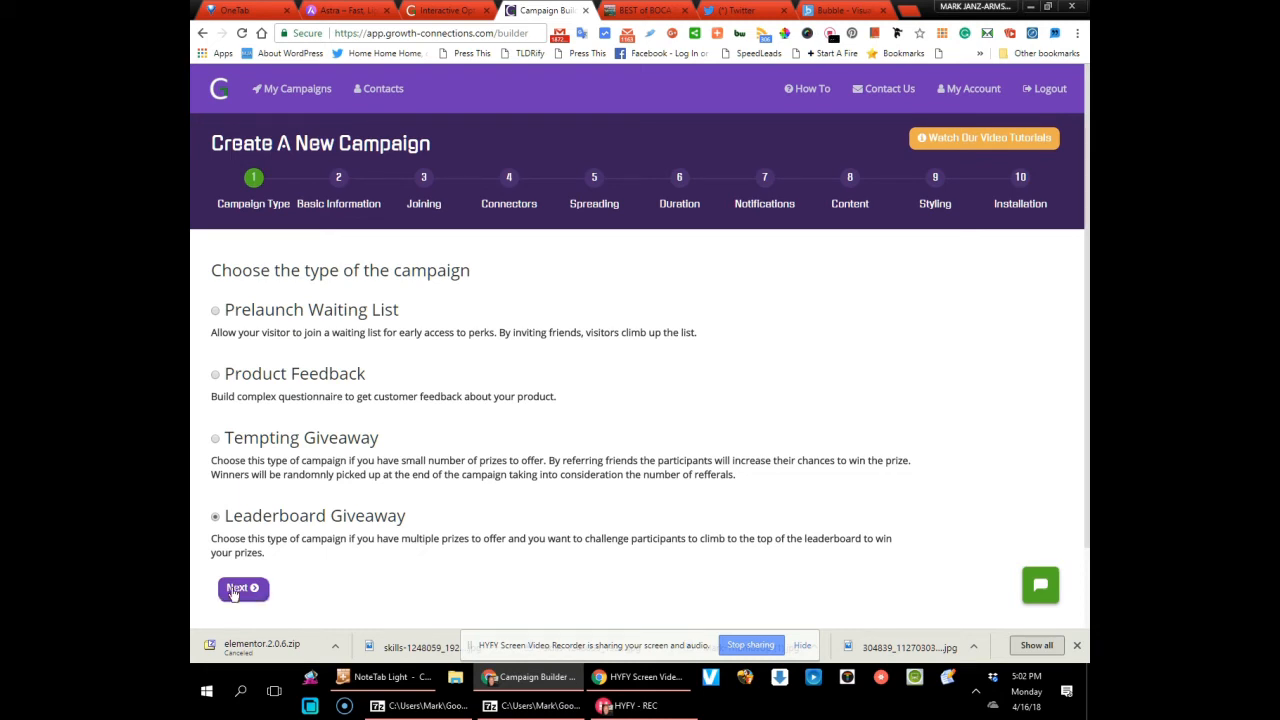
Advance to Basic Information, review its fields and keep United States as the country
click(244, 588)
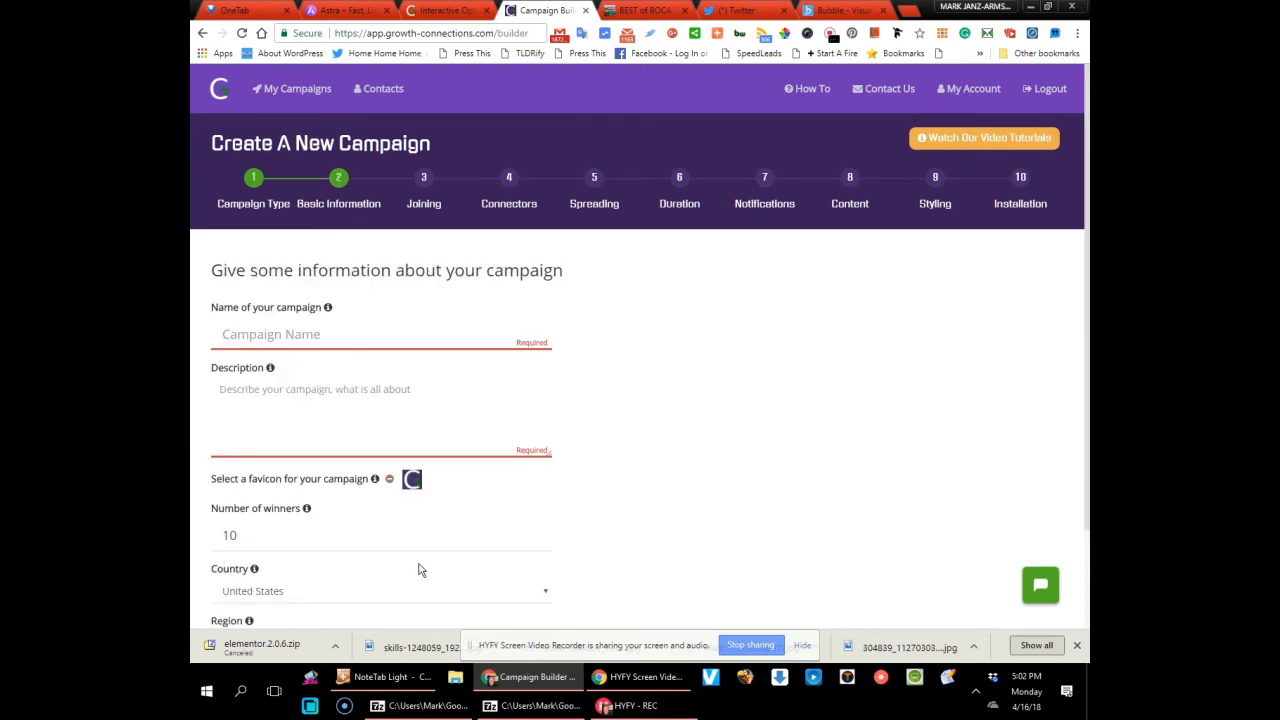
mouse_move(696, 284)
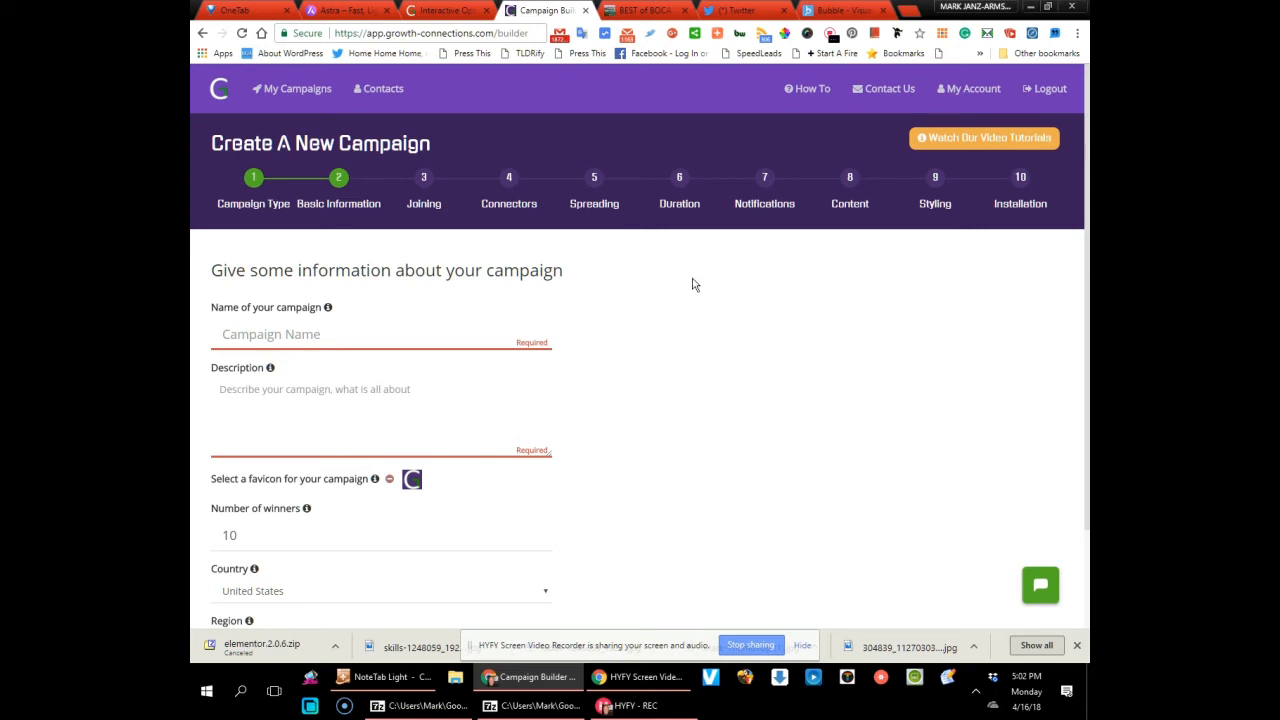
click(270, 334)
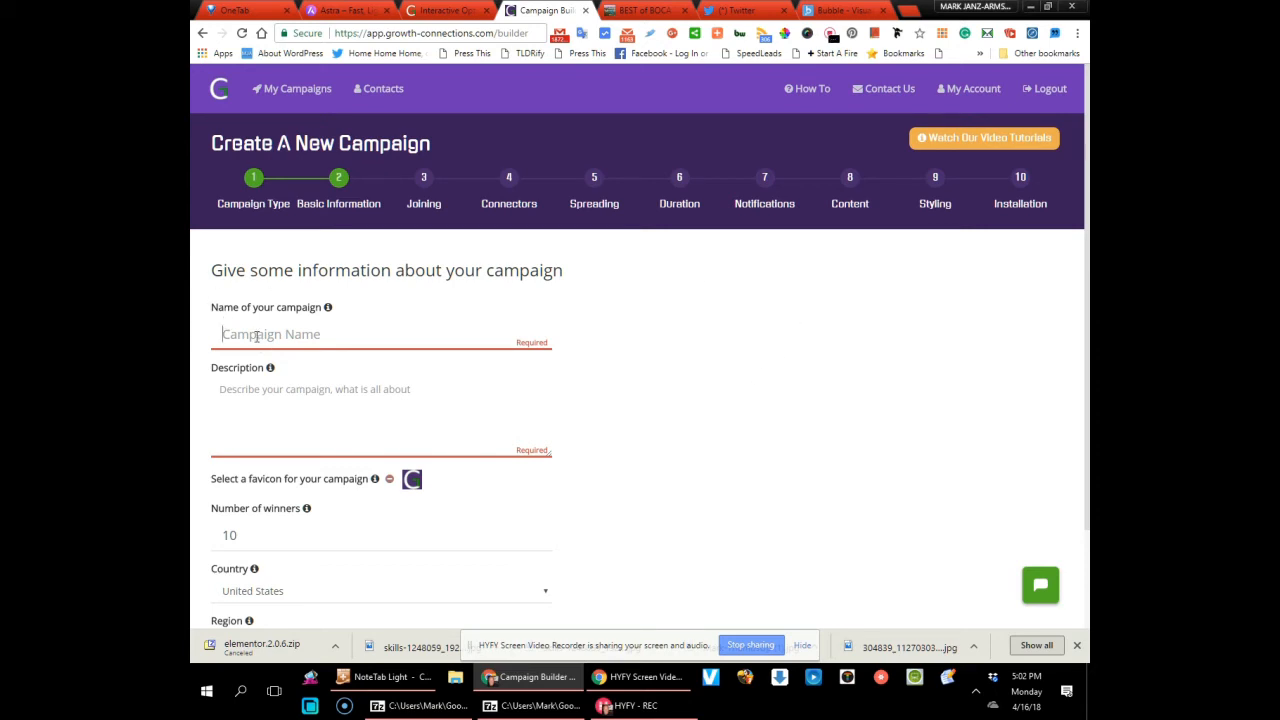
scroll(down, 3)
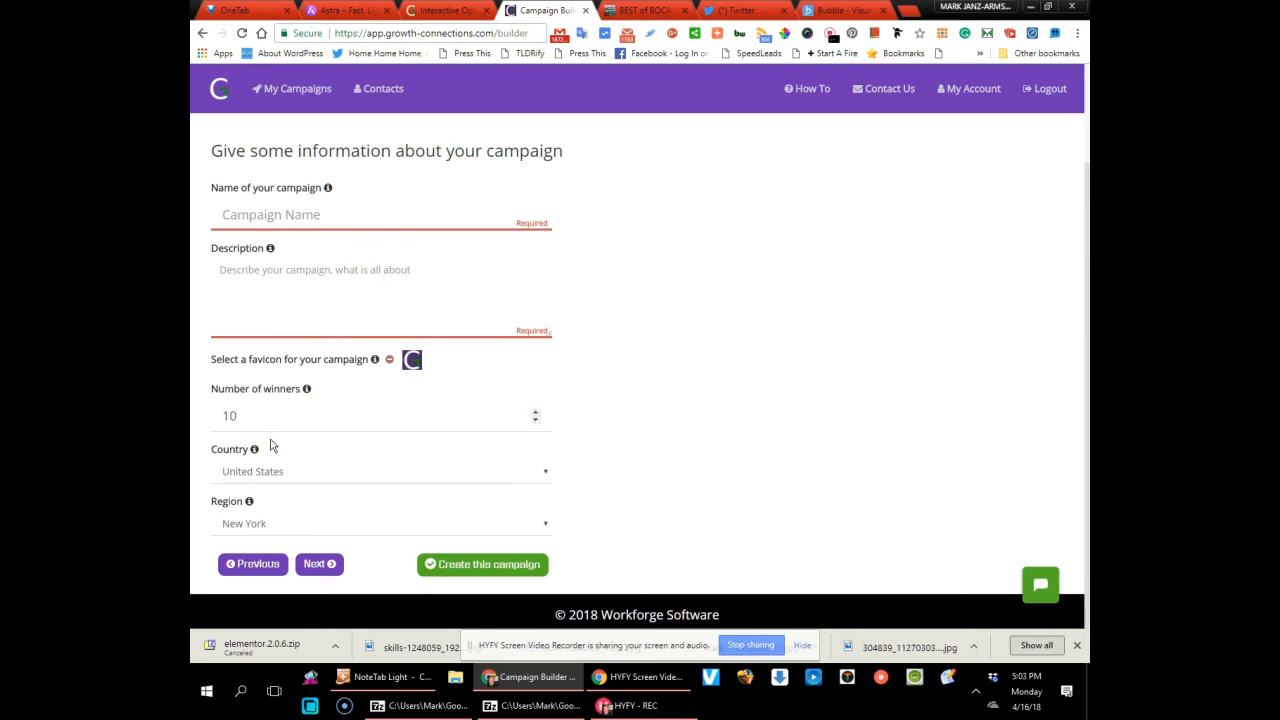
mouse_move(536, 480)
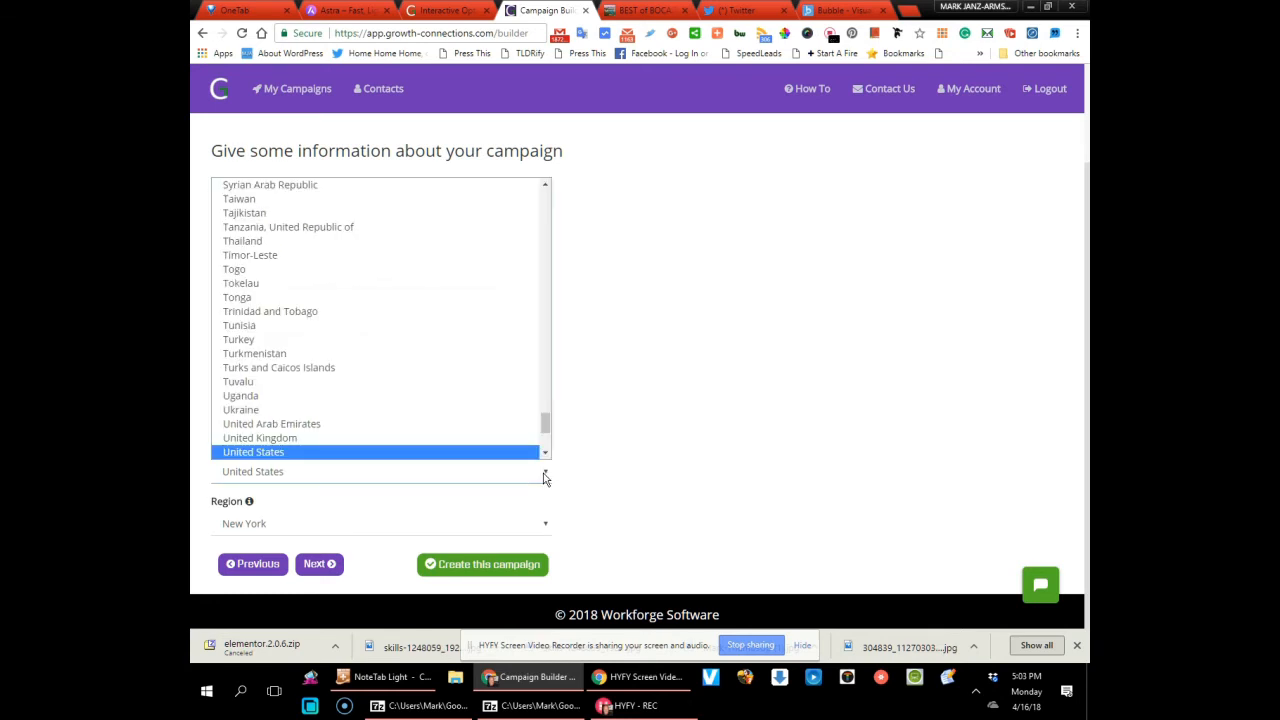
click(252, 452)
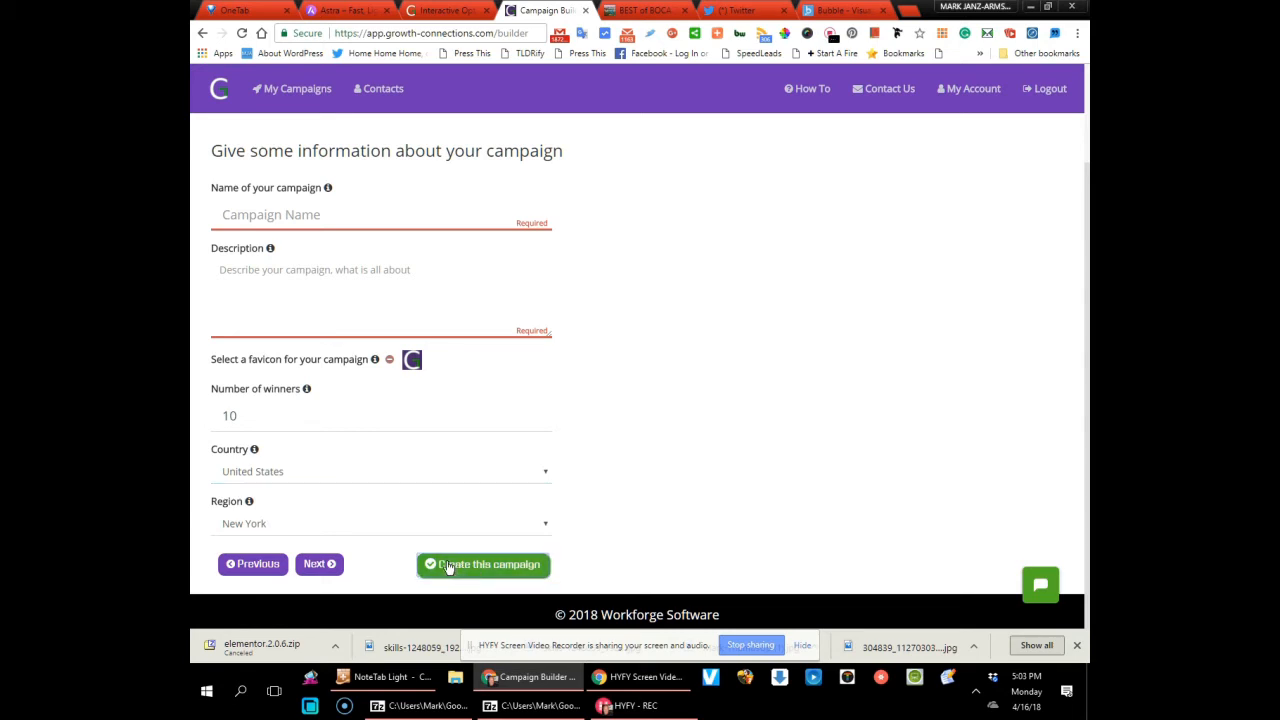
mouse_move(556, 504)
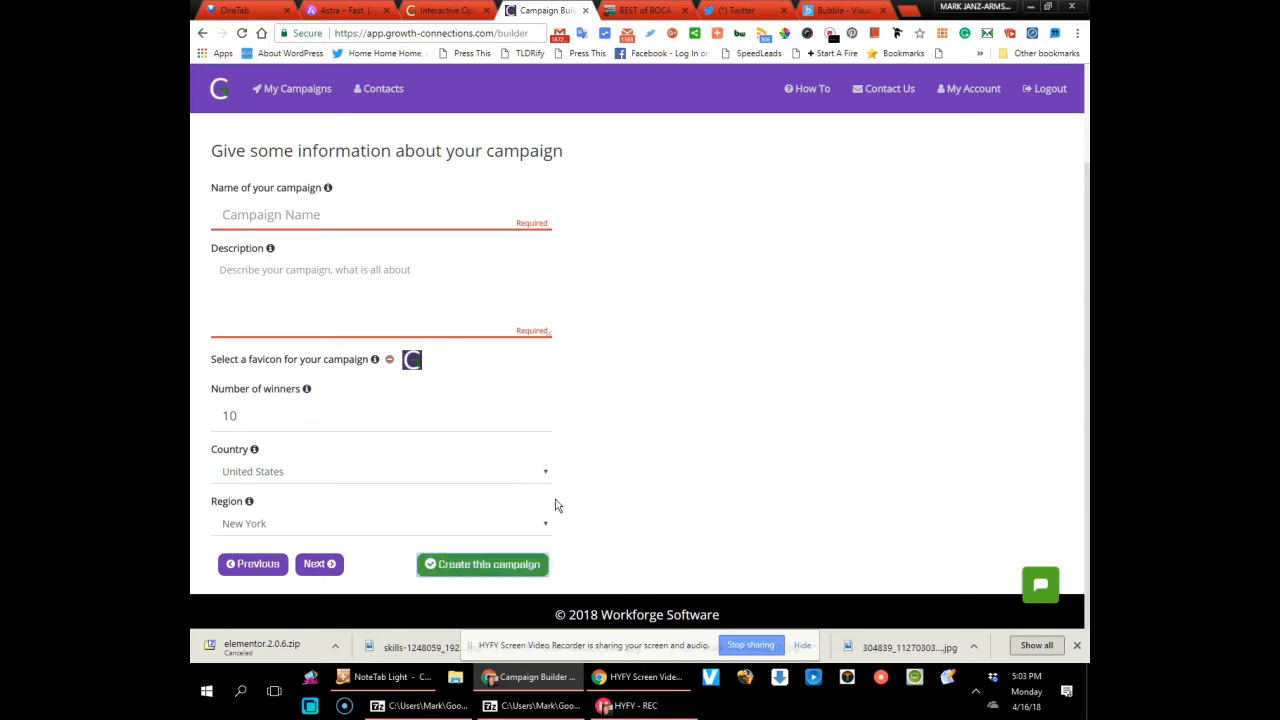
mouse_move(644, 296)
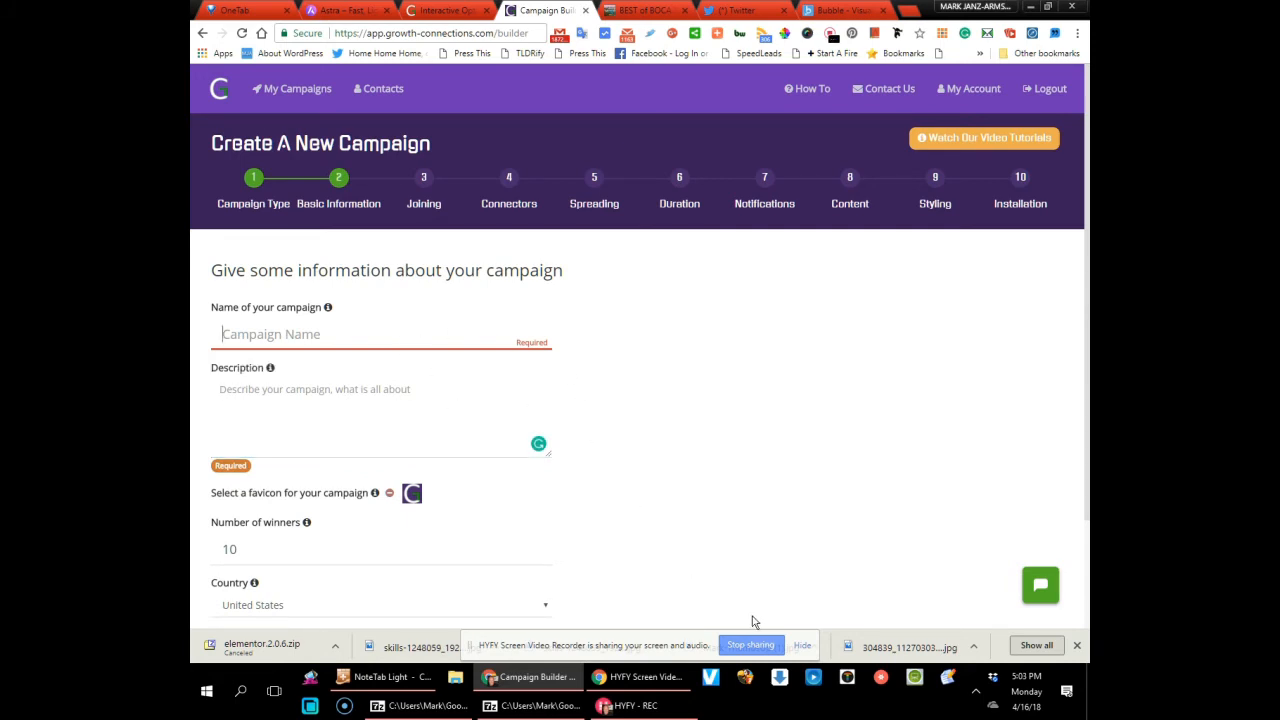
mouse_move(804, 620)
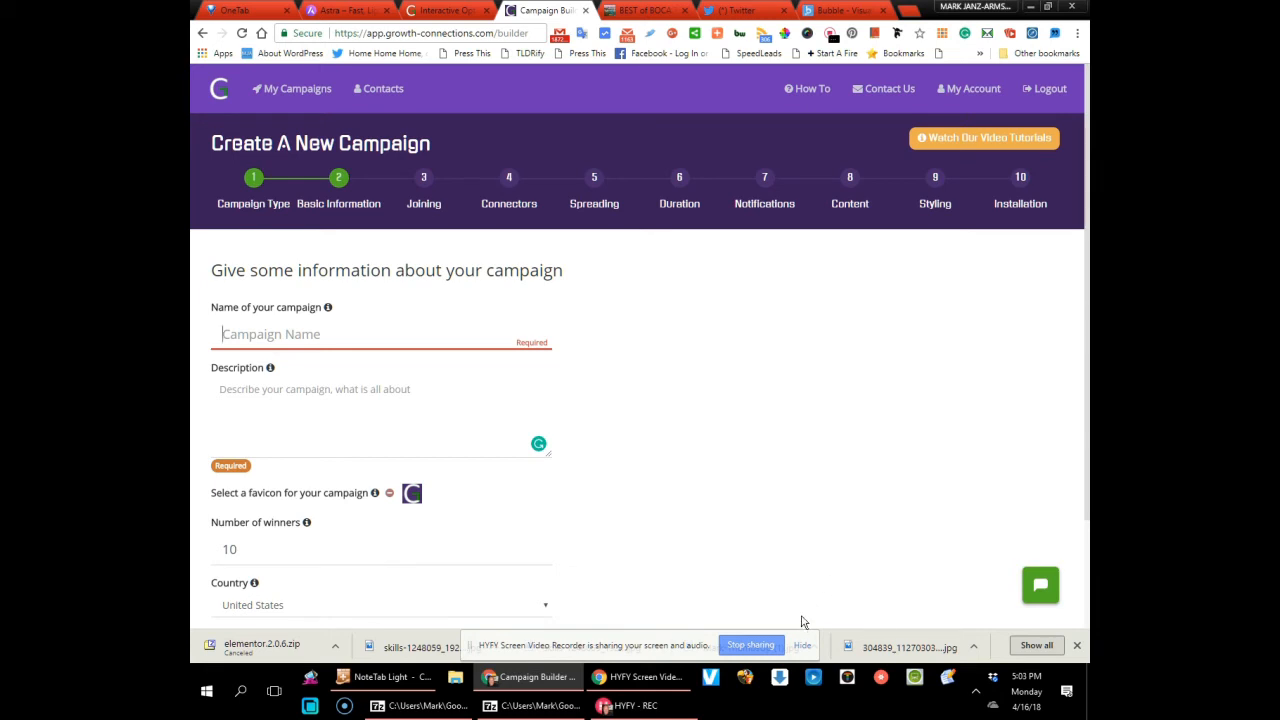
mouse_move(800, 612)
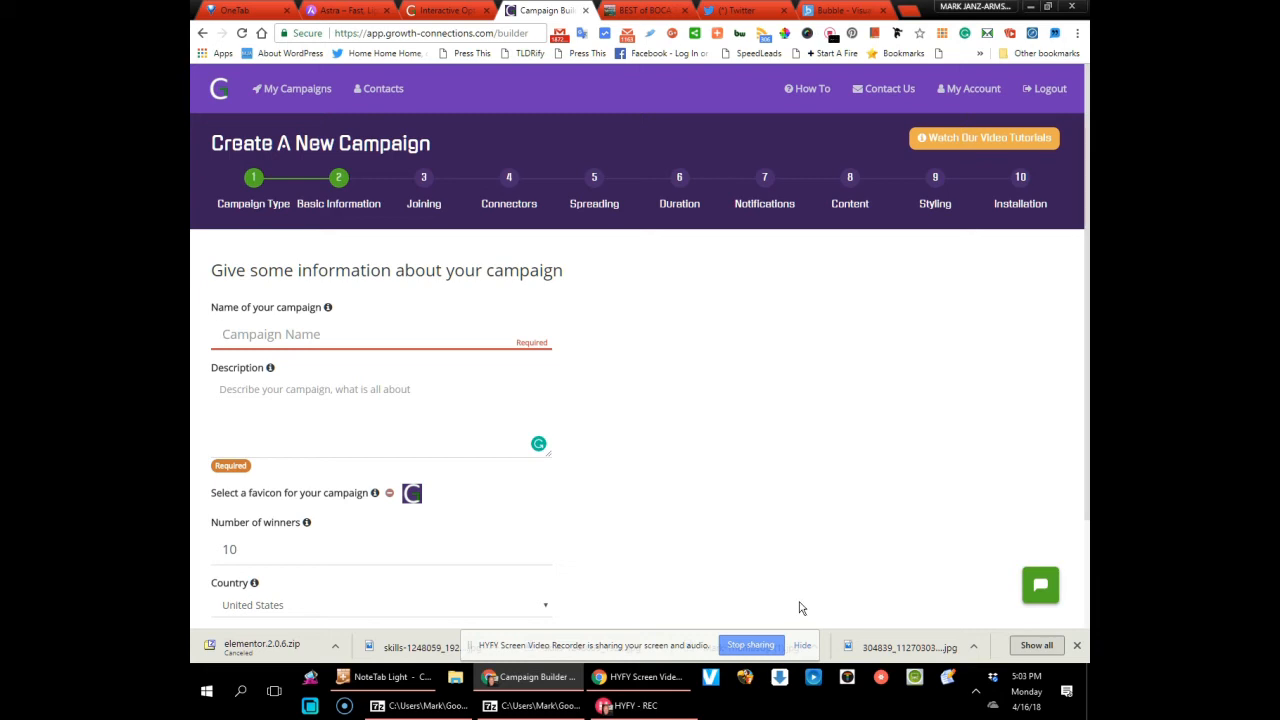
mouse_move(796, 604)
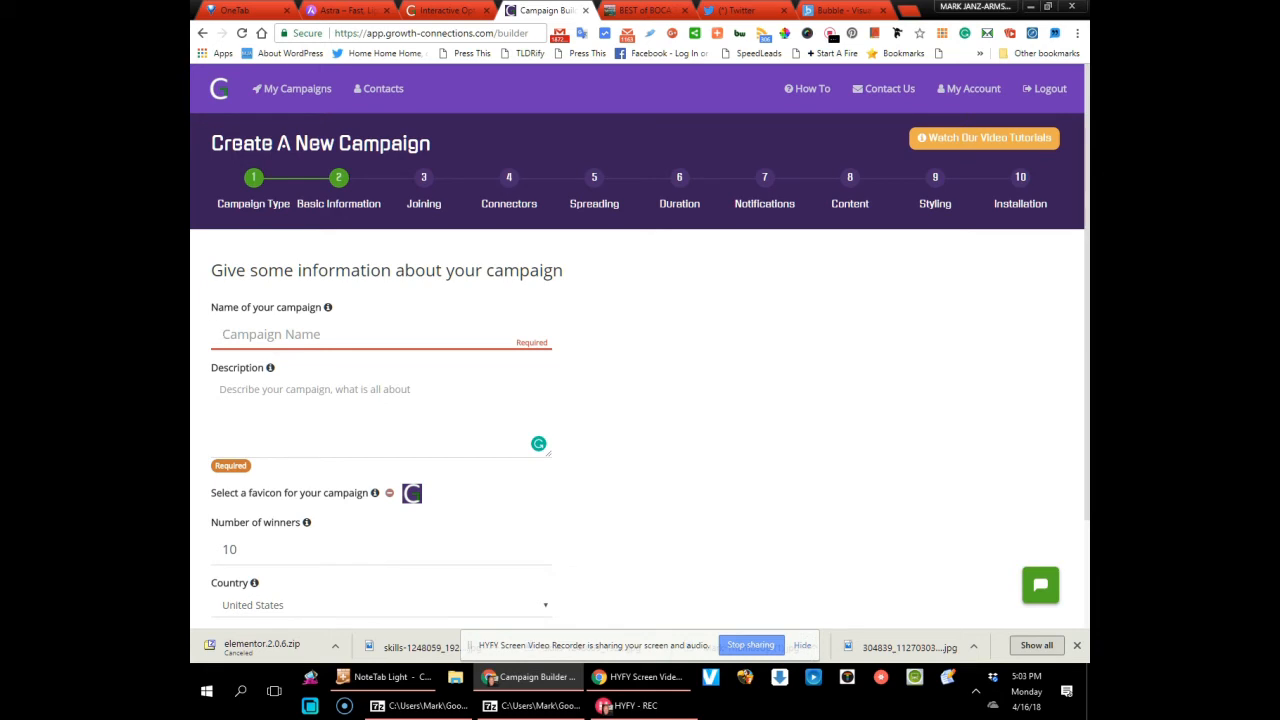
mouse_move(772, 430)
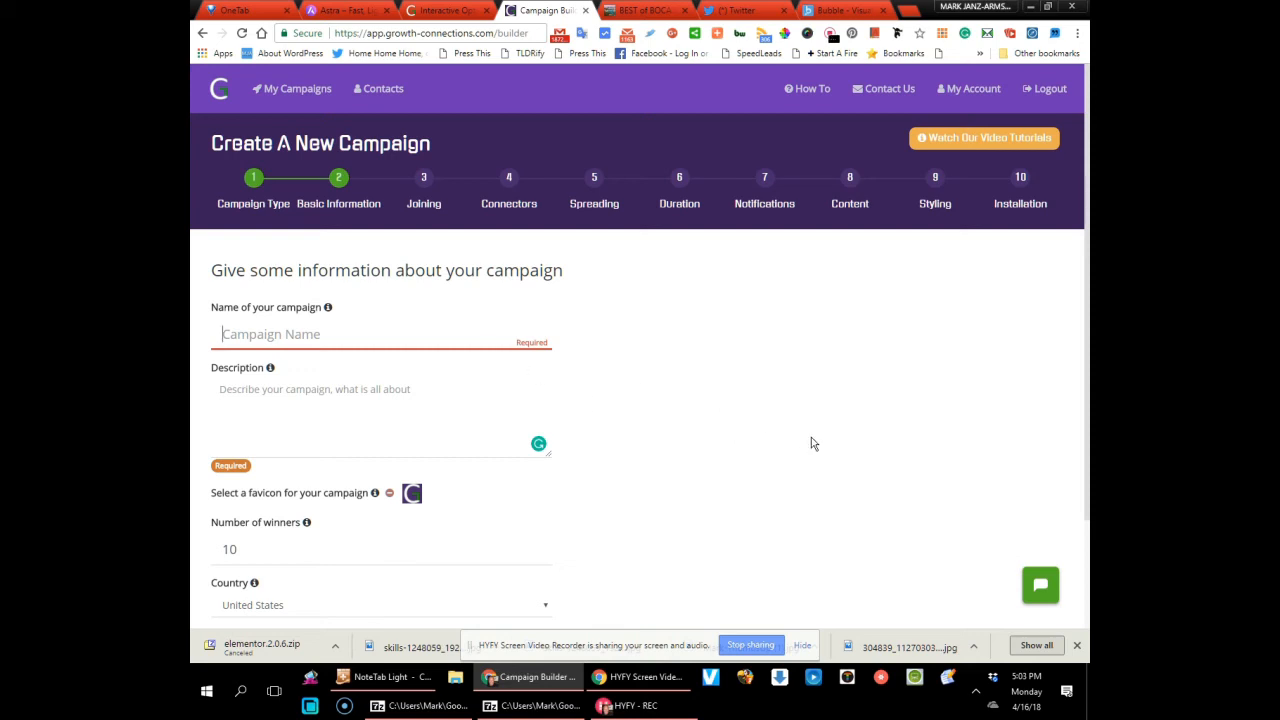
mouse_move(658, 540)
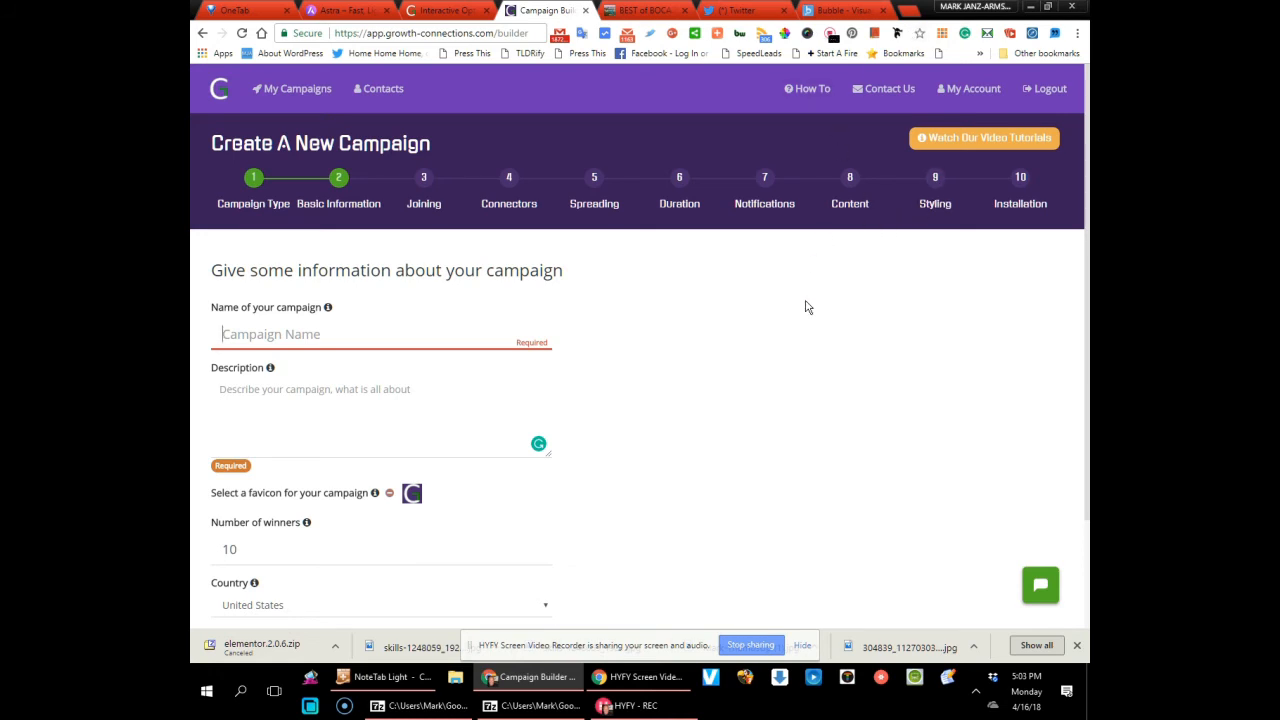
mouse_move(220, 96)
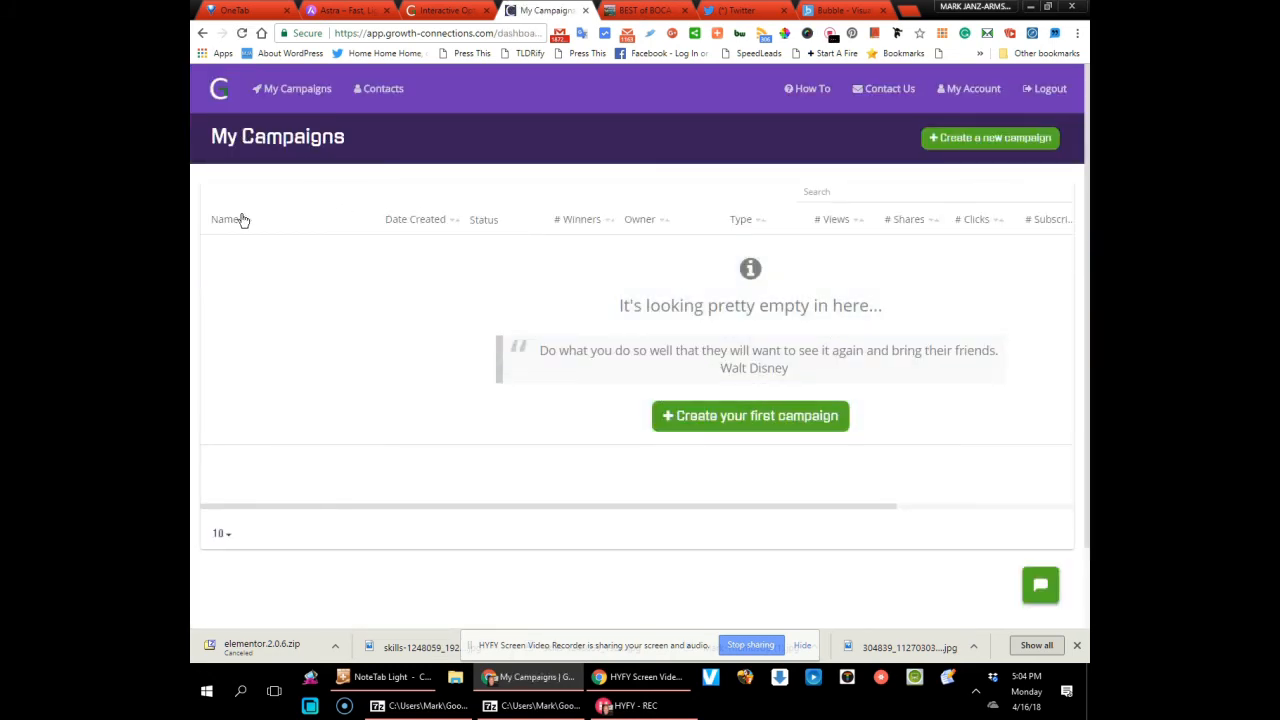
mouse_move(780, 588)
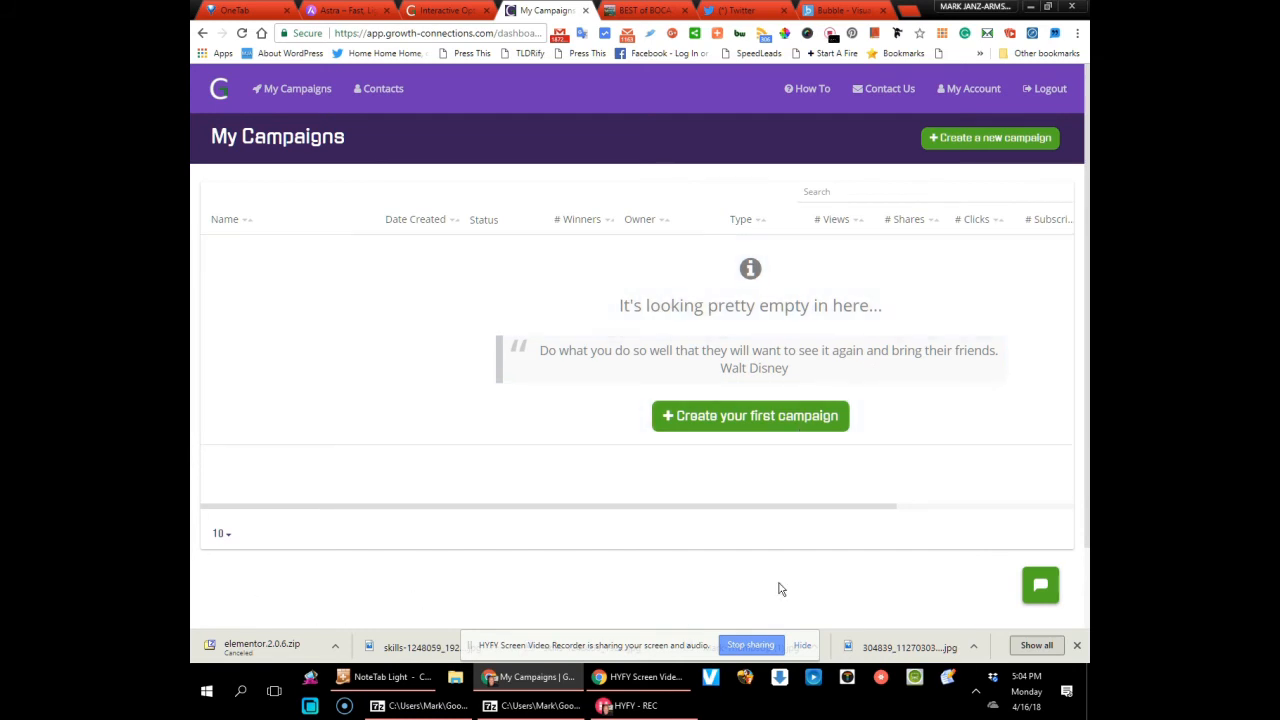
mouse_move(398, 228)
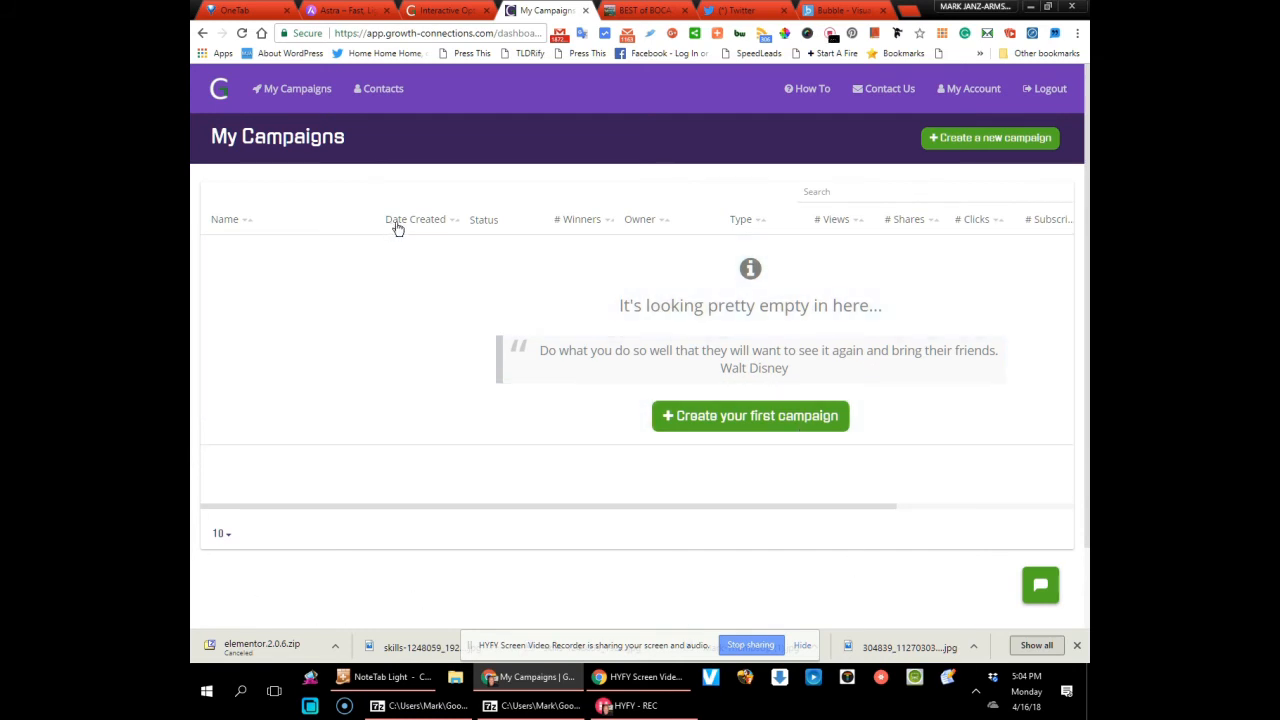
mouse_move(608, 232)
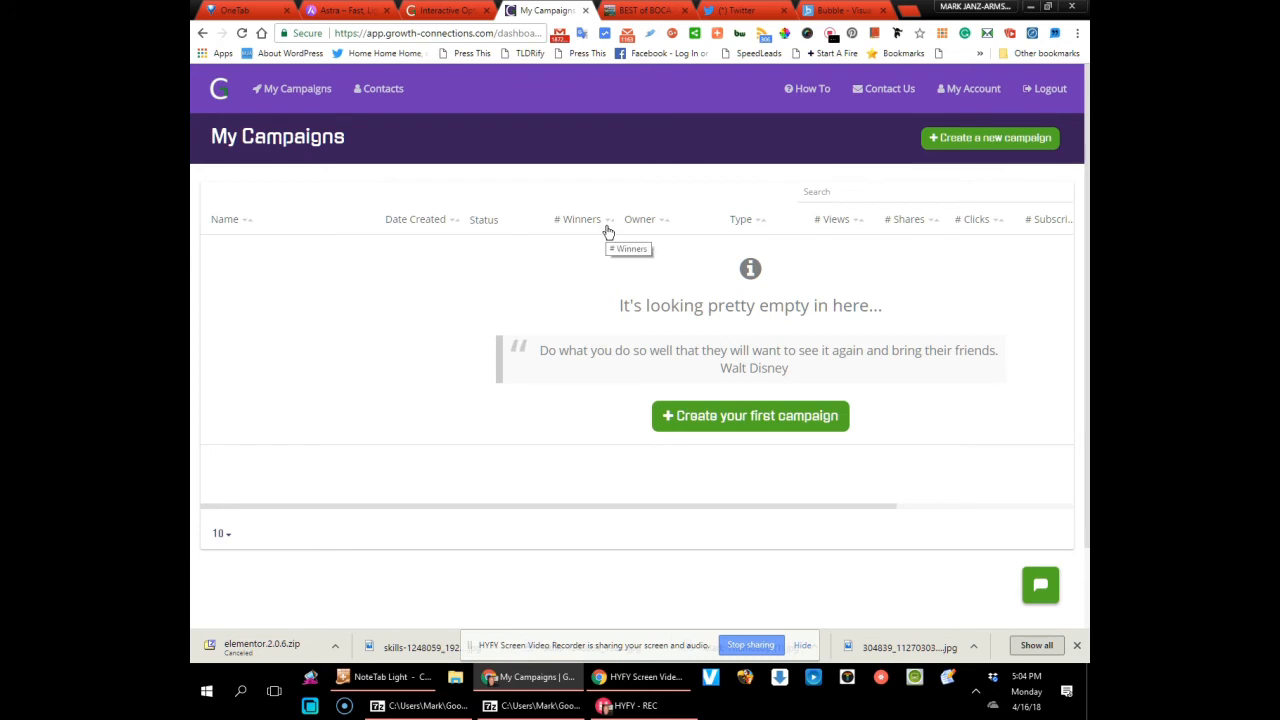
mouse_move(668, 220)
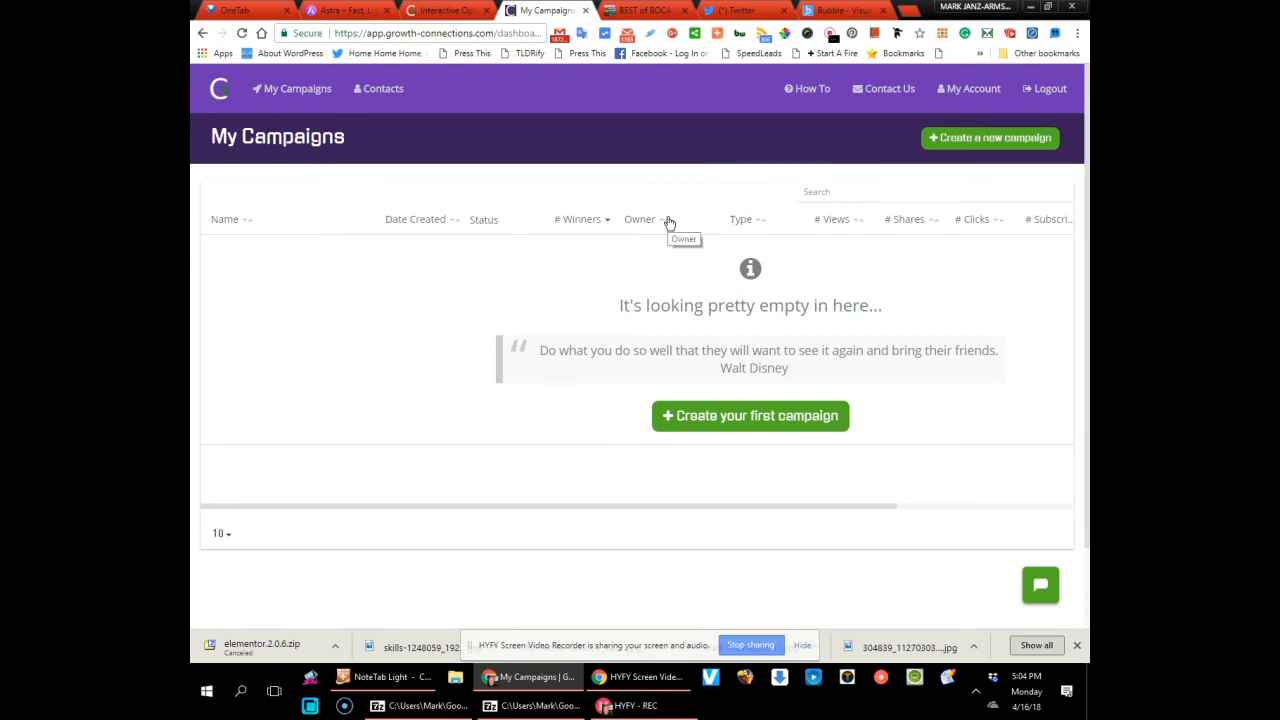
mouse_move(758, 228)
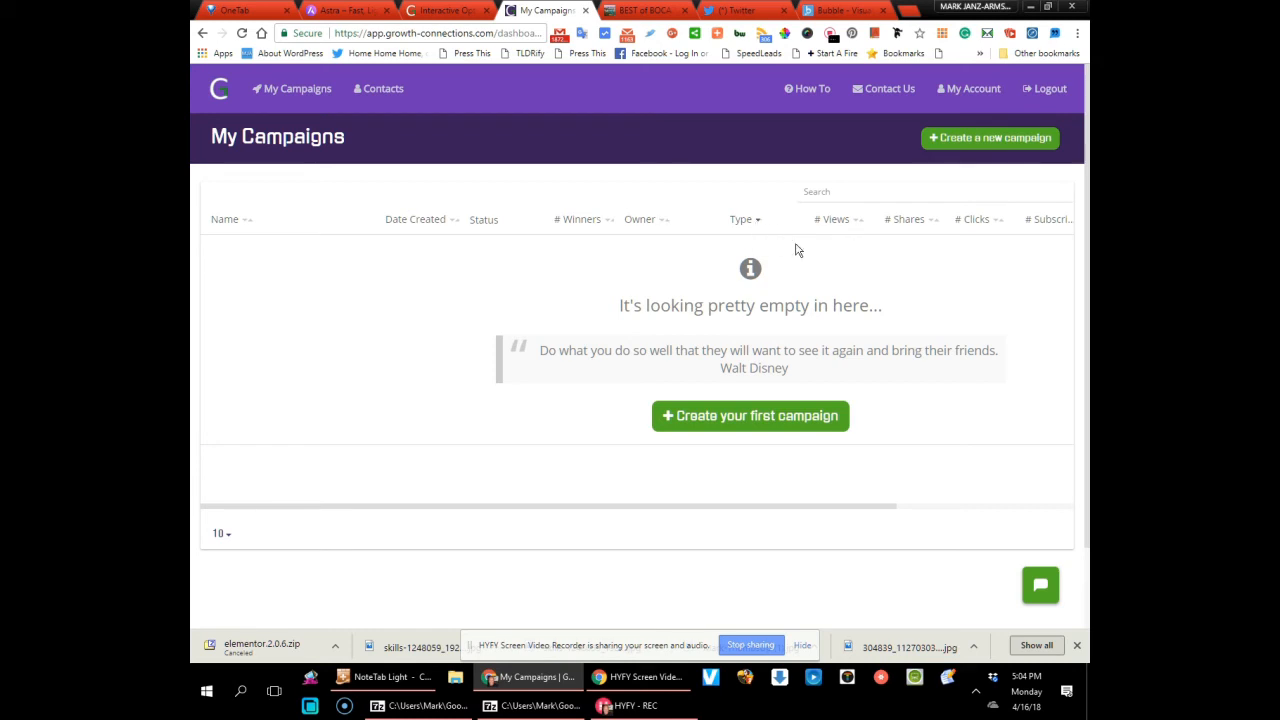
mouse_move(918, 232)
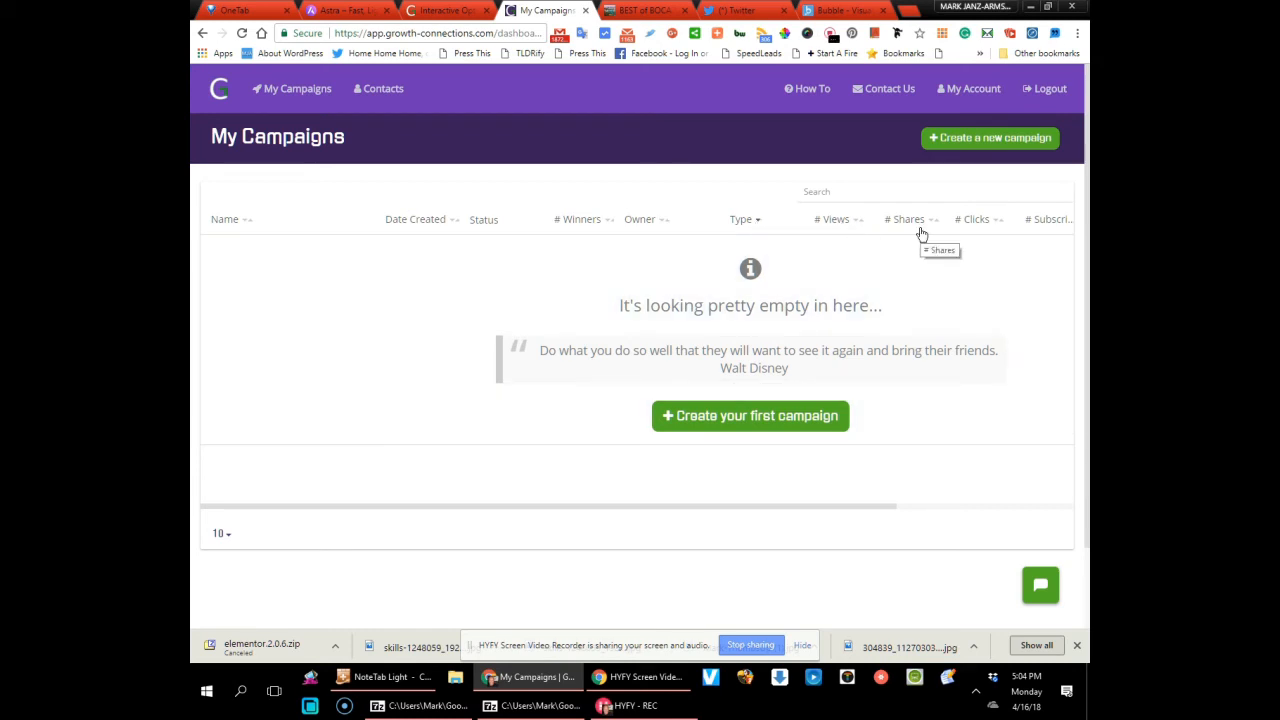
mouse_move(1064, 222)
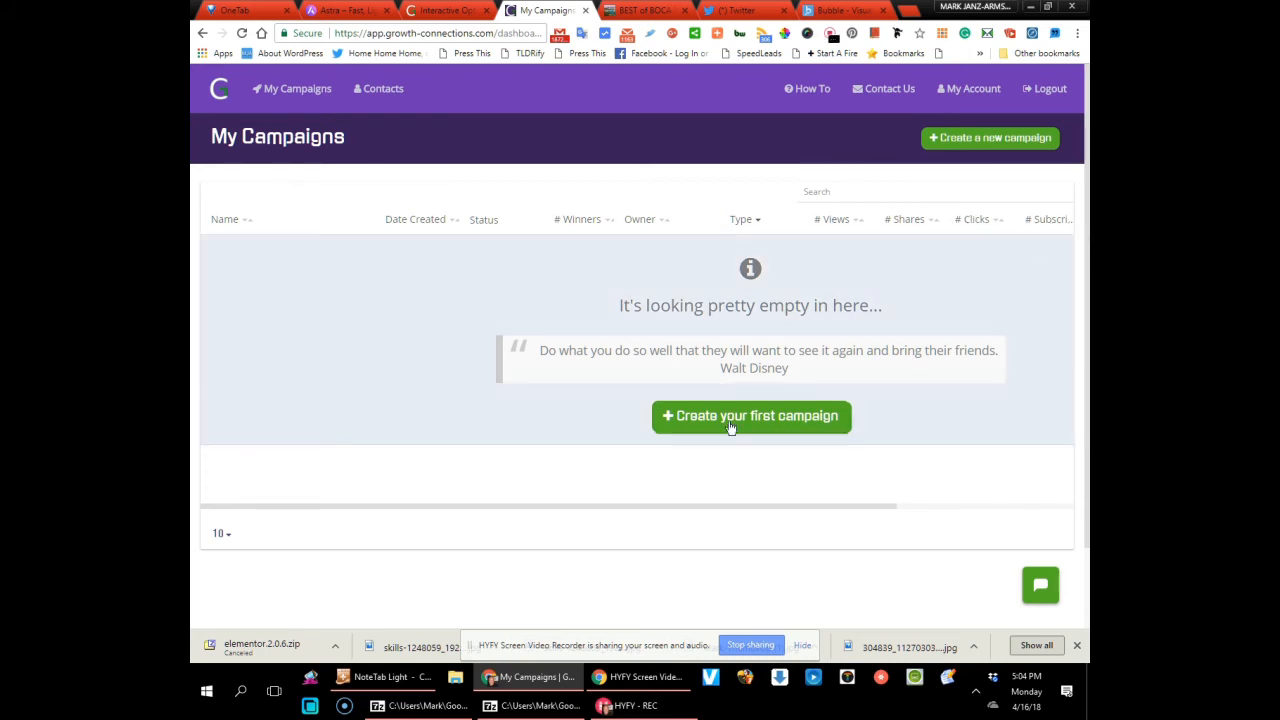
mouse_move(940, 568)
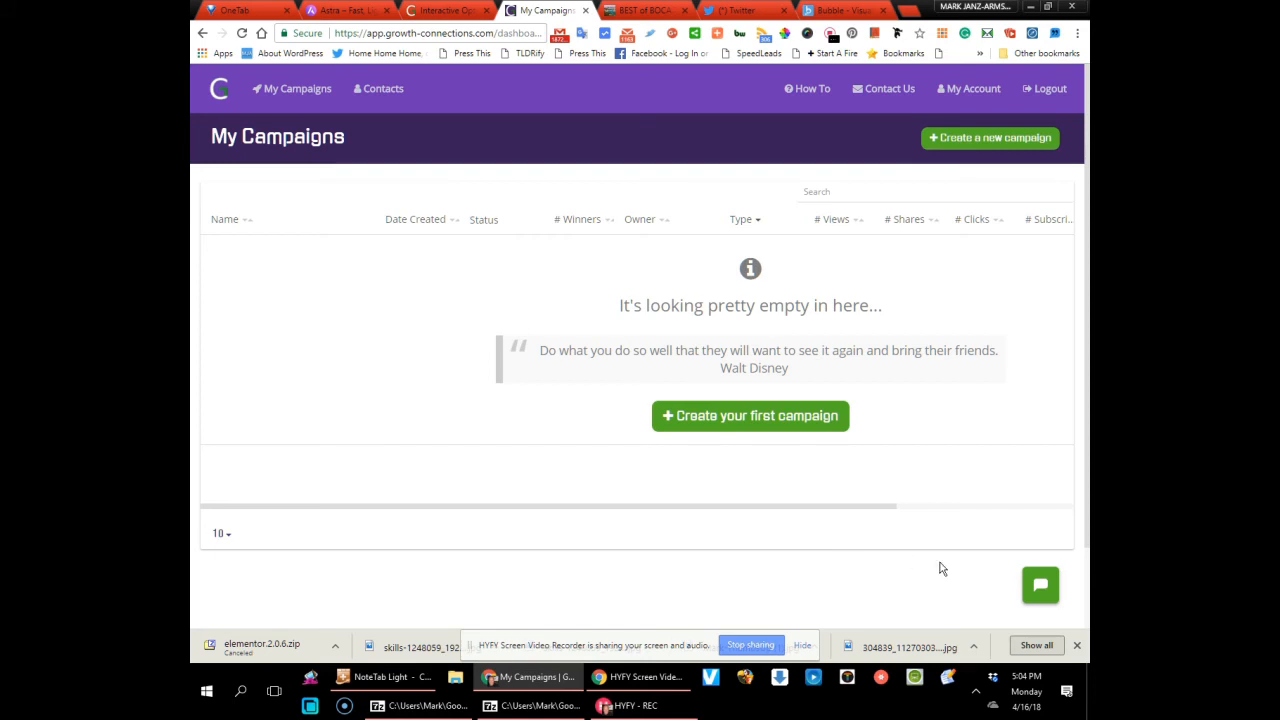
click(1040, 584)
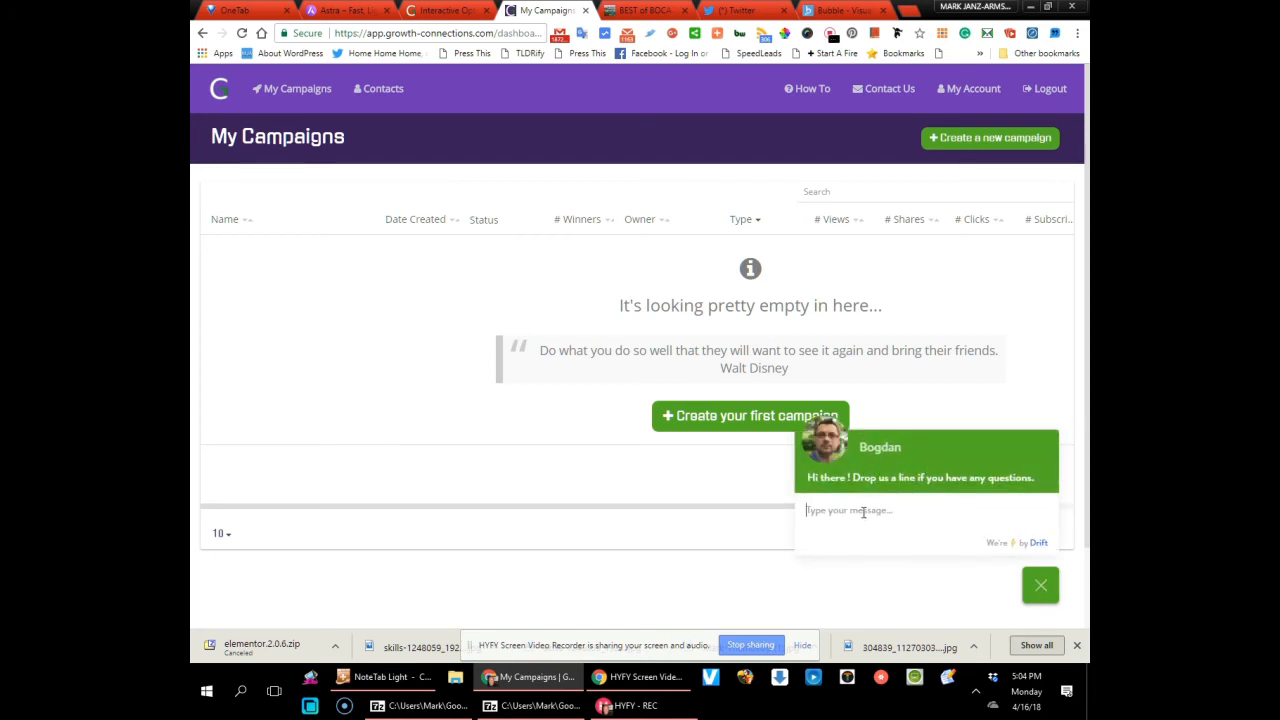
Close the support chat, reload My Campaigns, and switch to the Best of Boca.tv site
click(1040, 584)
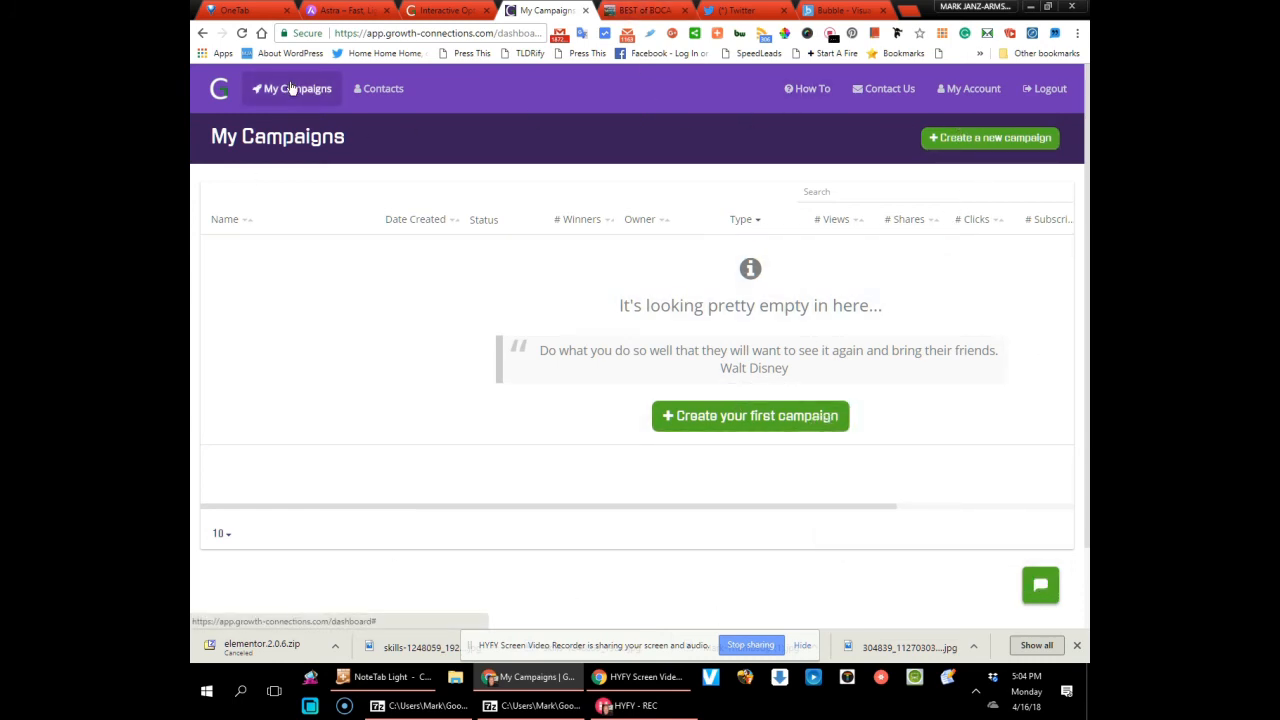
click(292, 88)
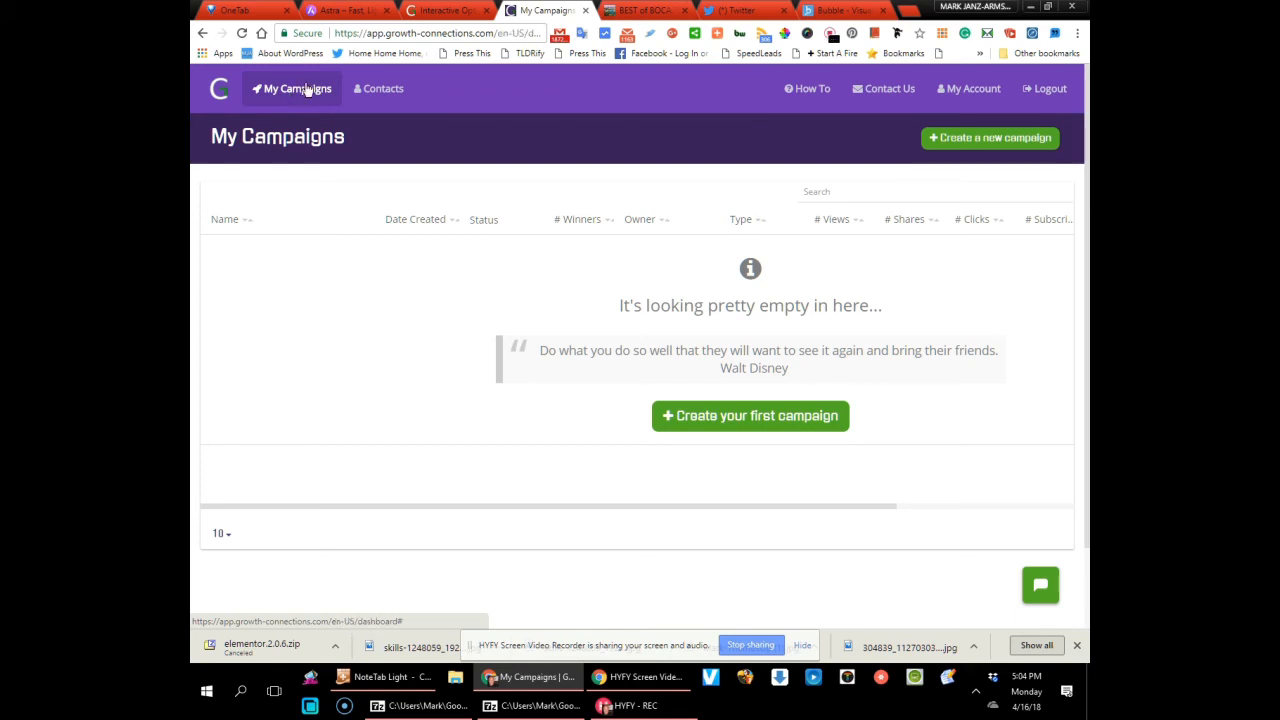
mouse_move(192, 142)
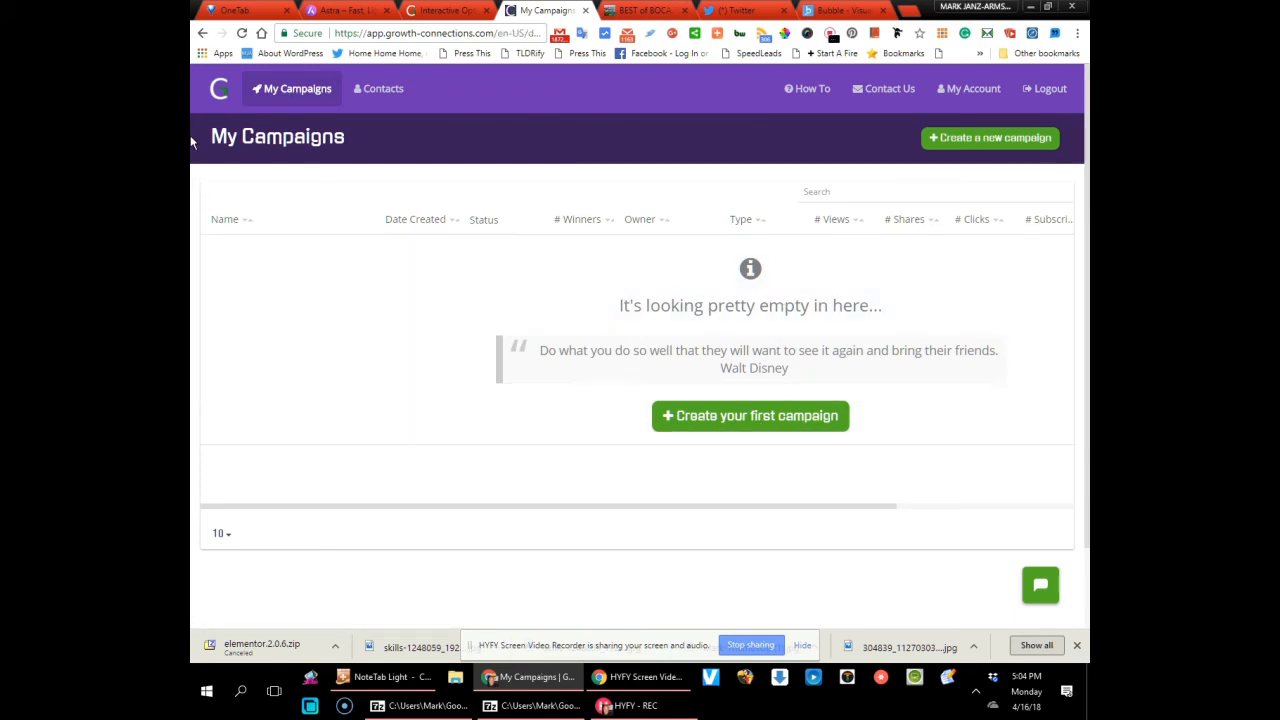
click(292, 88)
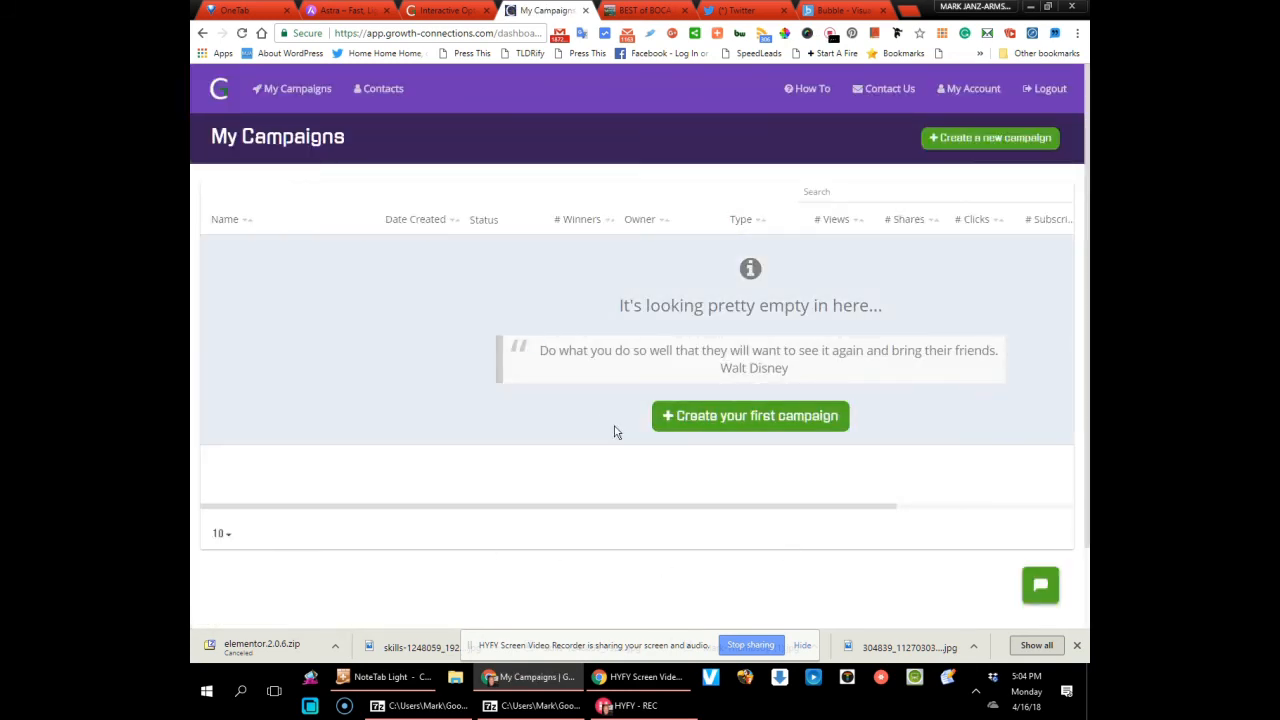
mouse_move(350, 276)
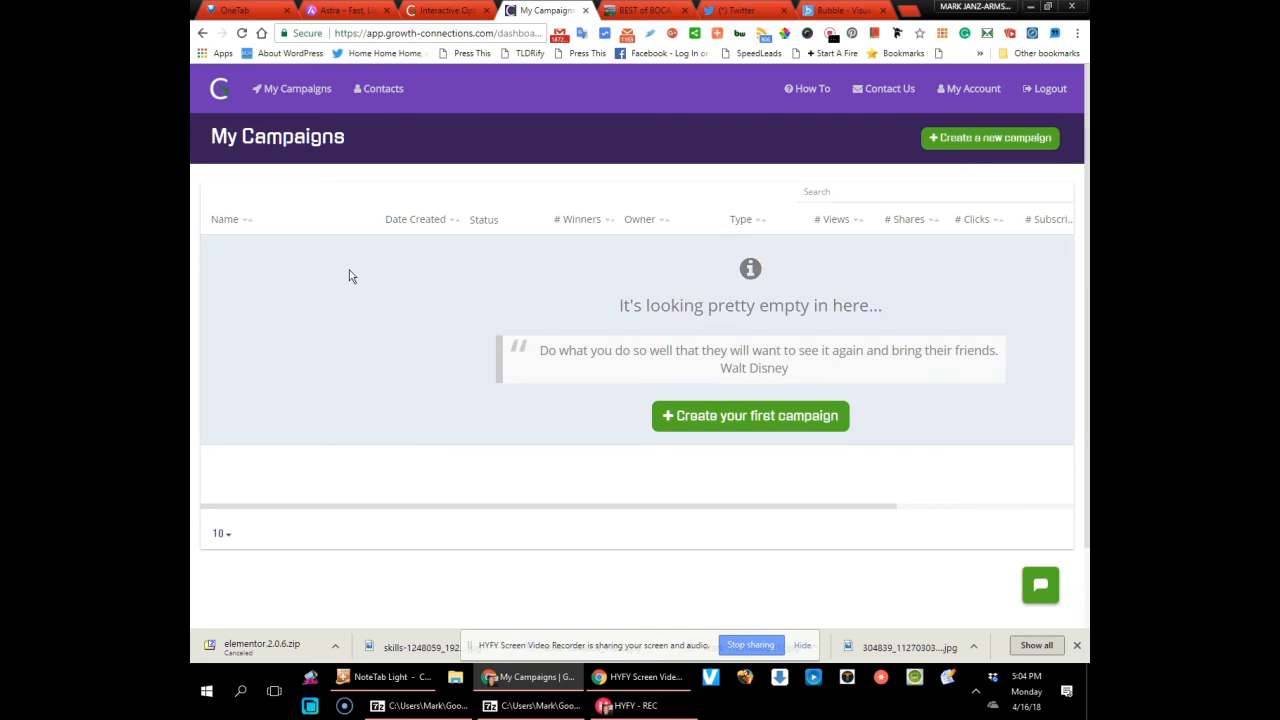
mouse_move(324, 252)
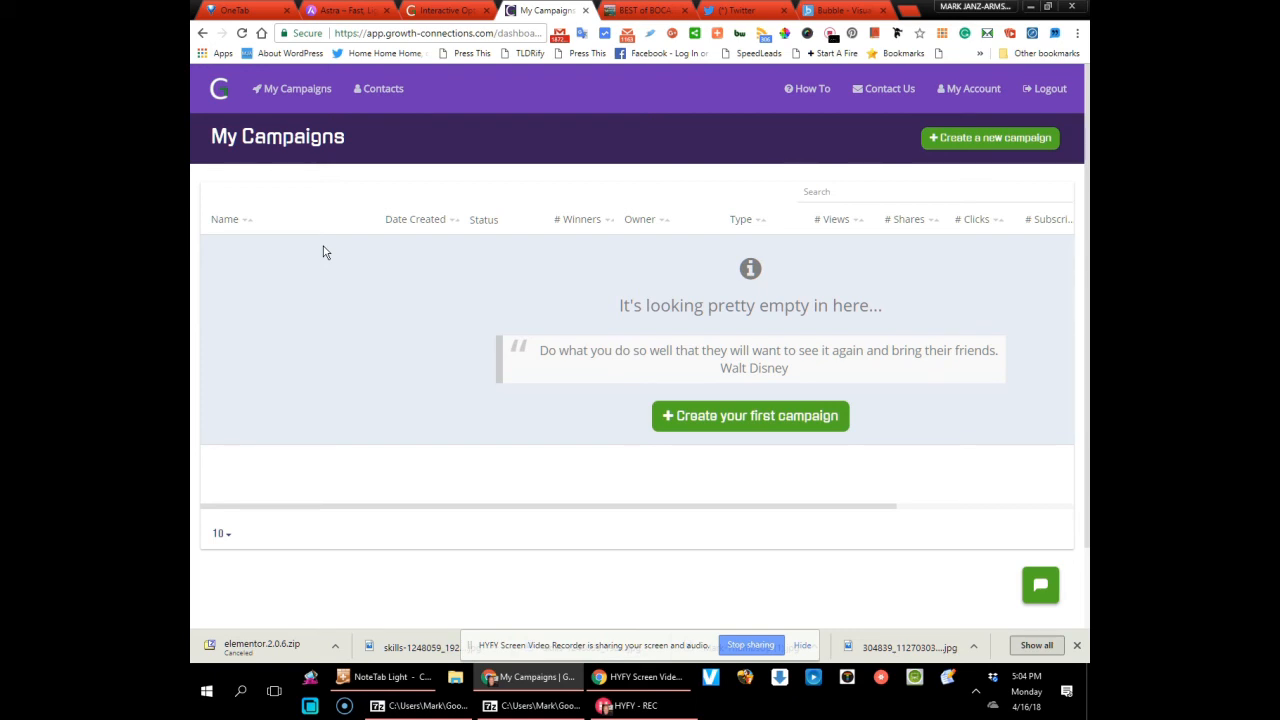
mouse_move(336, 280)
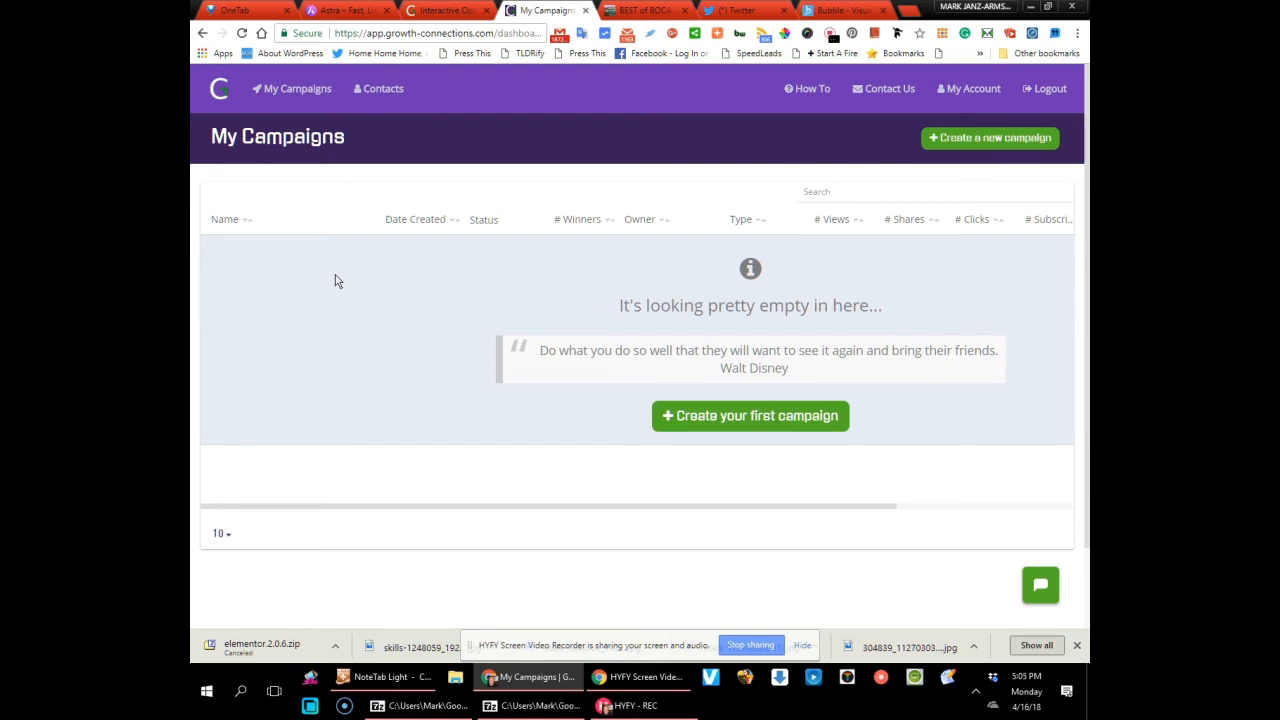
mouse_move(452, 322)
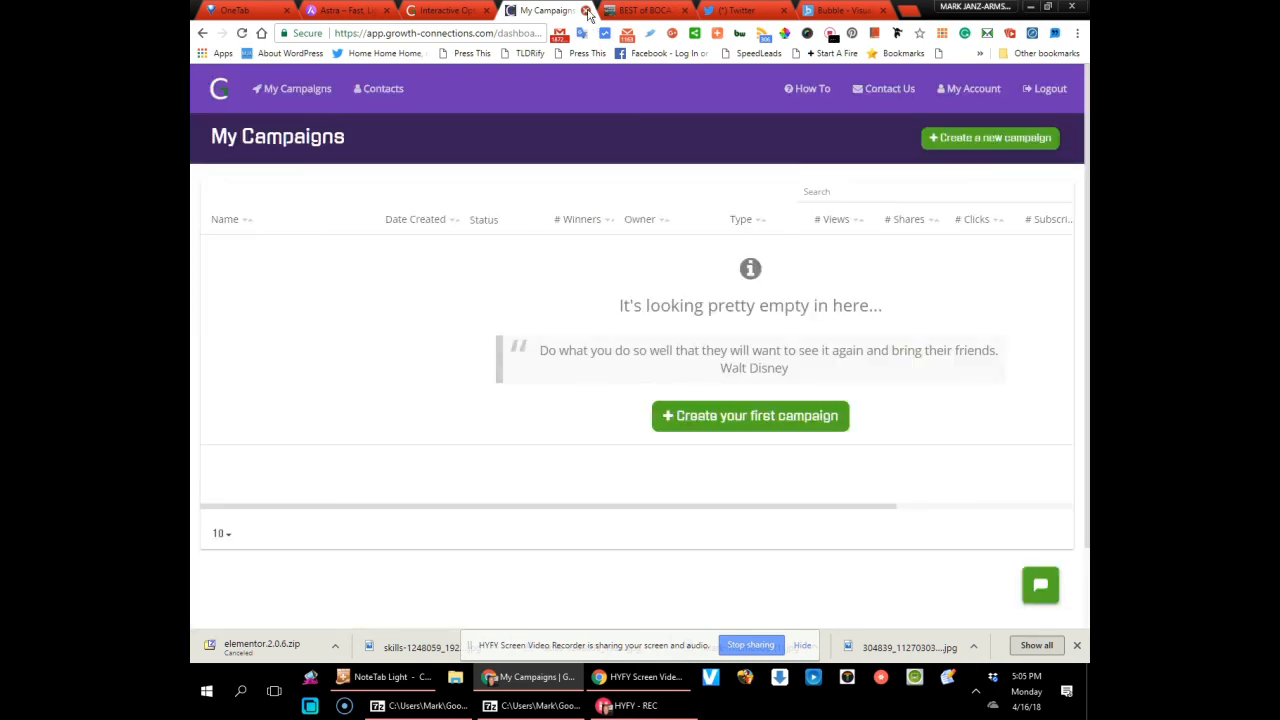
click(588, 10)
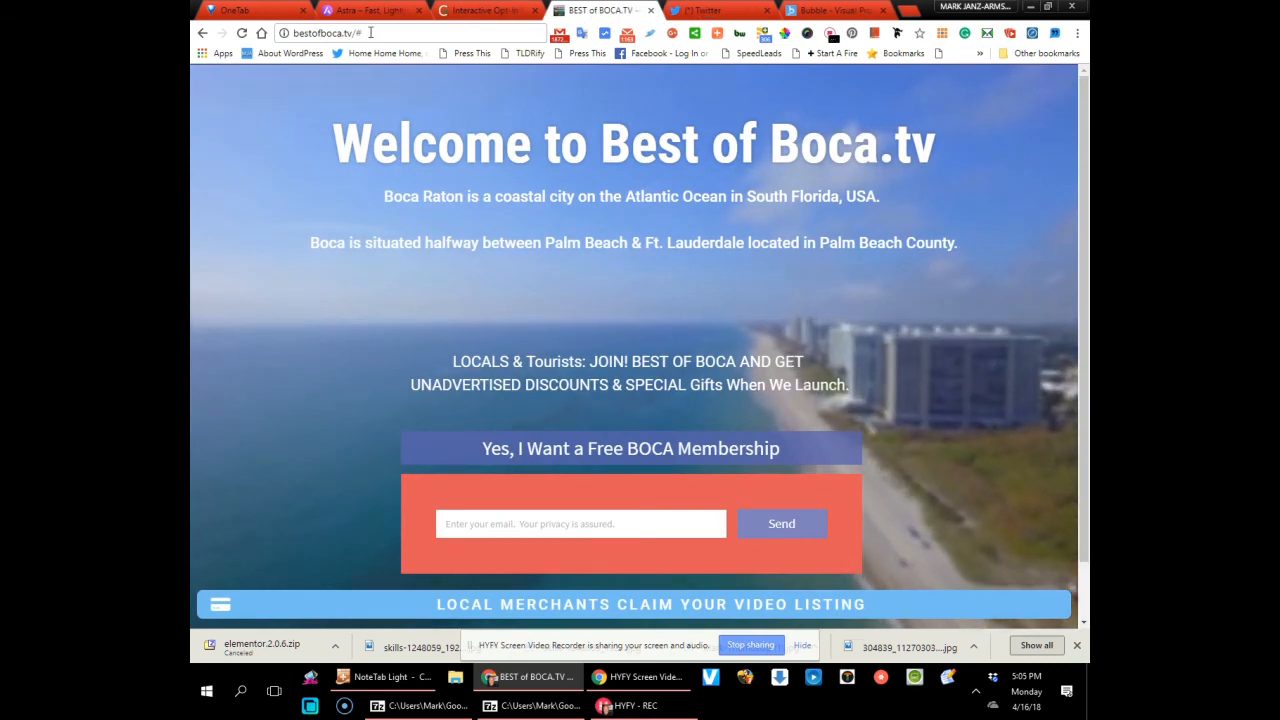
Scan the Best of Boca.tv welcome page, then return to the Interactive opt-in form demo
scroll(down, 3)
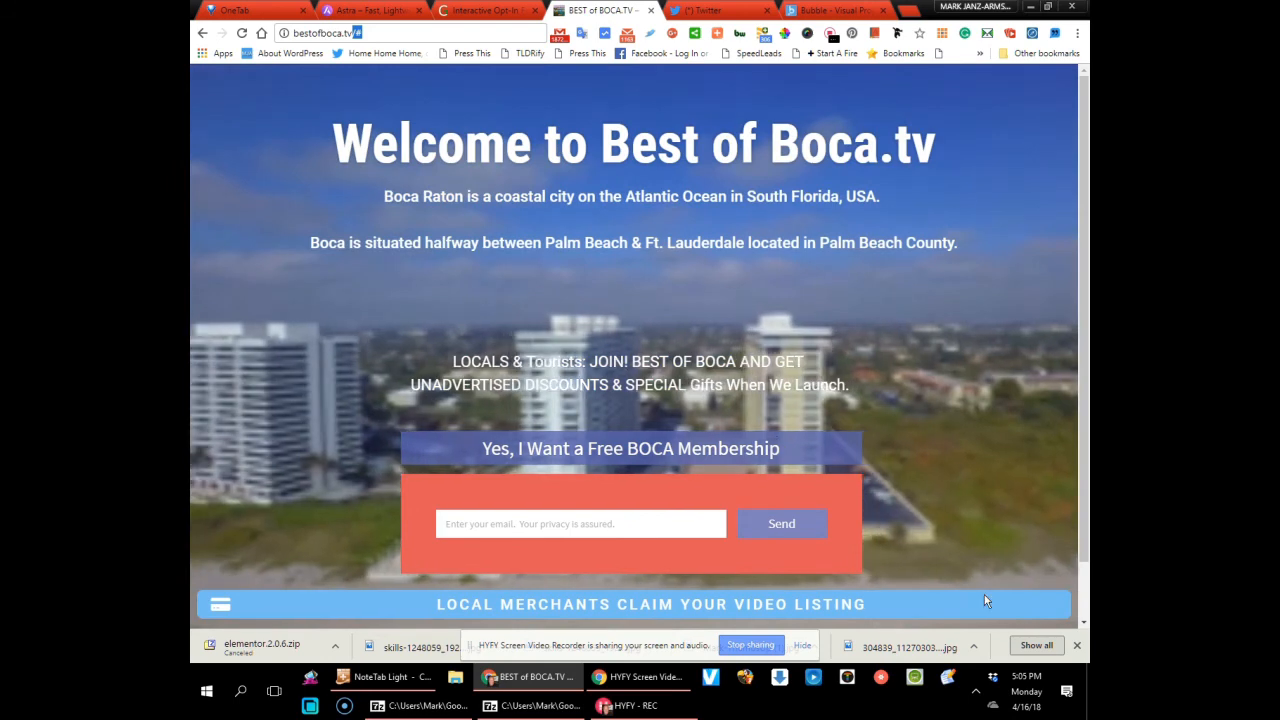
scroll(down, 3)
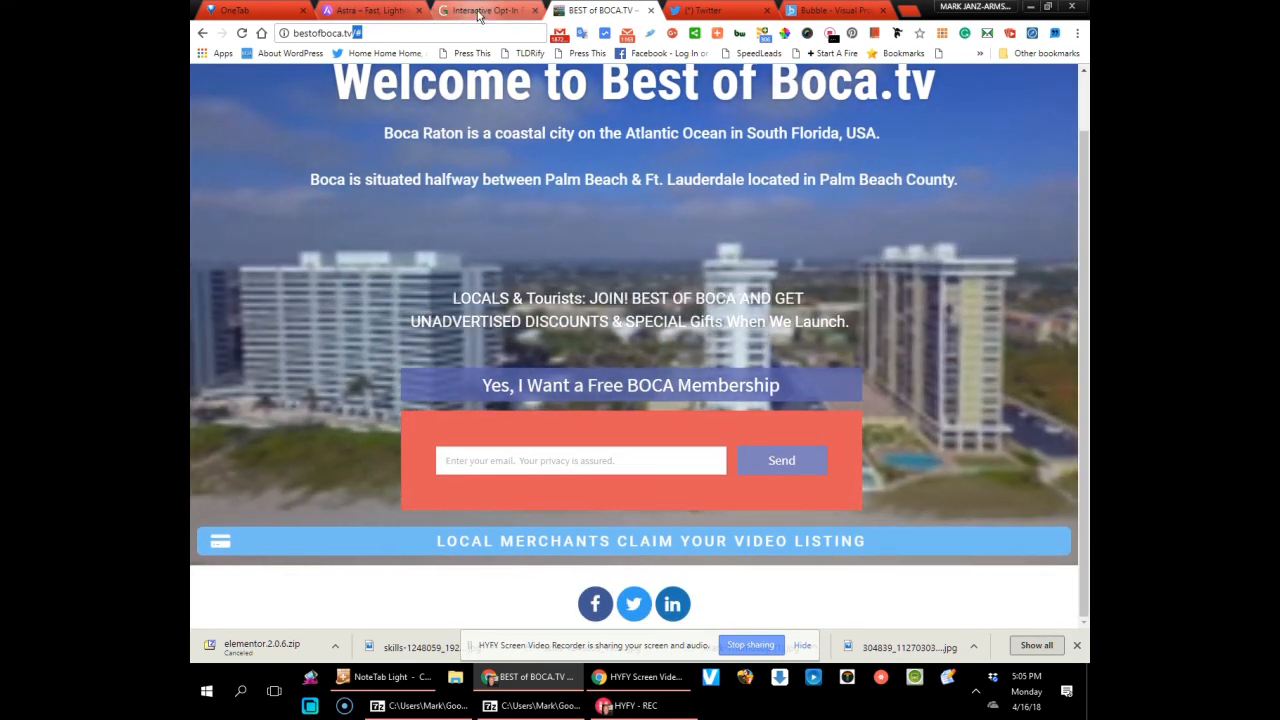
click(484, 10)
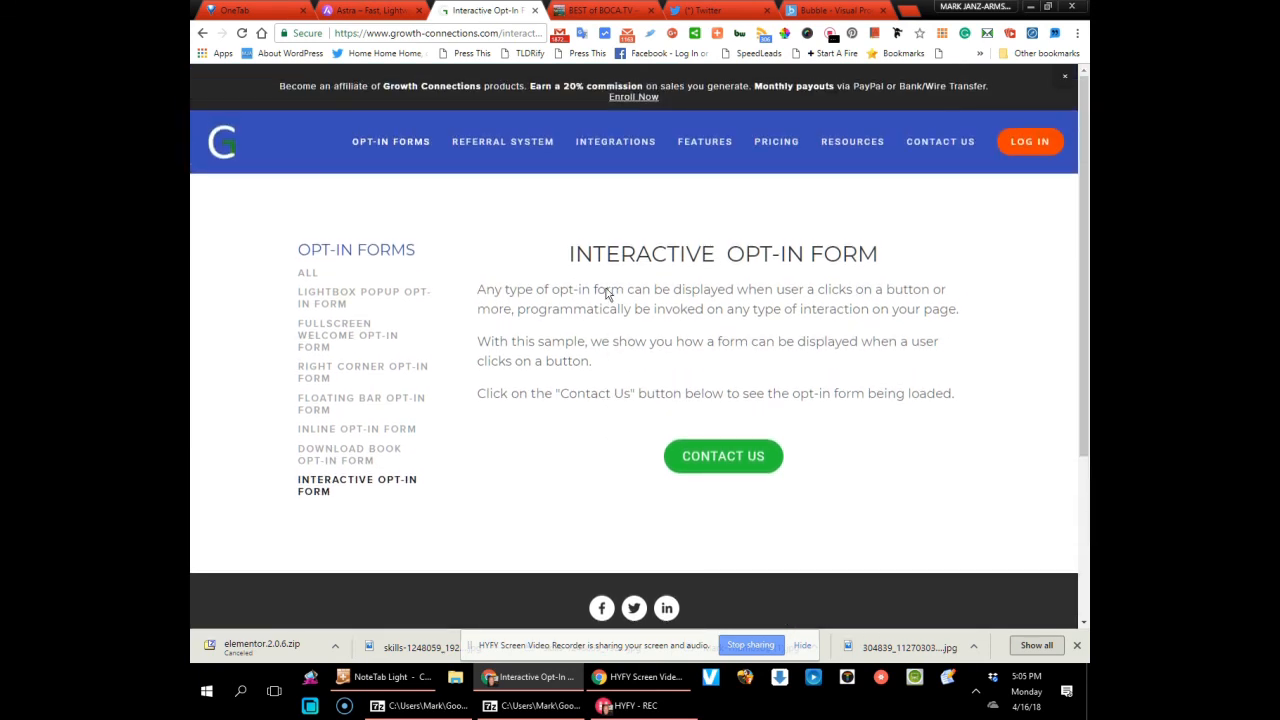
mouse_move(290, 156)
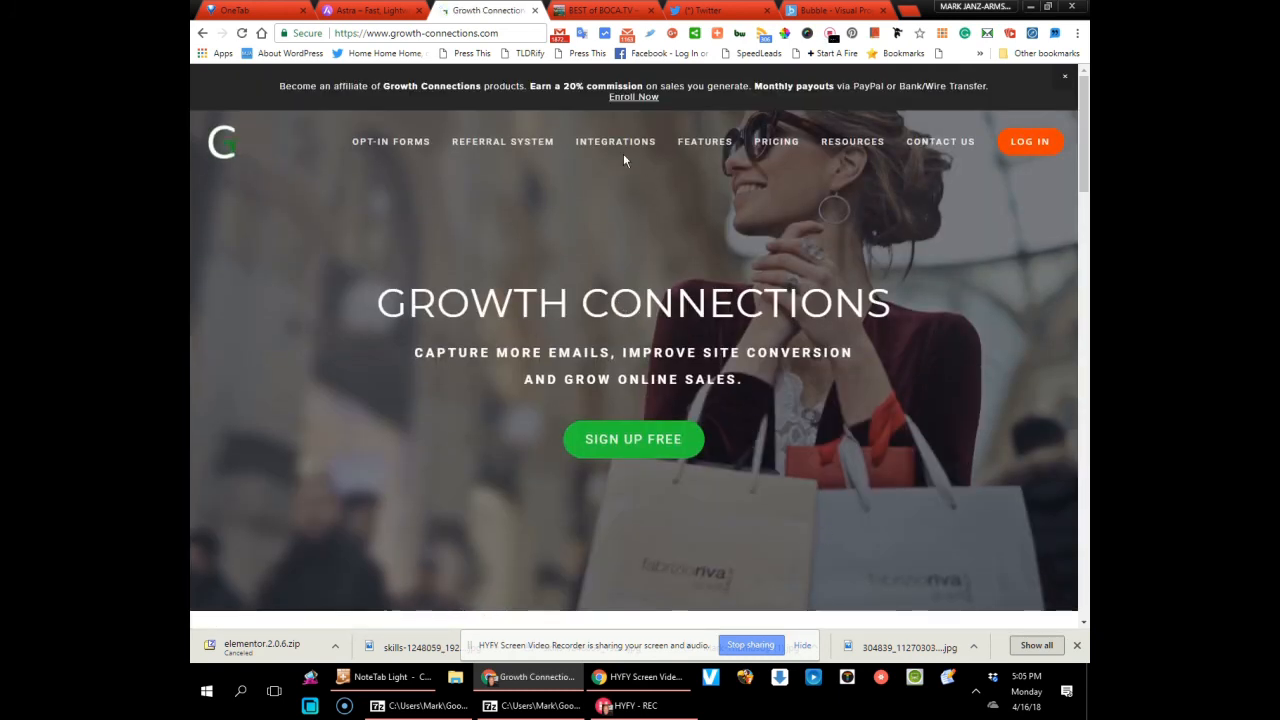
mouse_move(704, 140)
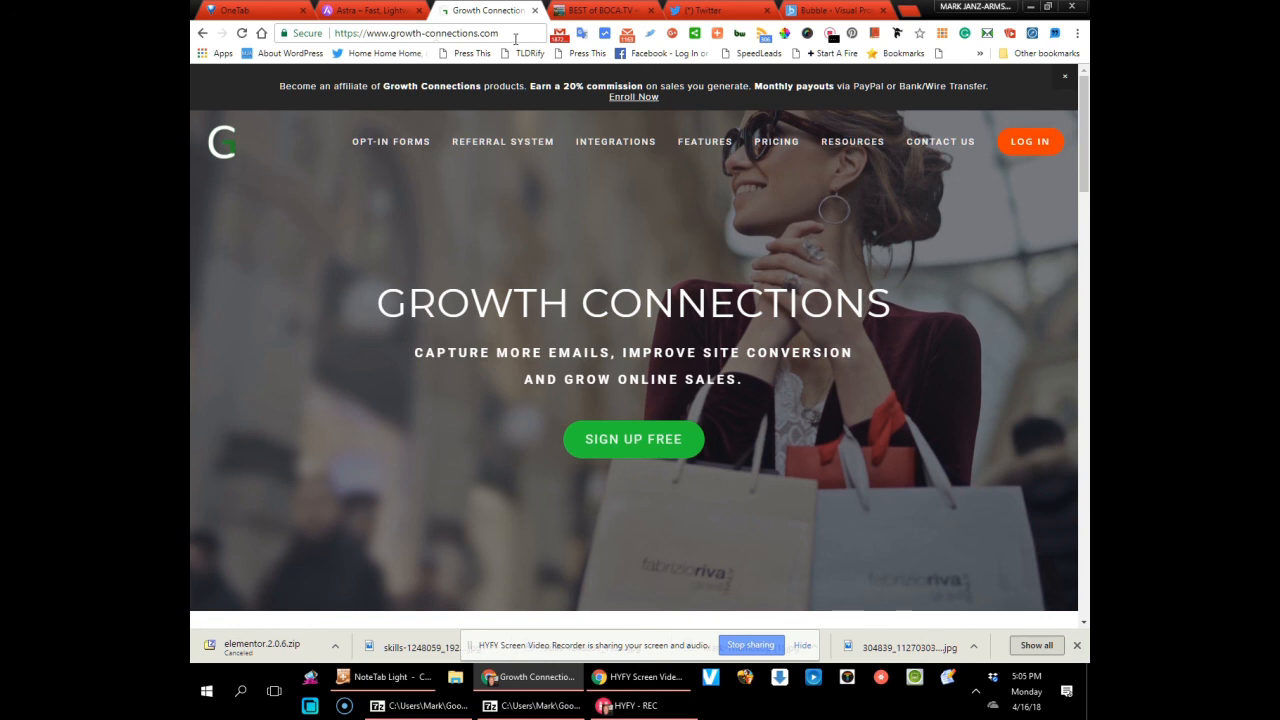
mouse_move(602, 268)
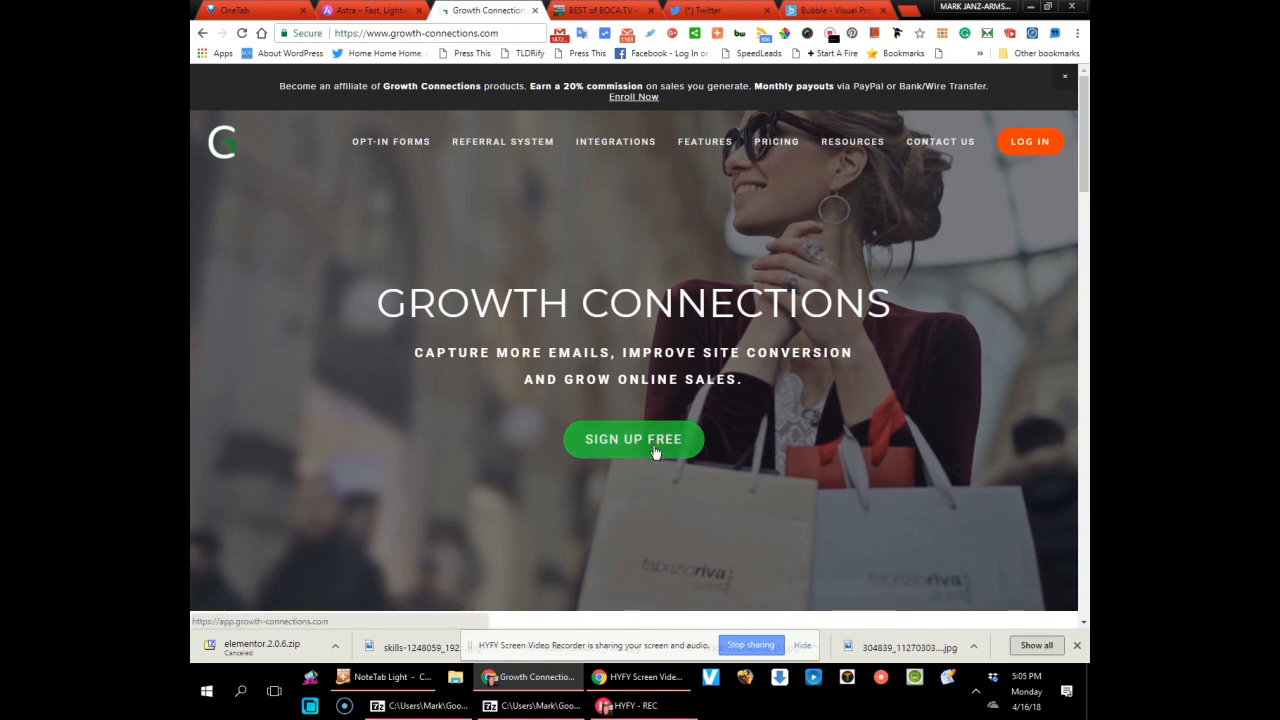
Enter the My Campaigns dashboard from the homepage via the Sign Up Free offer
click(632, 440)
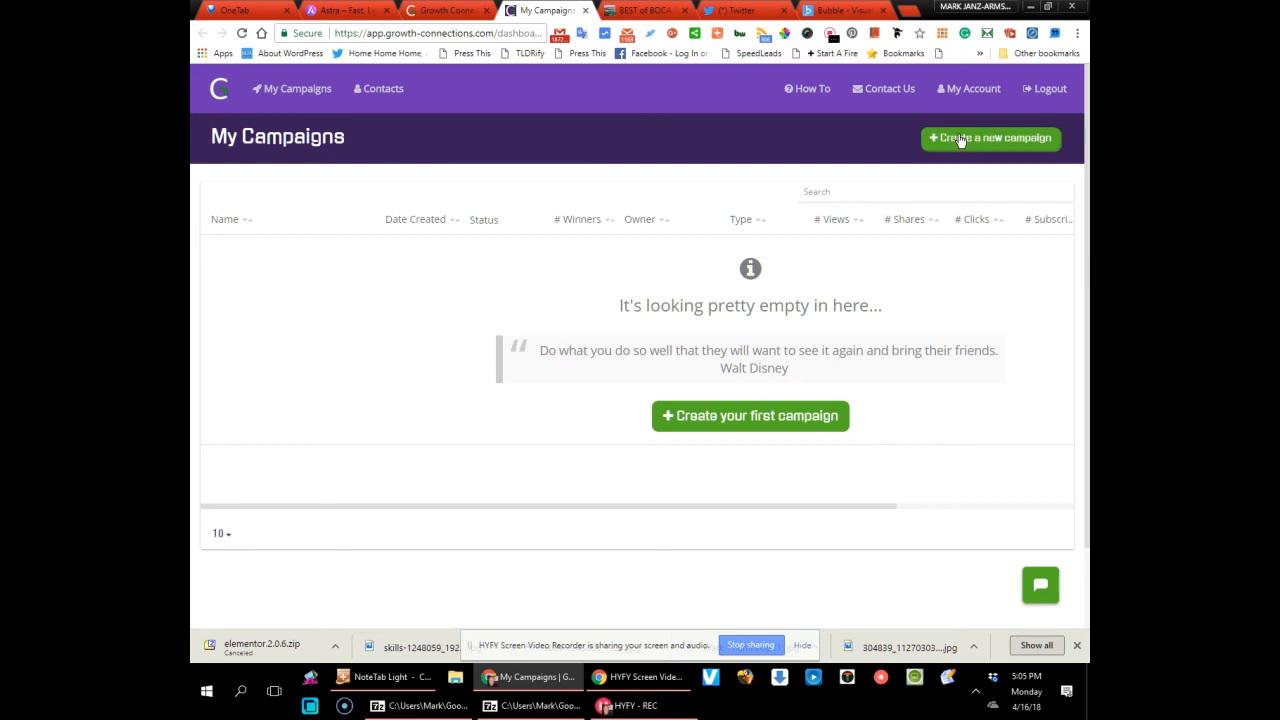
Start a new campaign, reaching the Campaign Type step listing four types
click(990, 138)
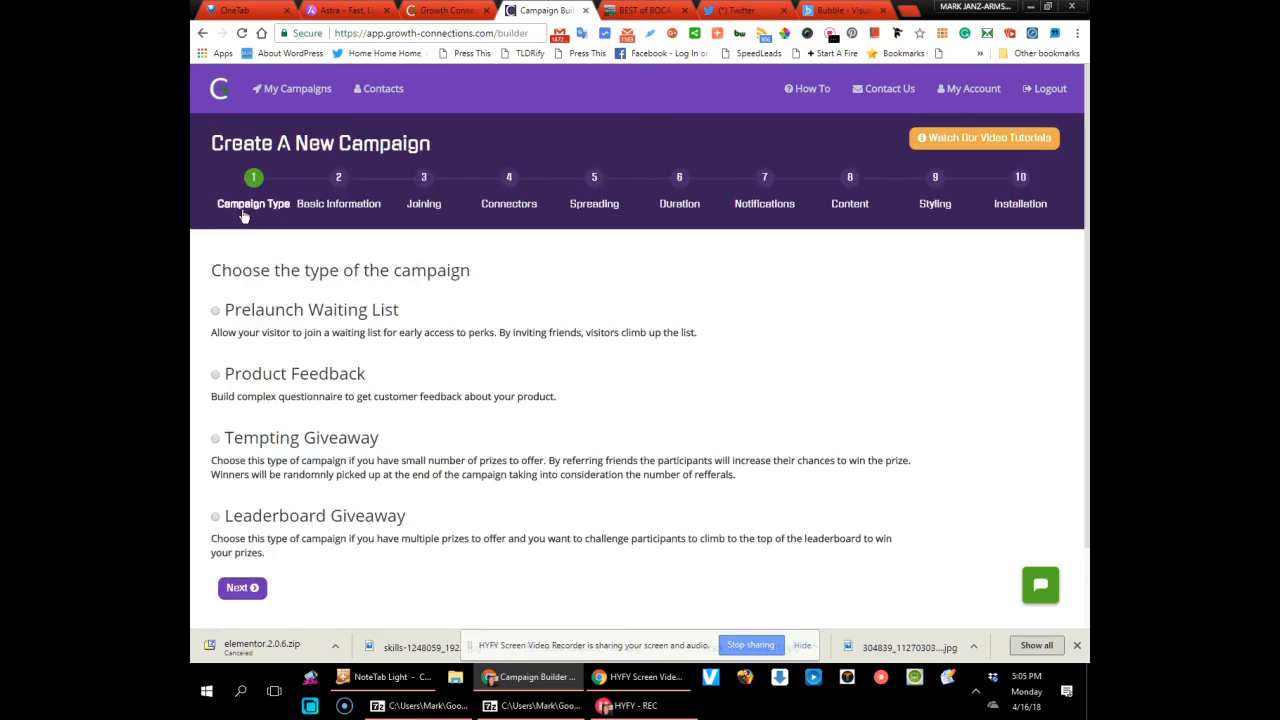
mouse_move(680, 176)
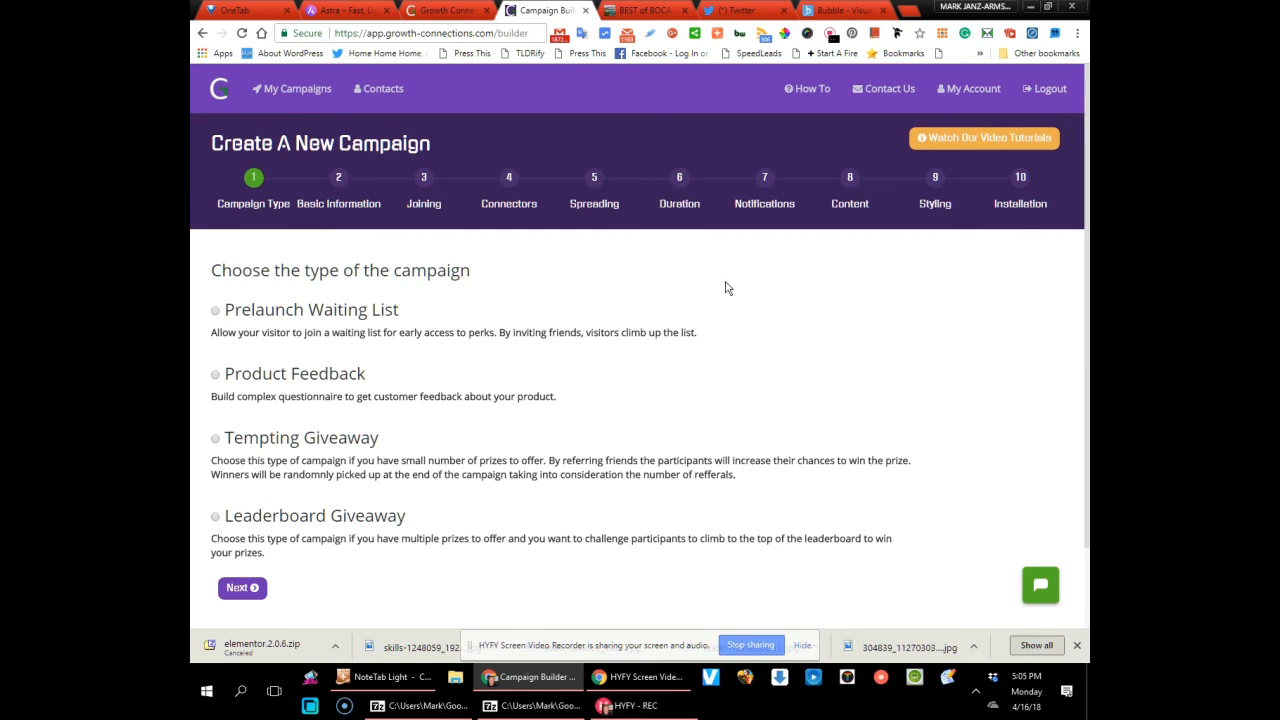
mouse_move(784, 660)
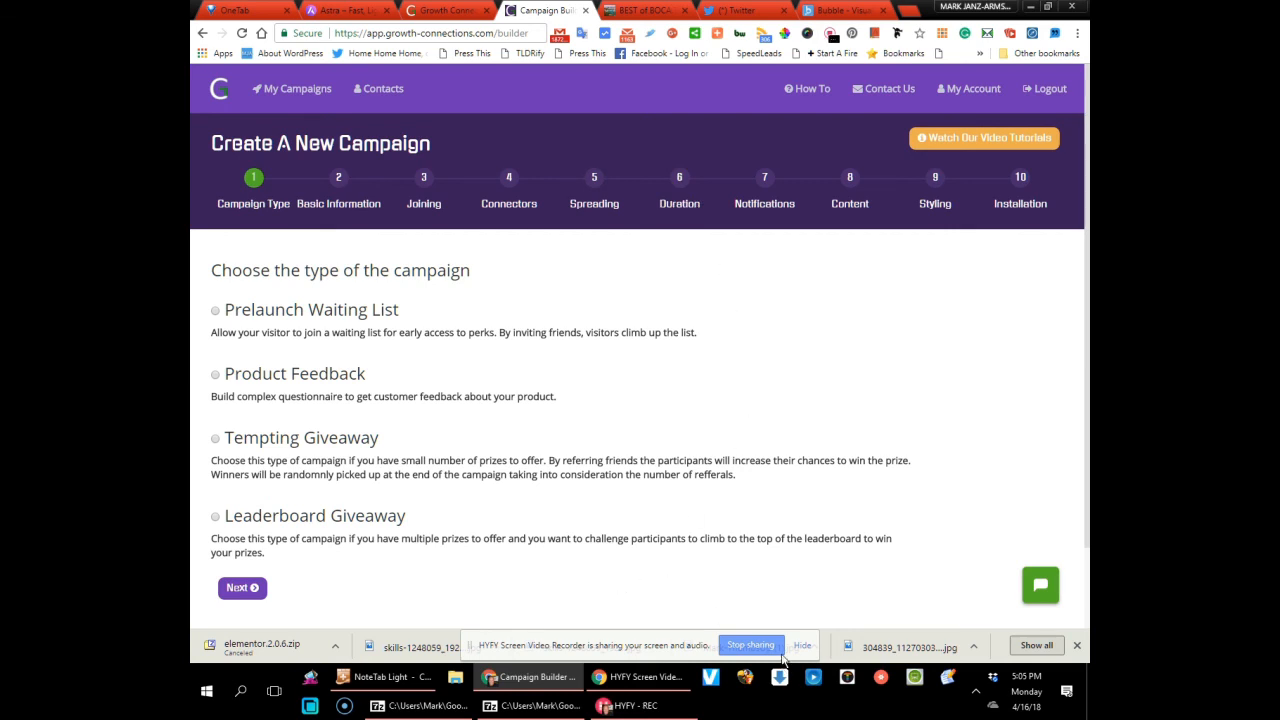